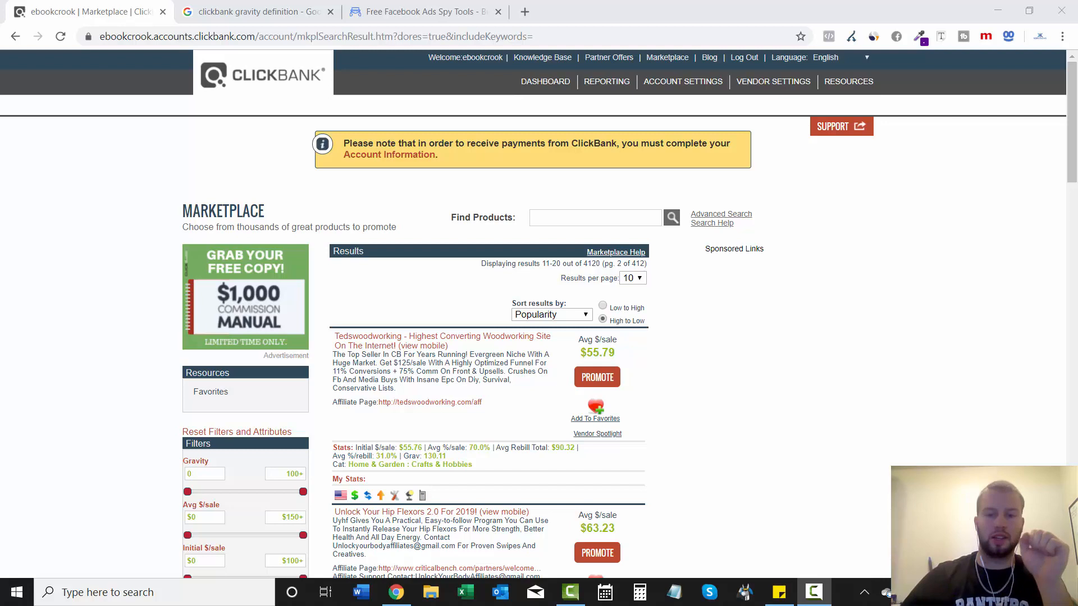
Step: Browse ClickBank's page 2 marketplace results and close the gravity definition search tab
scroll(down, 3)
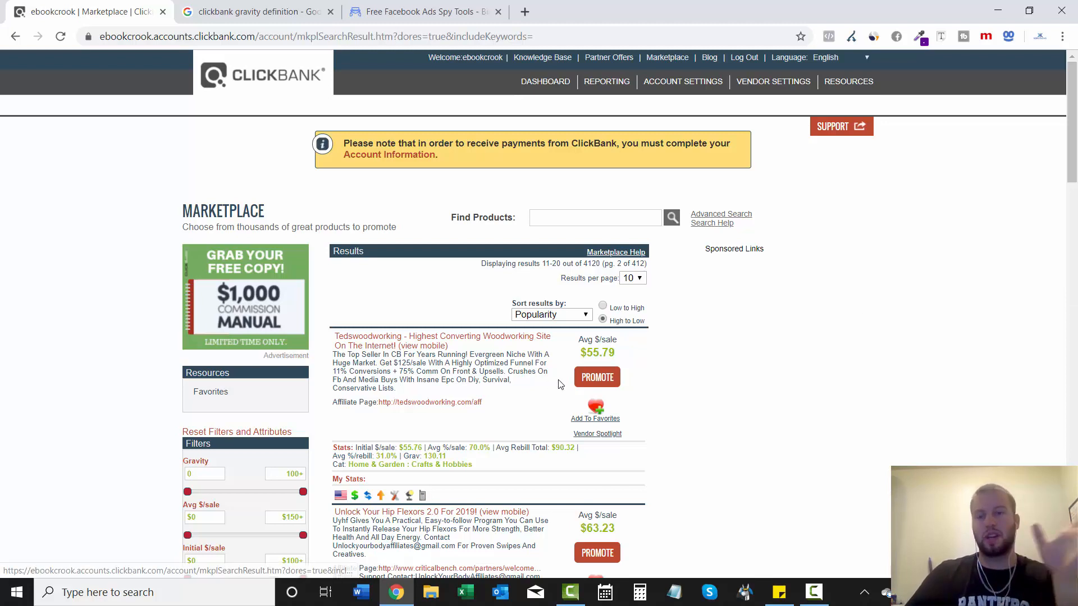
scroll(down, 3)
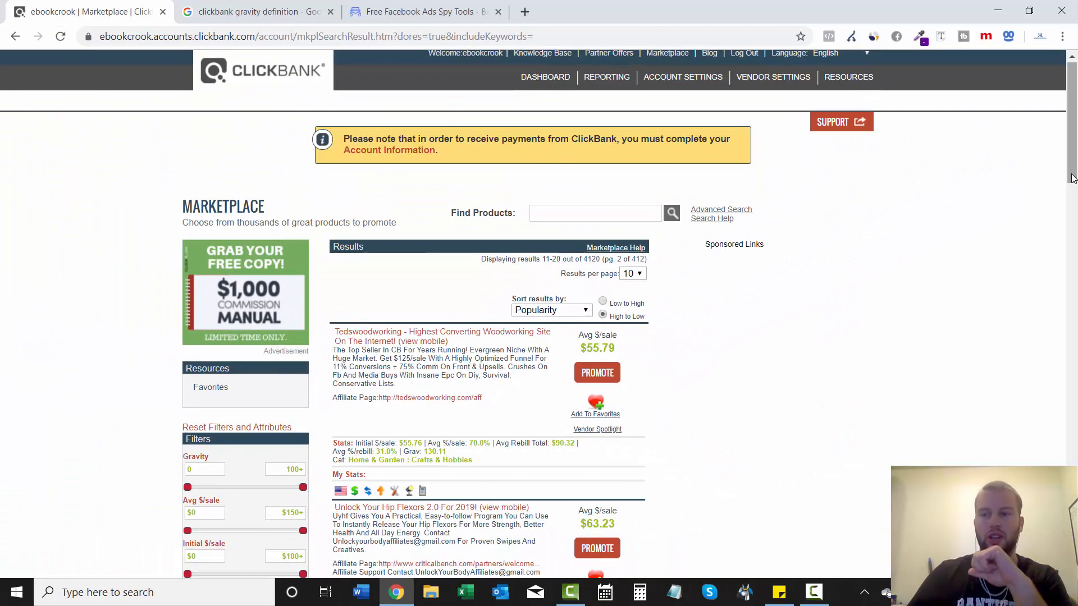
mouse_move(737, 416)
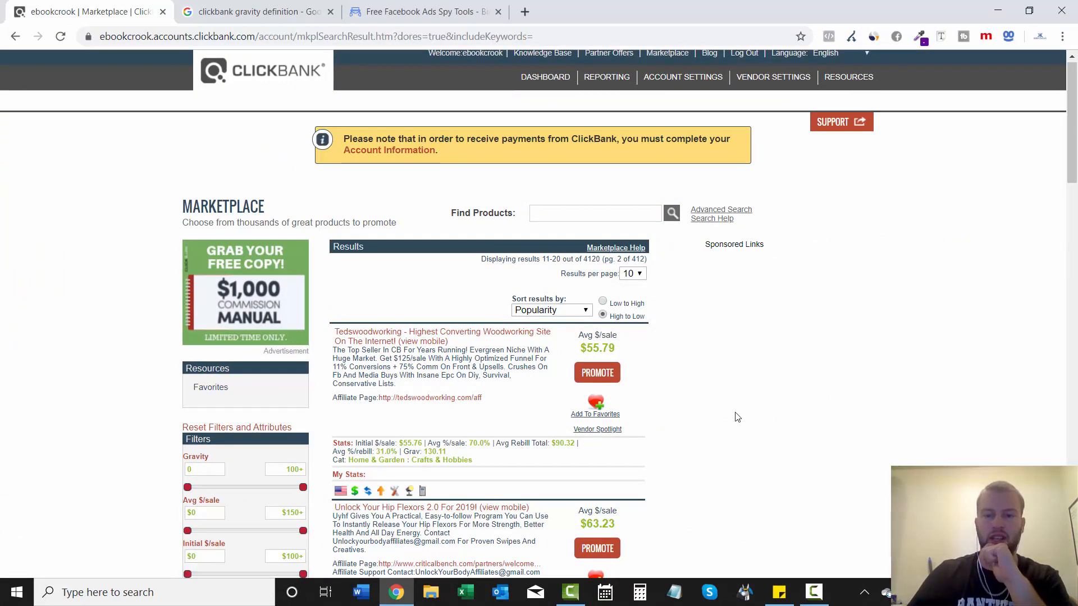
mouse_move(772, 339)
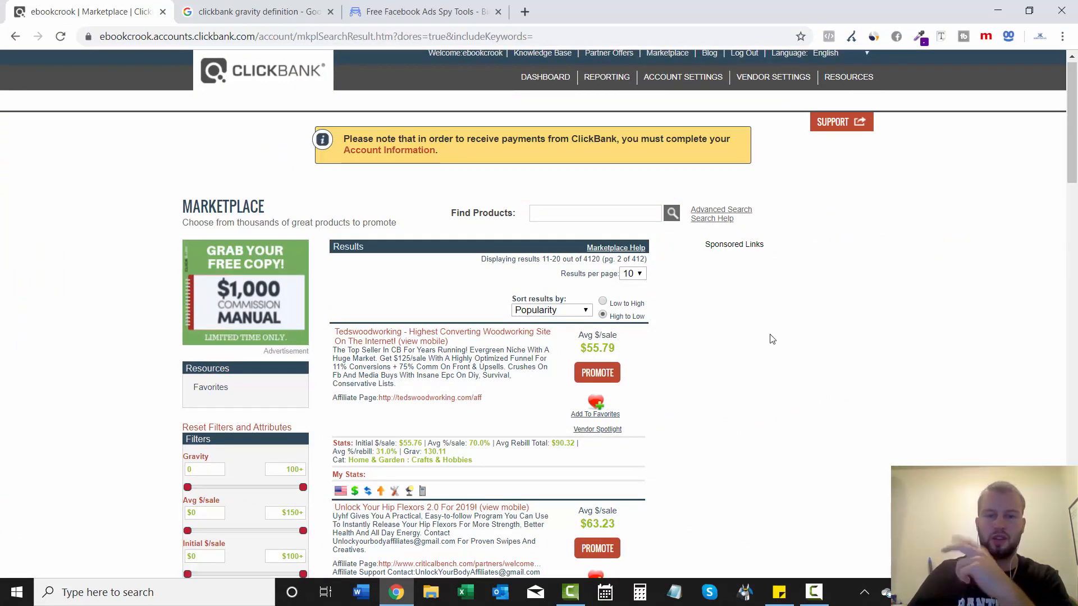
click(258, 13)
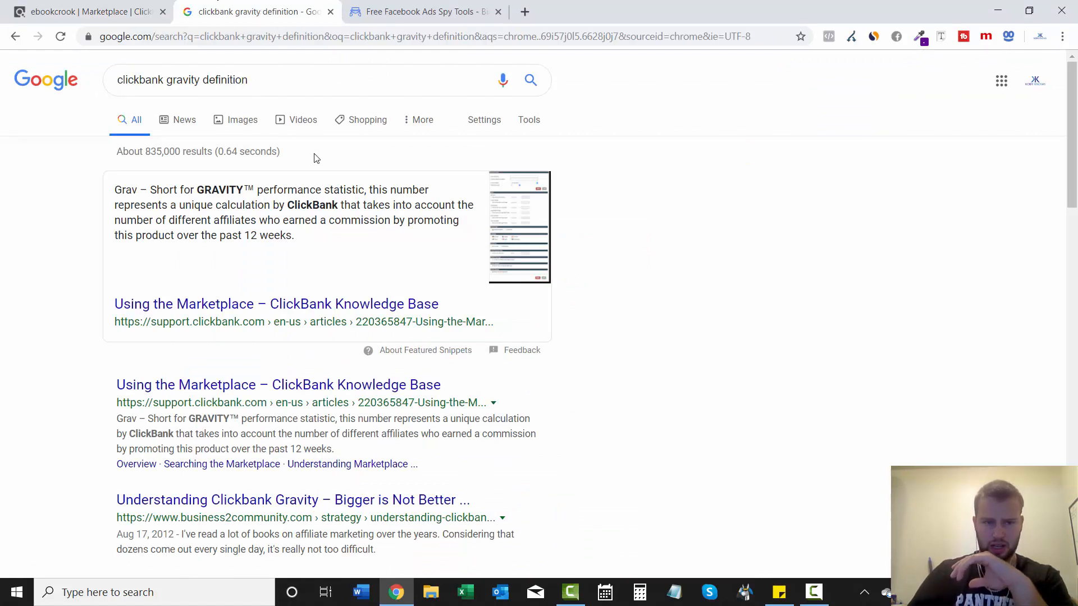
mouse_move(324, 245)
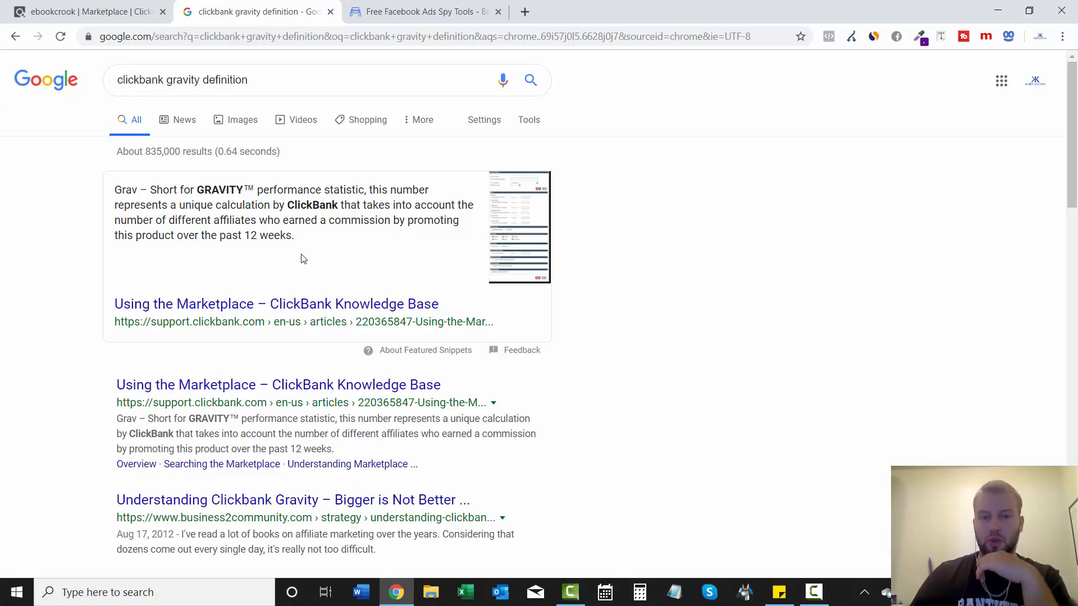
mouse_move(194, 251)
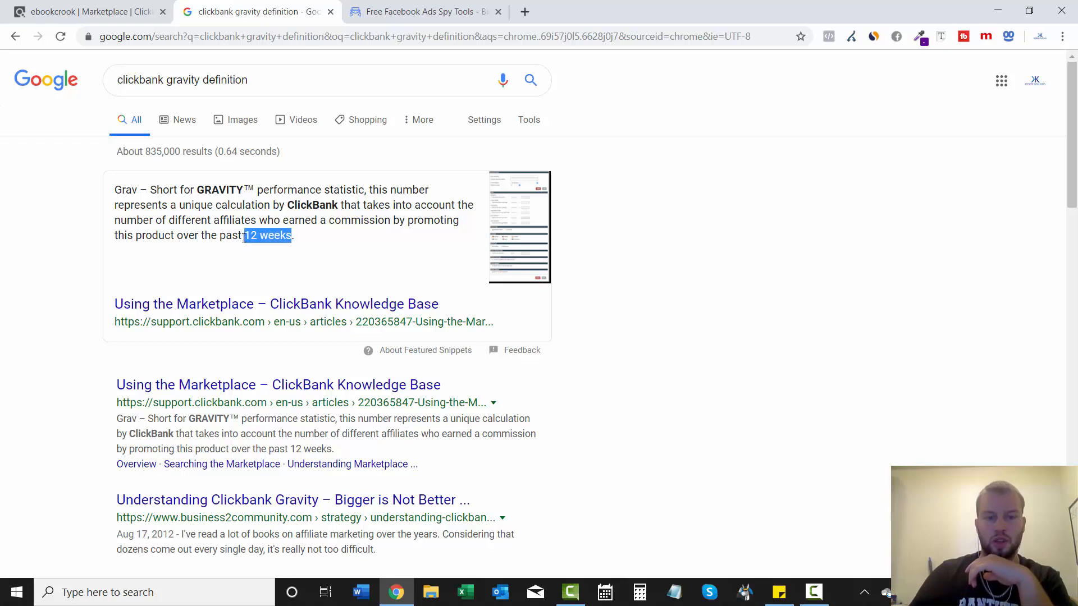
click(85, 12)
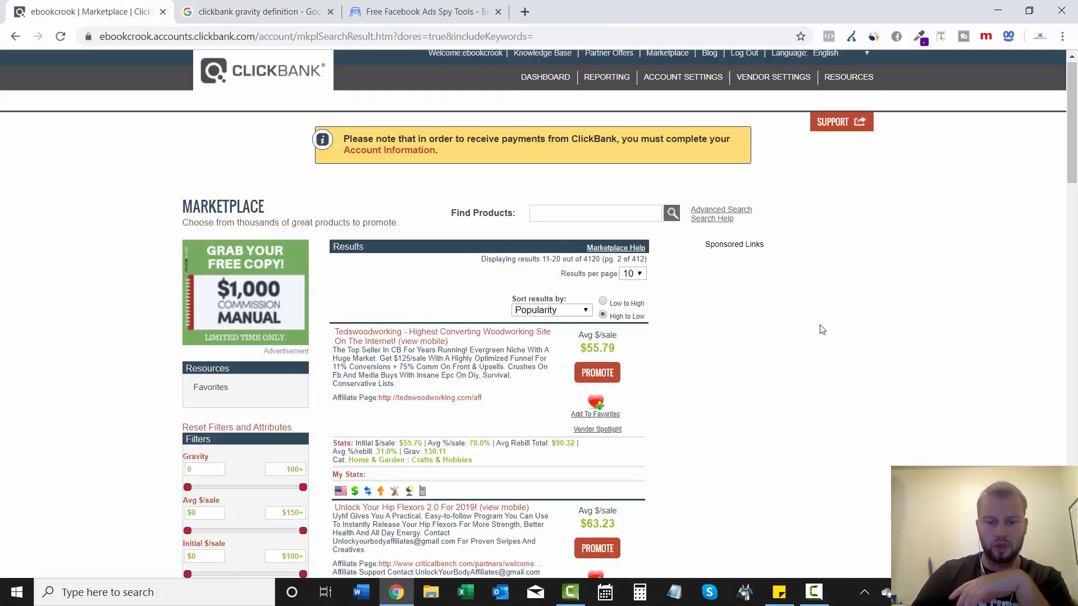
scroll(down, 3)
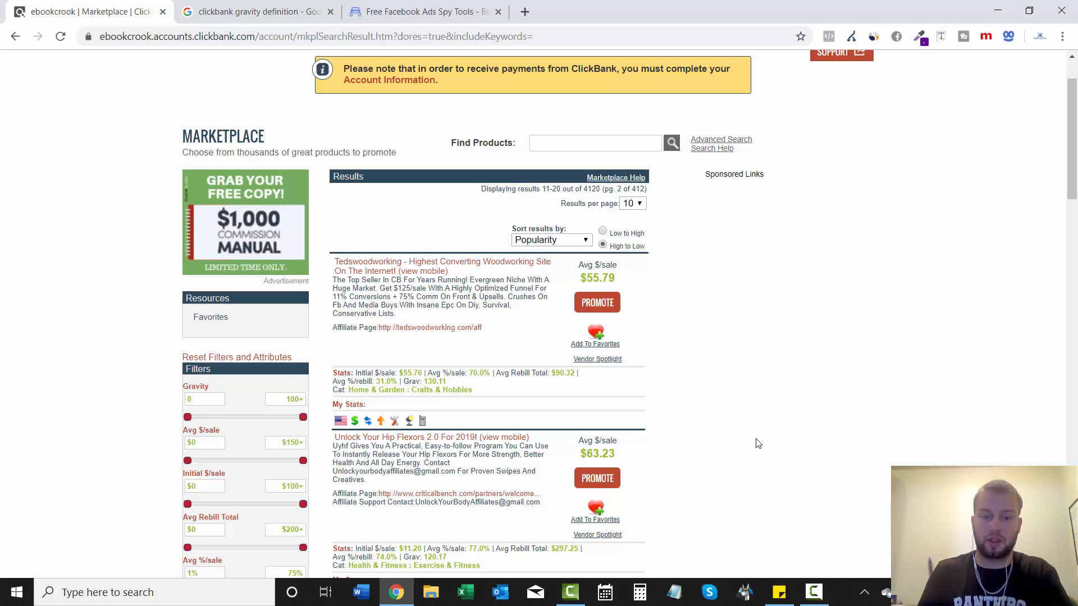
click(325, 12)
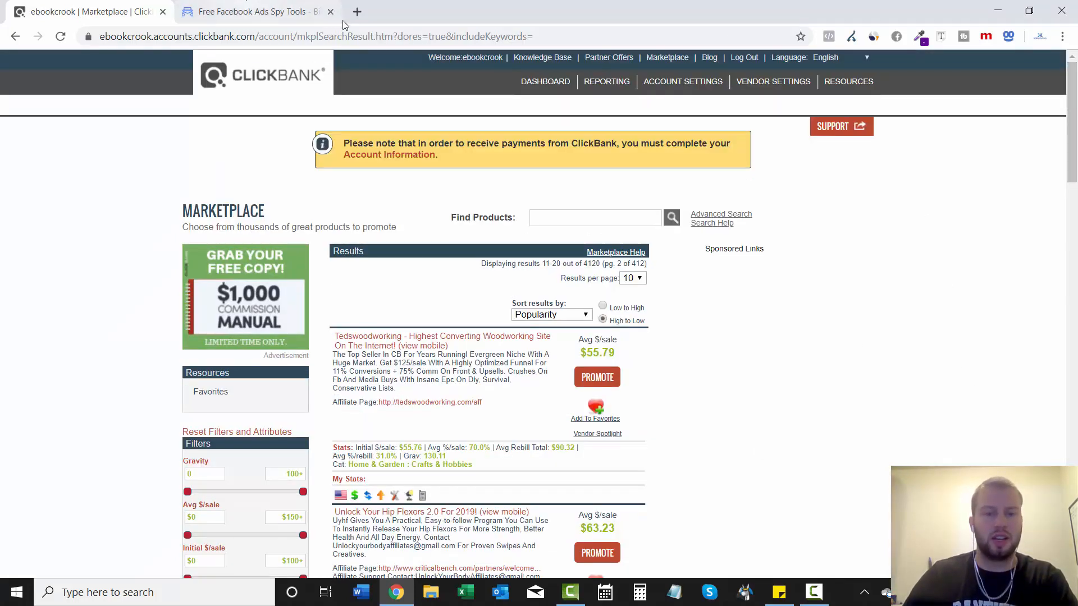
scroll(down, 3)
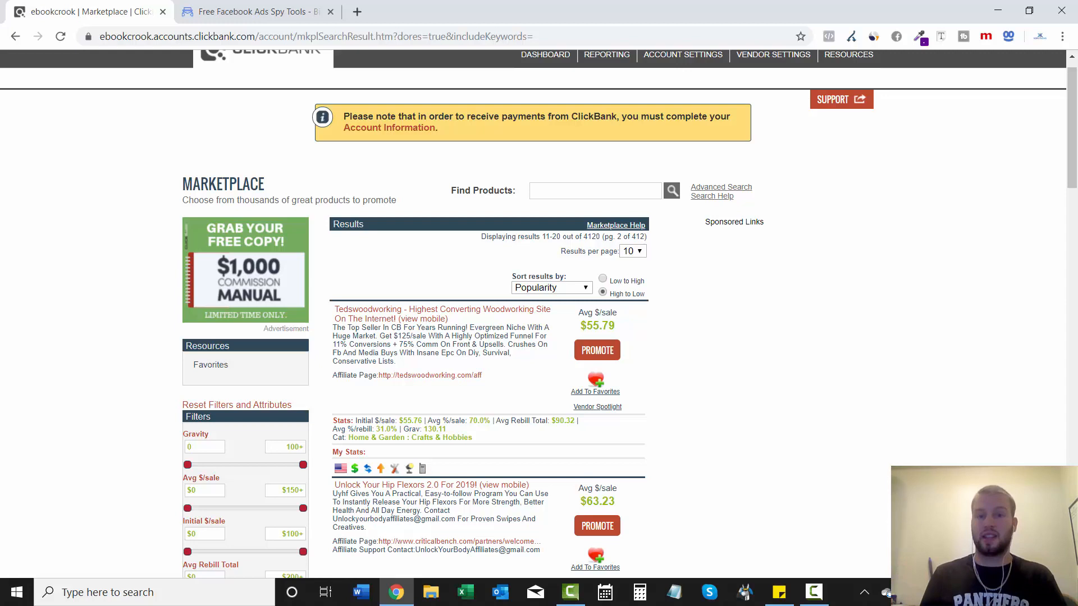
Step: Switch to BigSpy's Facebook ad search after rechecking ClickBank's Tedswoodworking listing
click(254, 12)
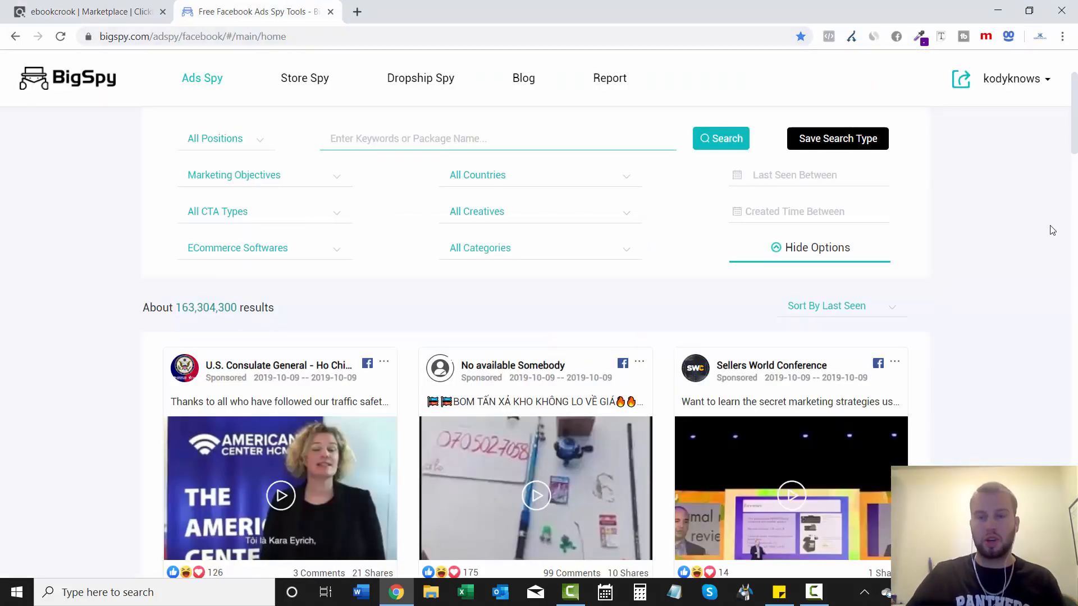
mouse_move(228, 107)
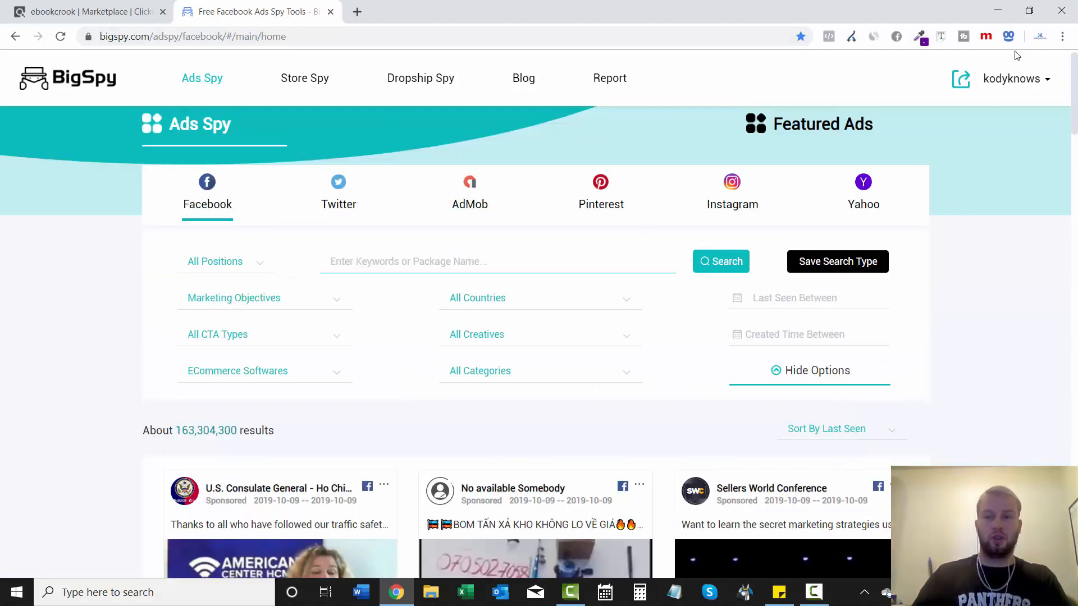
mouse_move(1062, 147)
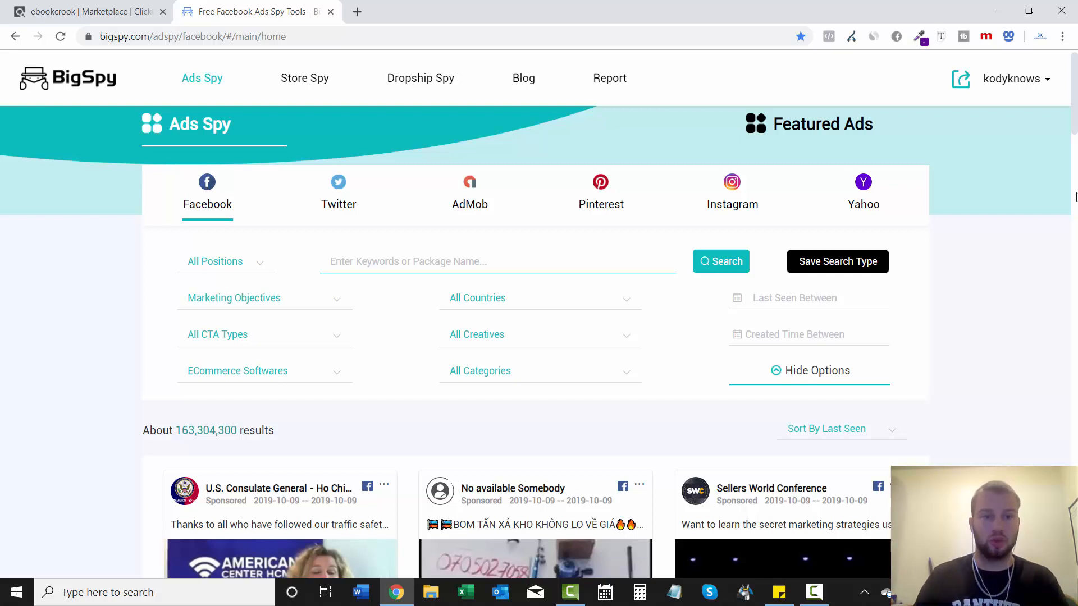
click(84, 12)
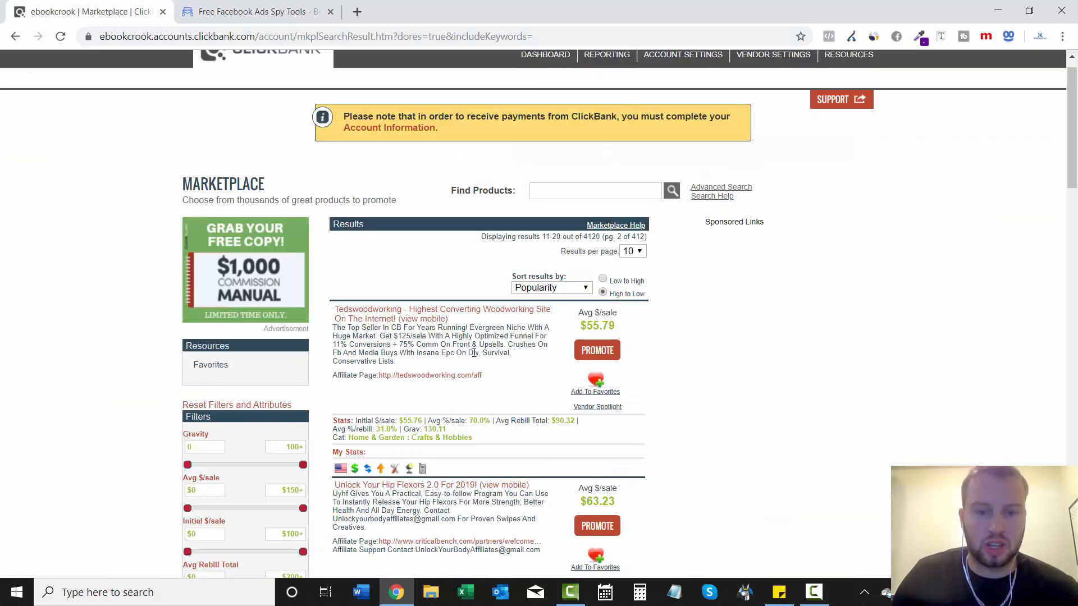
click(258, 11)
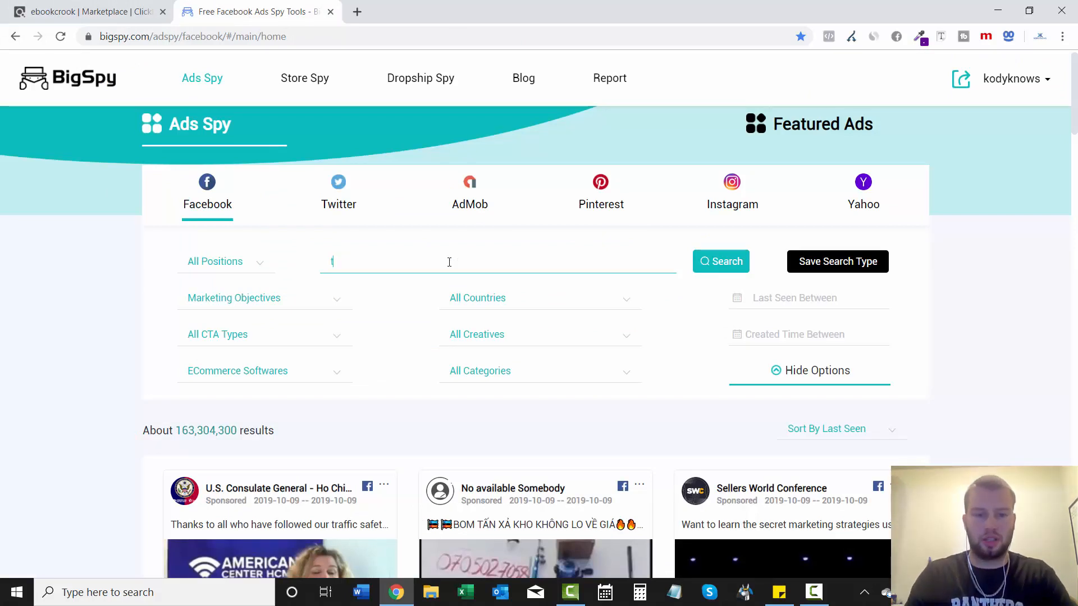
Step: Enter a 'teds woodworking' keyword and browse the CTA Types, Creatives and Categories filters
text(teds woodwd)
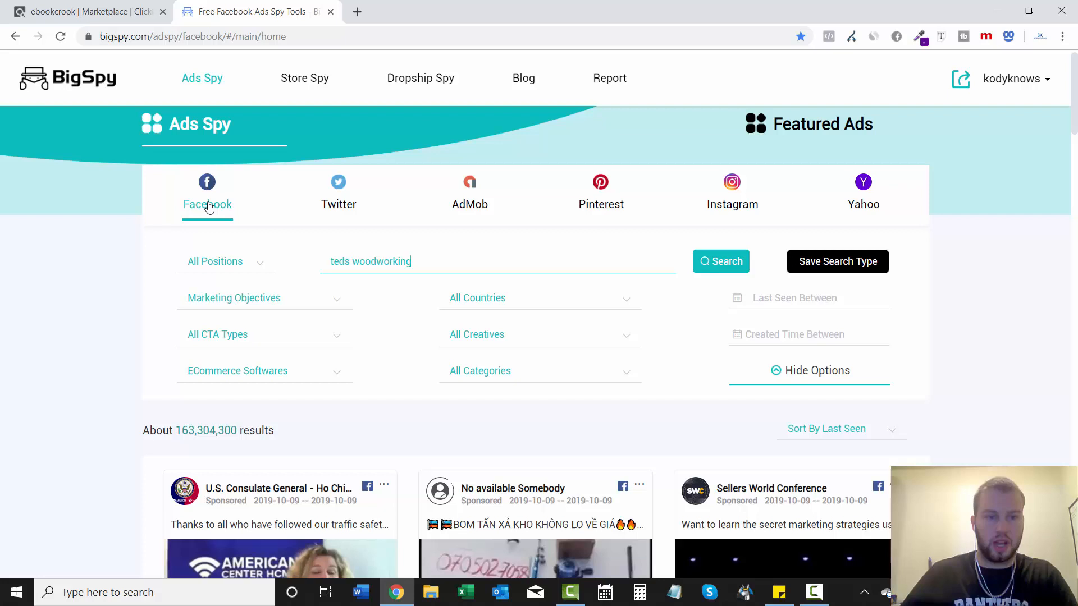
mouse_move(455, 309)
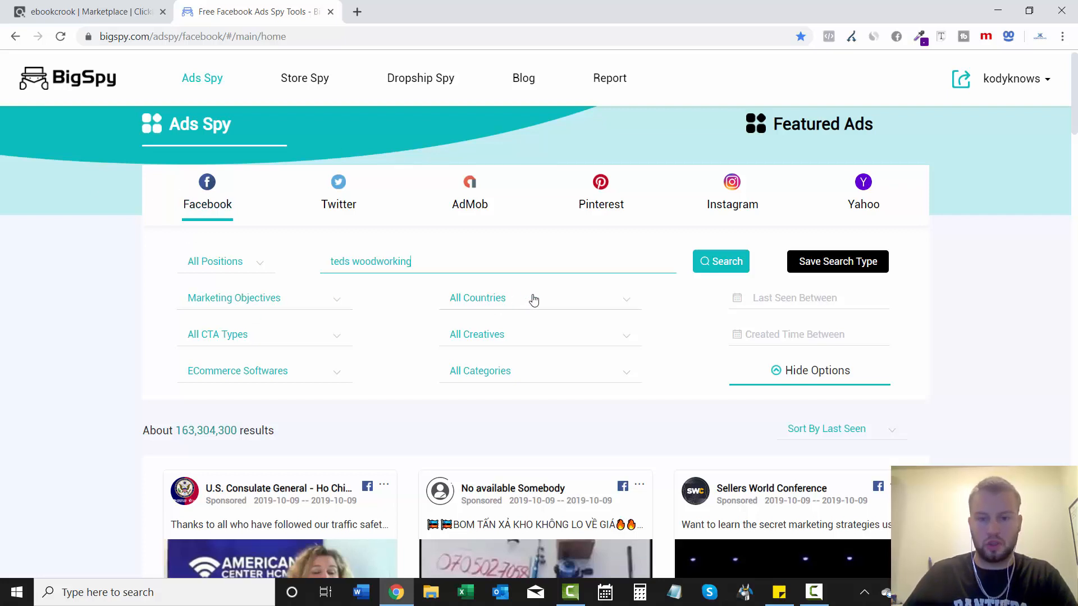
scroll(down, 3)
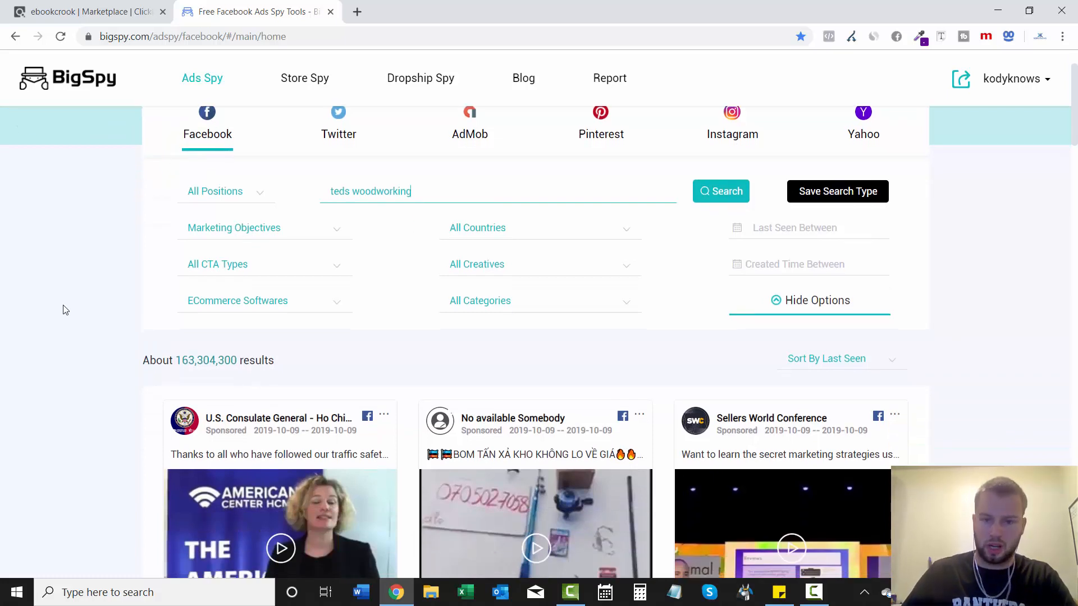
click(252, 264)
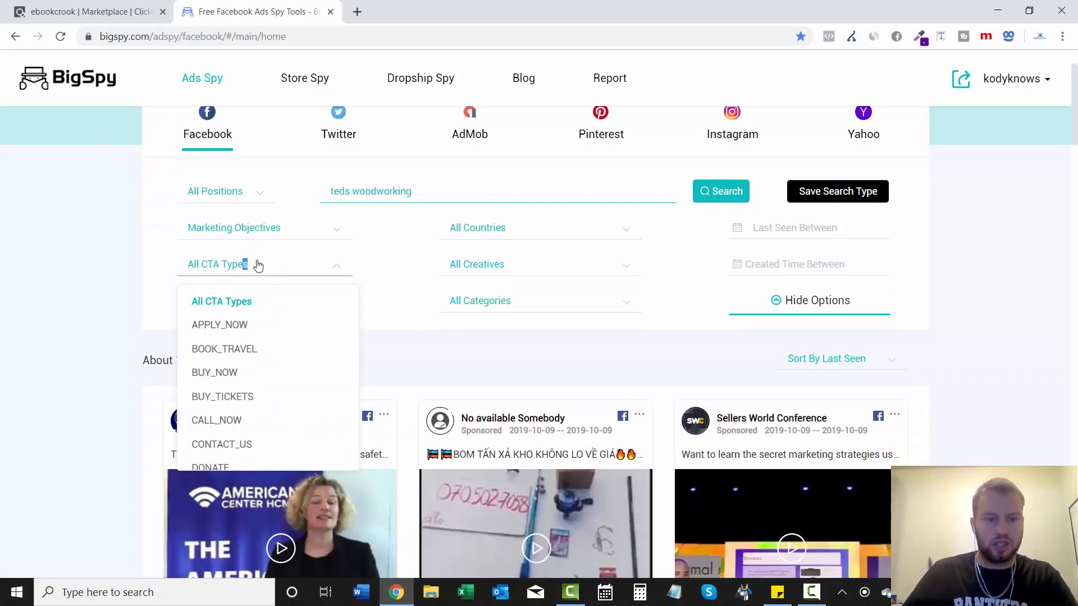
scroll(down, 3)
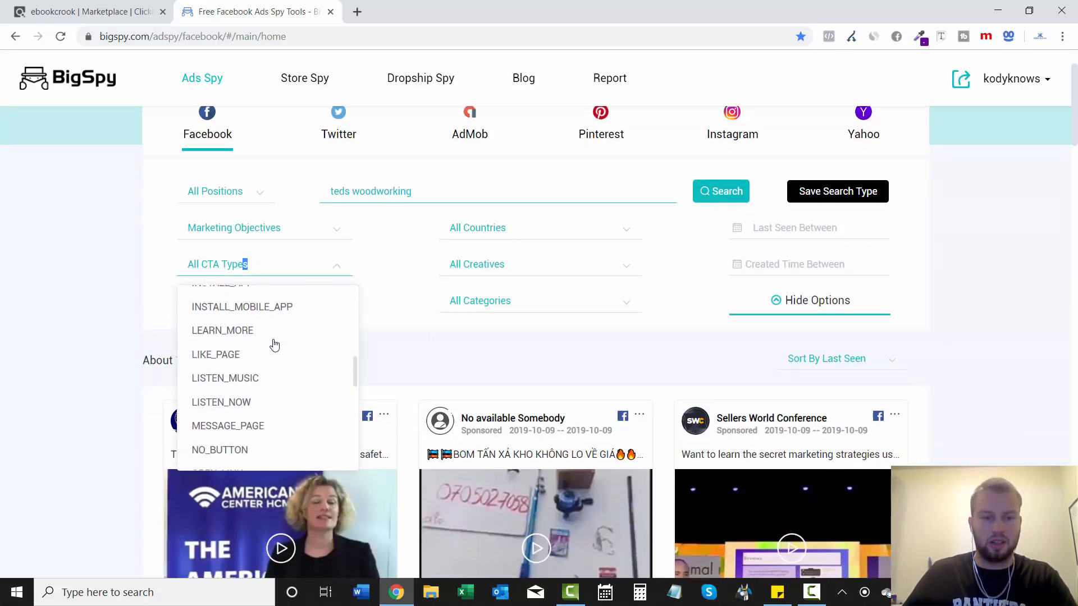
scroll(down, 3)
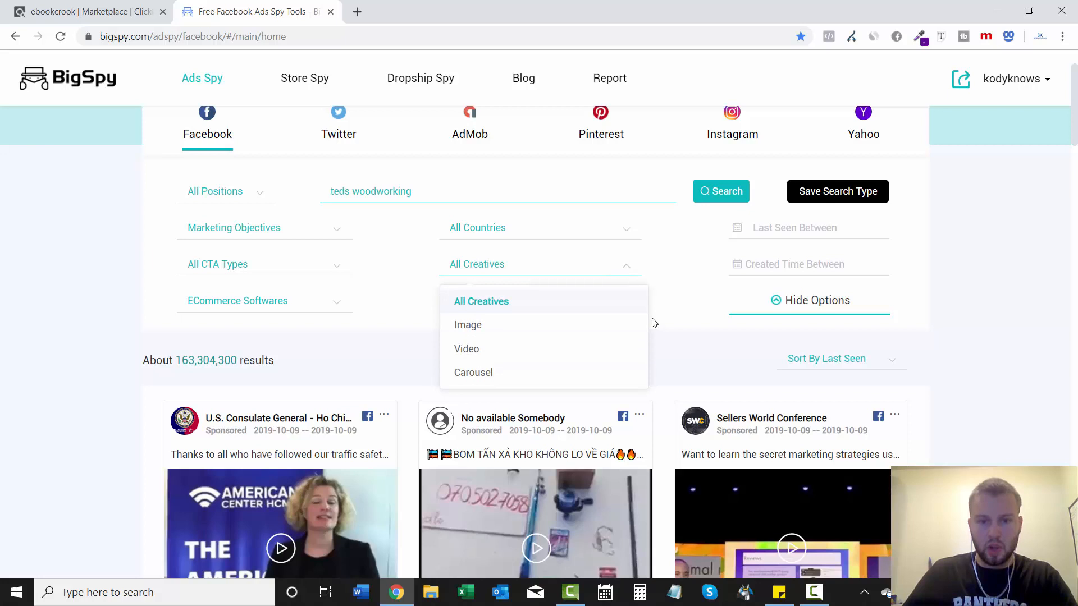
mouse_move(526, 329)
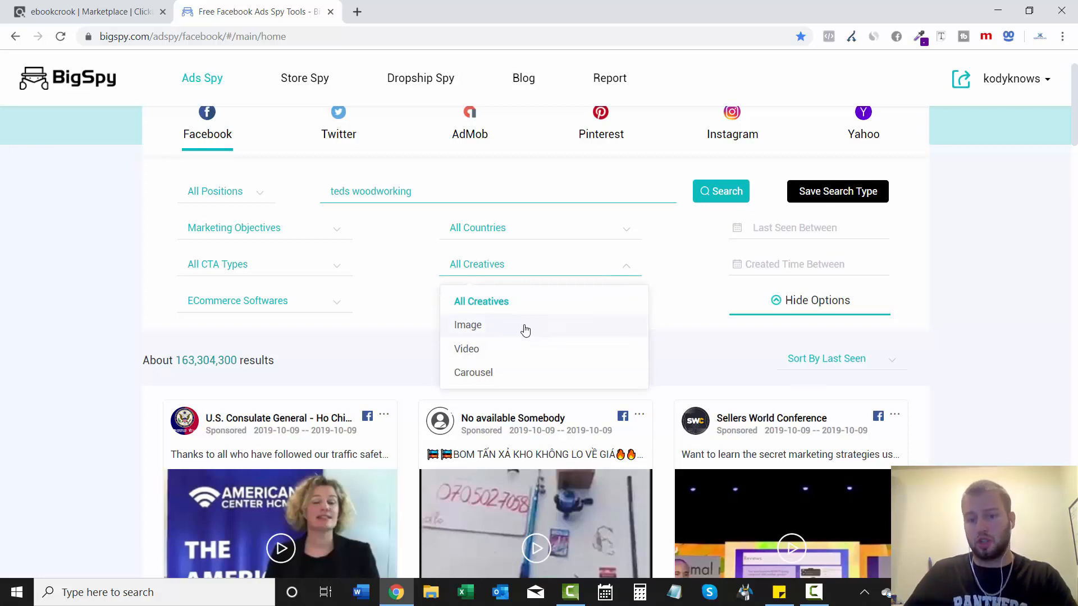
click(540, 265)
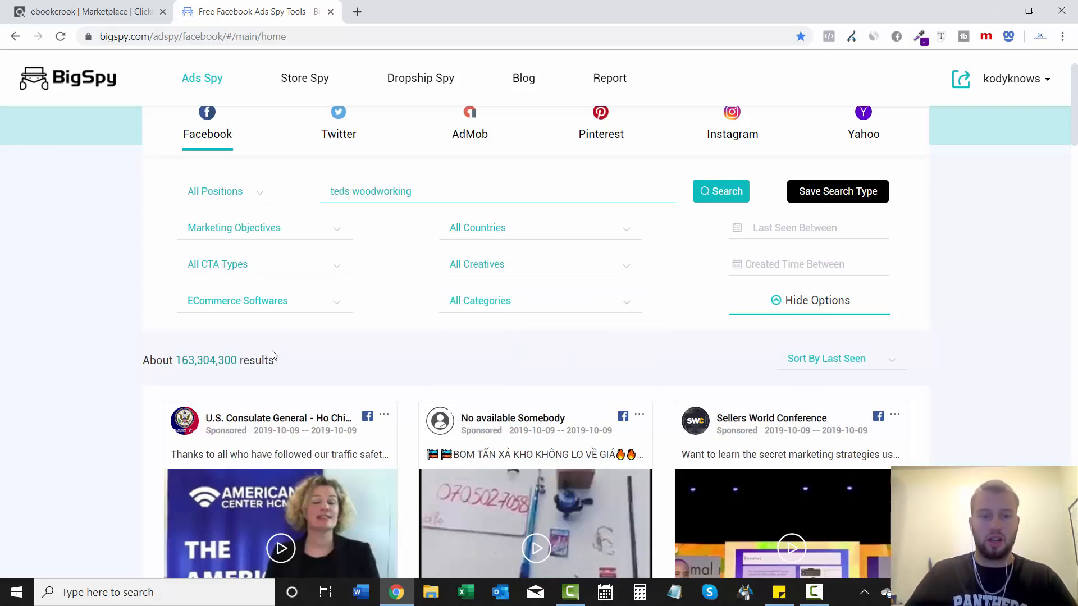
click(263, 300)
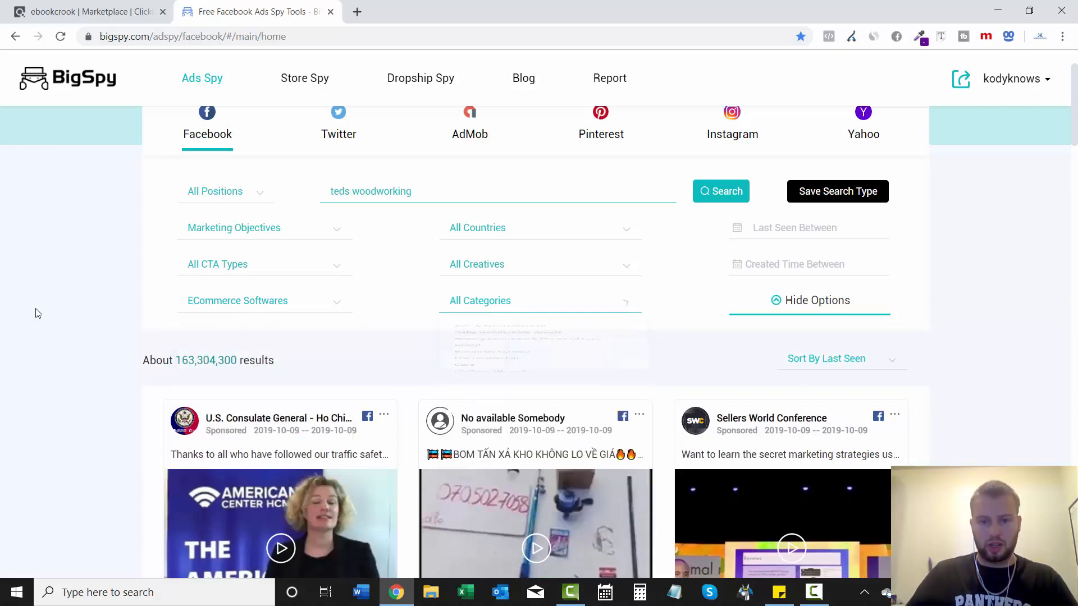
click(720, 192)
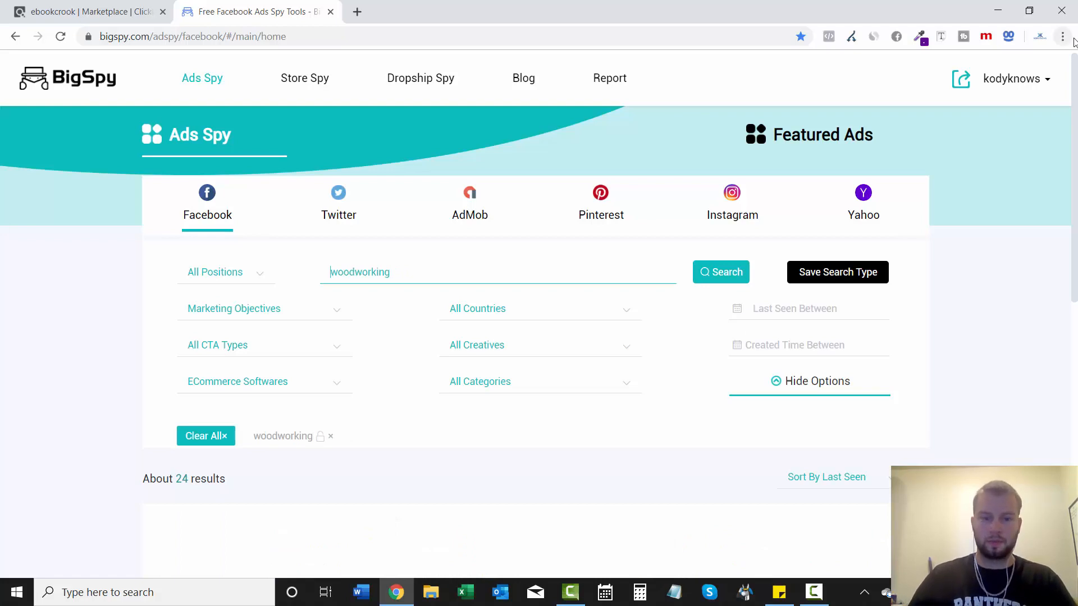
click(720, 272)
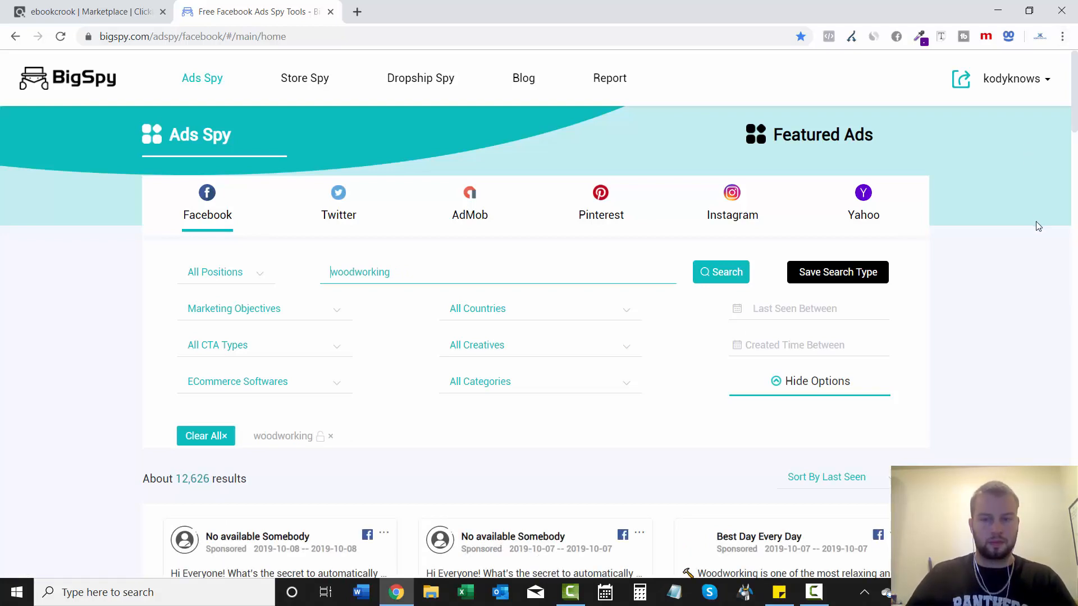
scroll(down, 3)
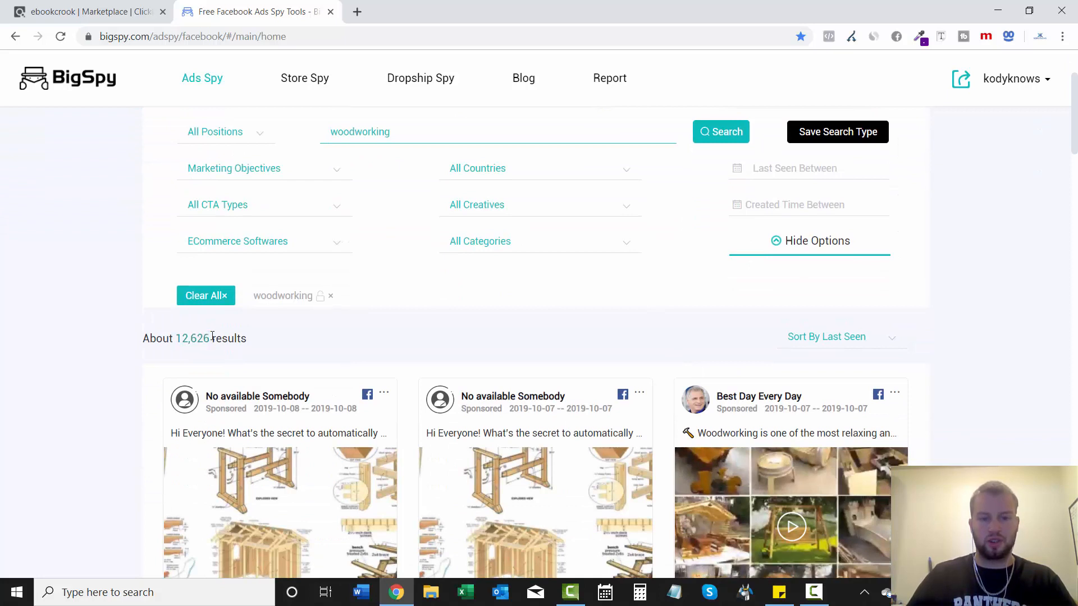
scroll(down, 3)
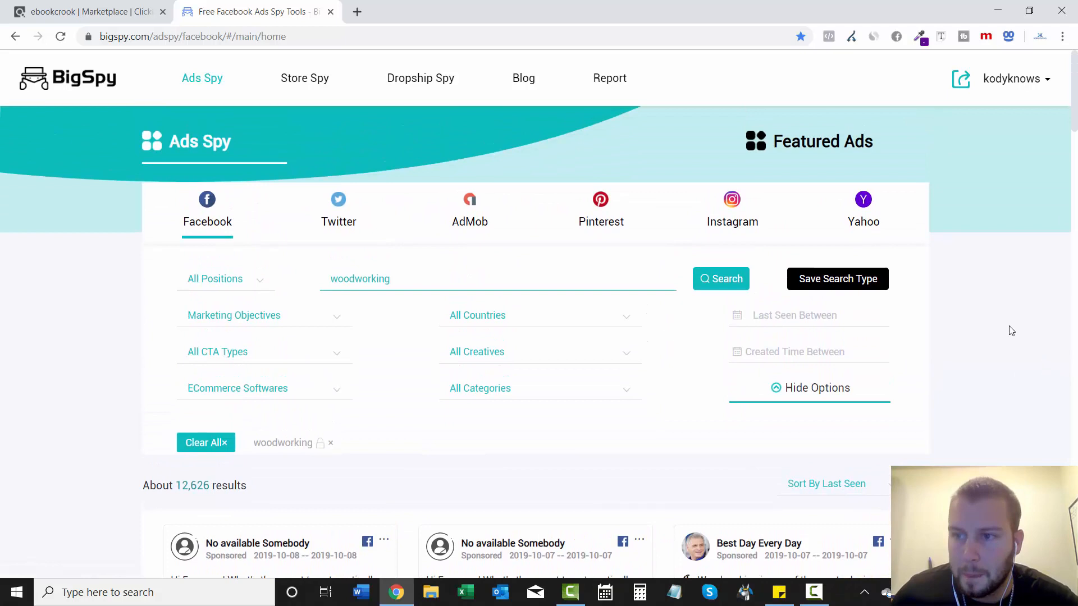
scroll(down, 3)
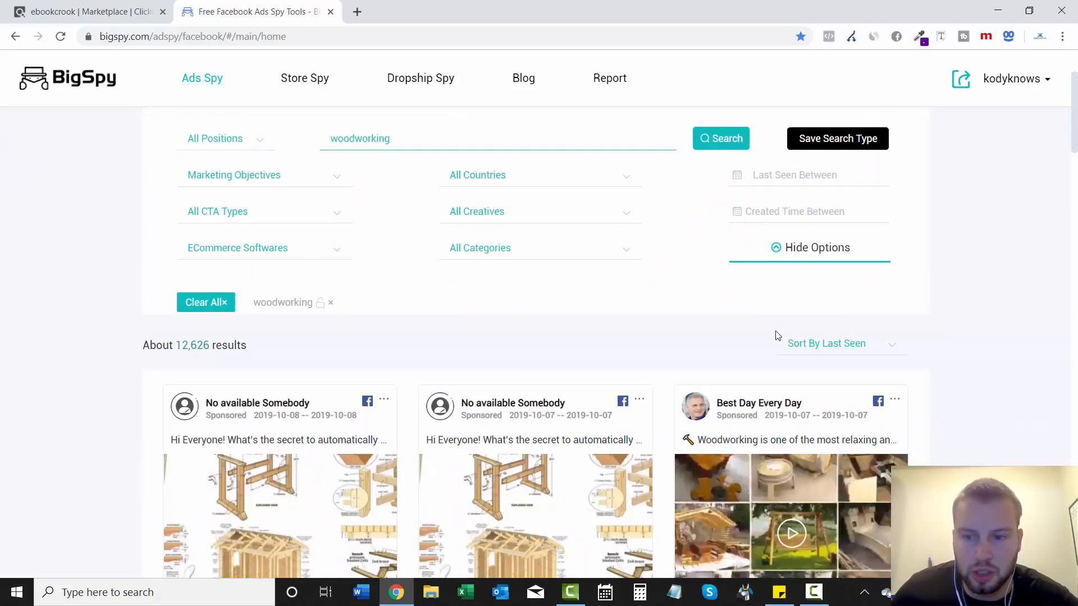
scroll(down, 3)
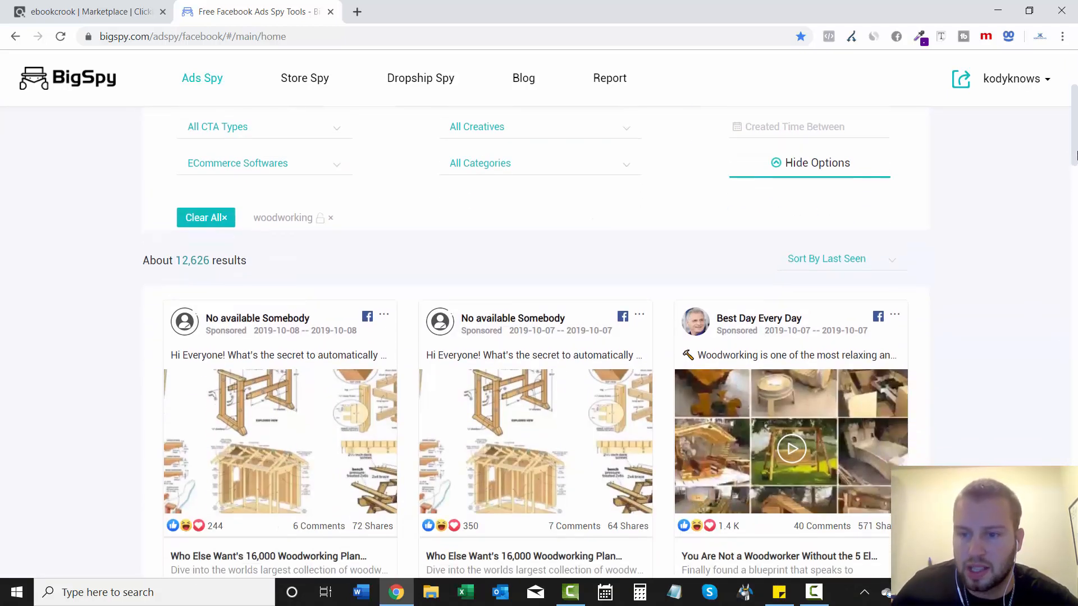
Step: Sort the woodworking ads by Comment and scroll to the foldout bench ad
click(842, 258)
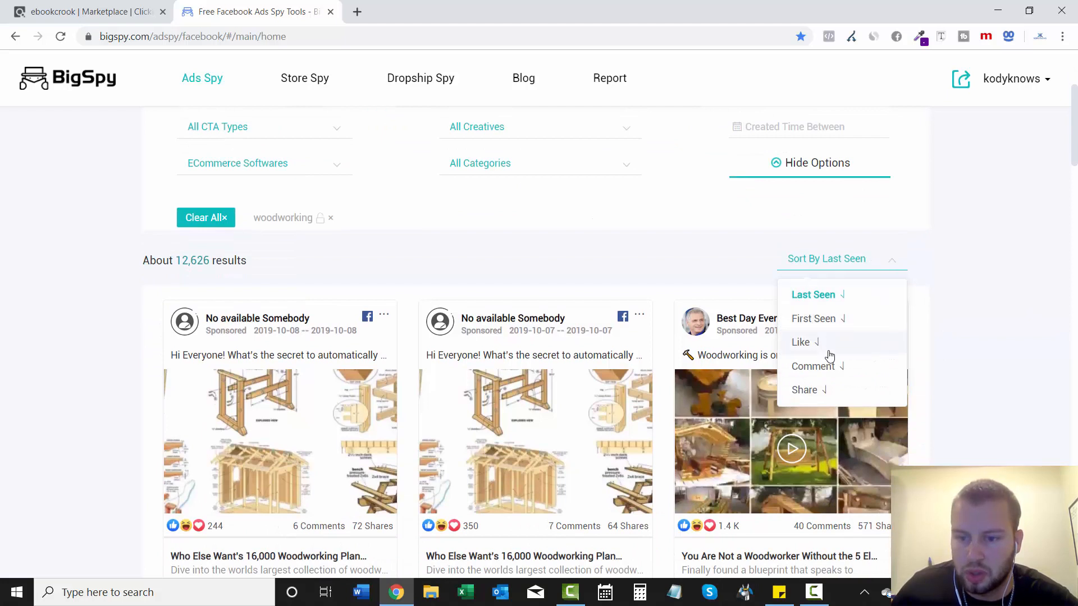
click(812, 366)
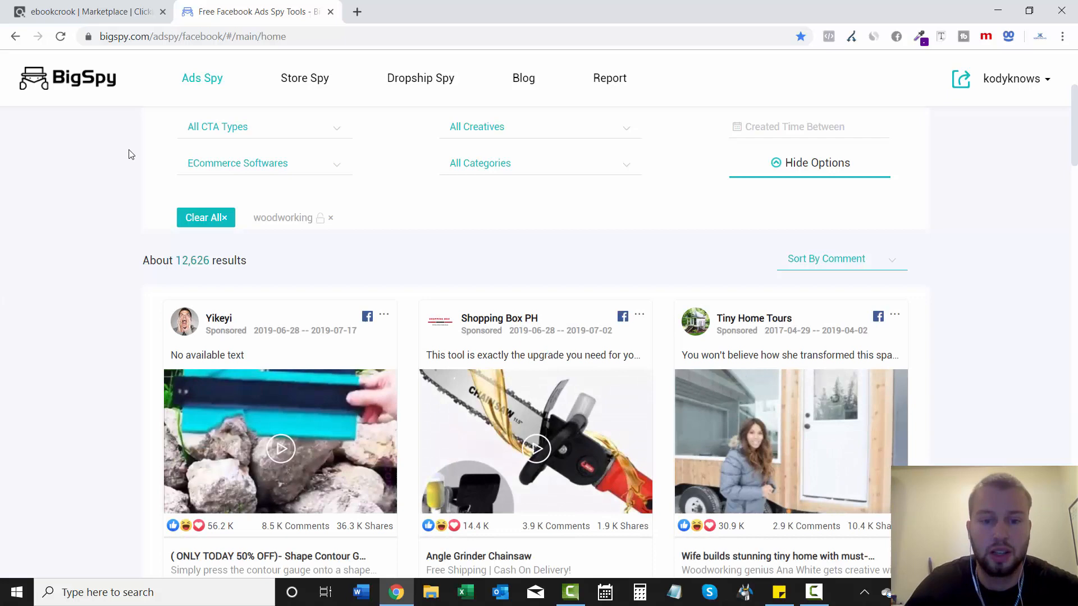
scroll(down, 3)
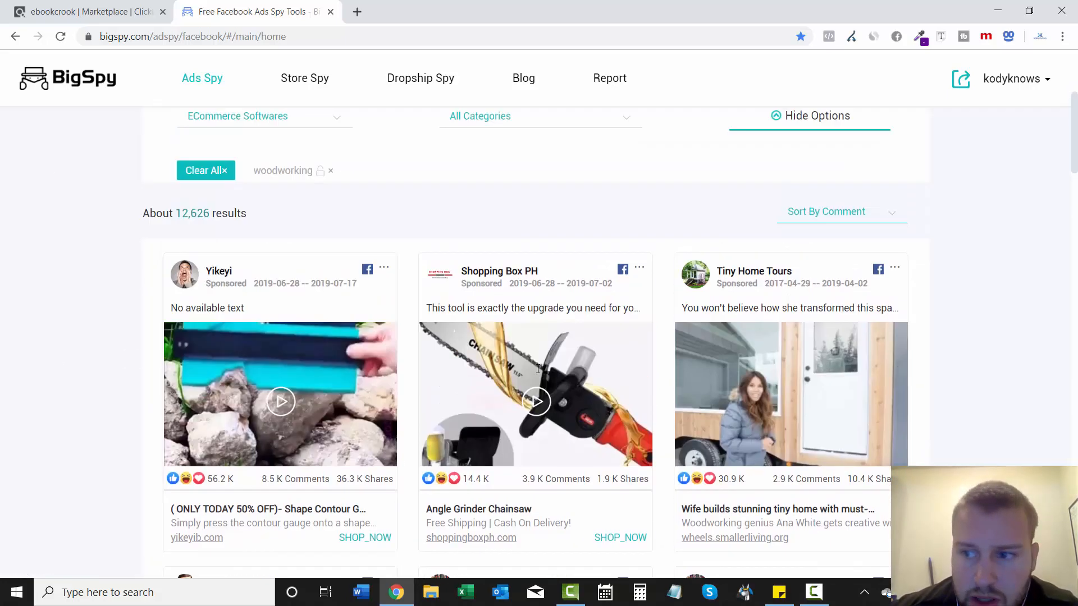
scroll(down, 3)
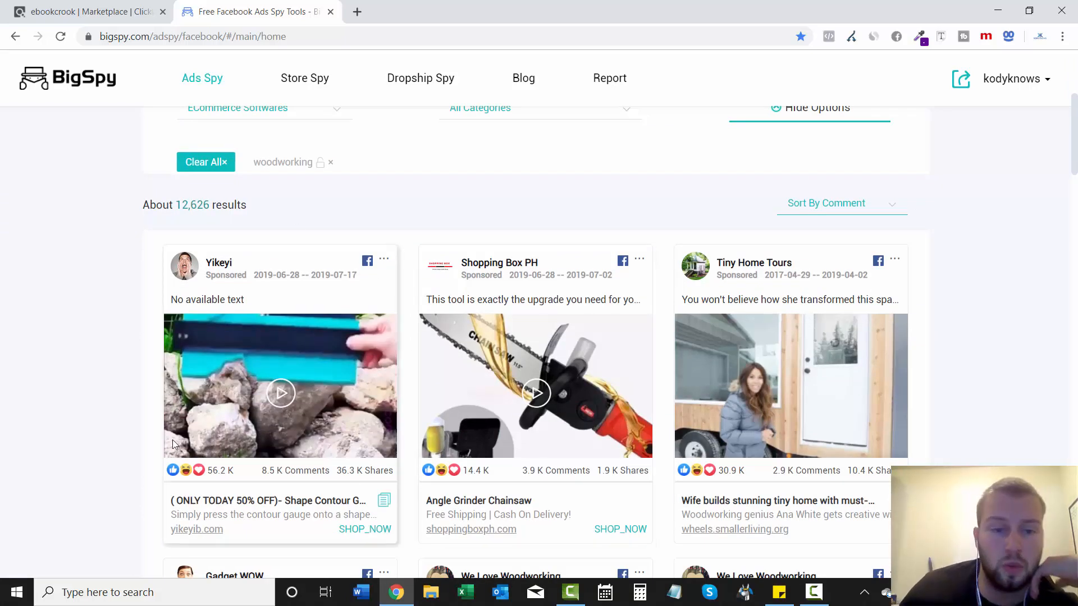
scroll(down, 3)
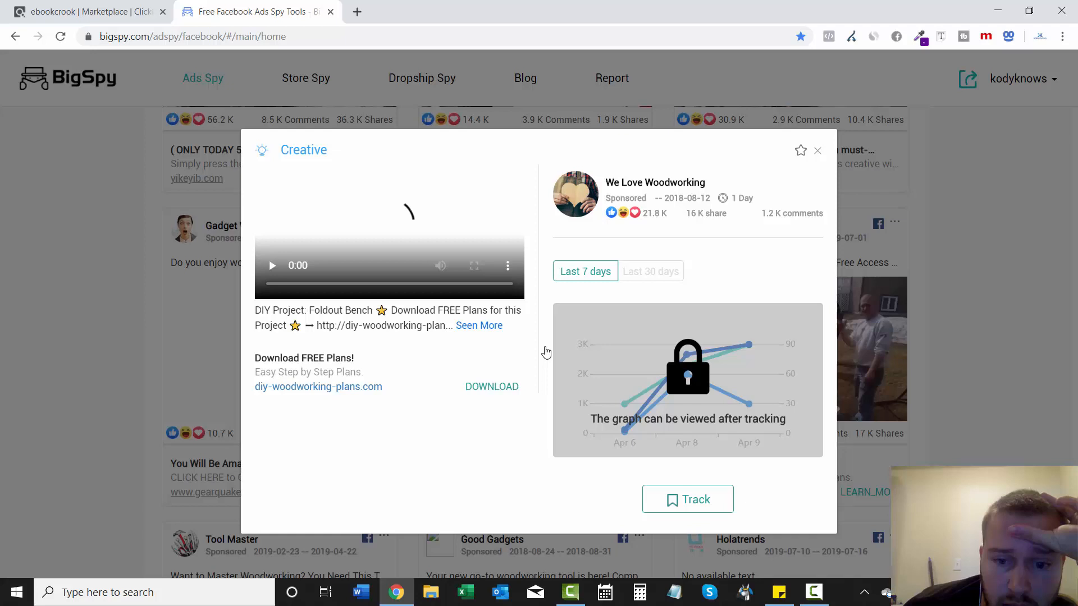
Step: Play, pause and resume the foldout bench video, then close its Creative popup
click(272, 265)
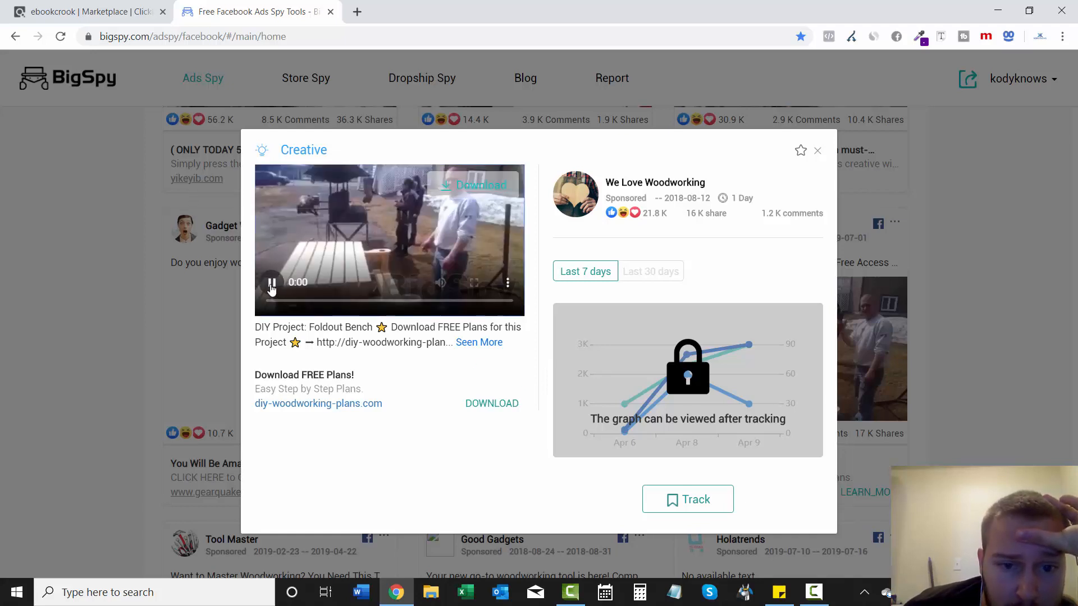
click(272, 282)
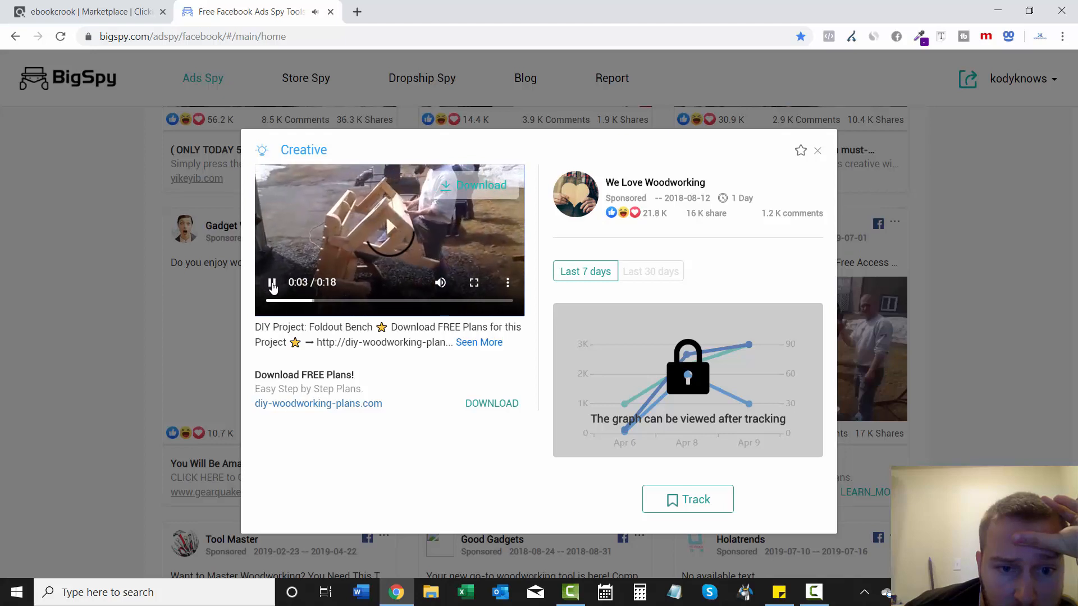
click(272, 282)
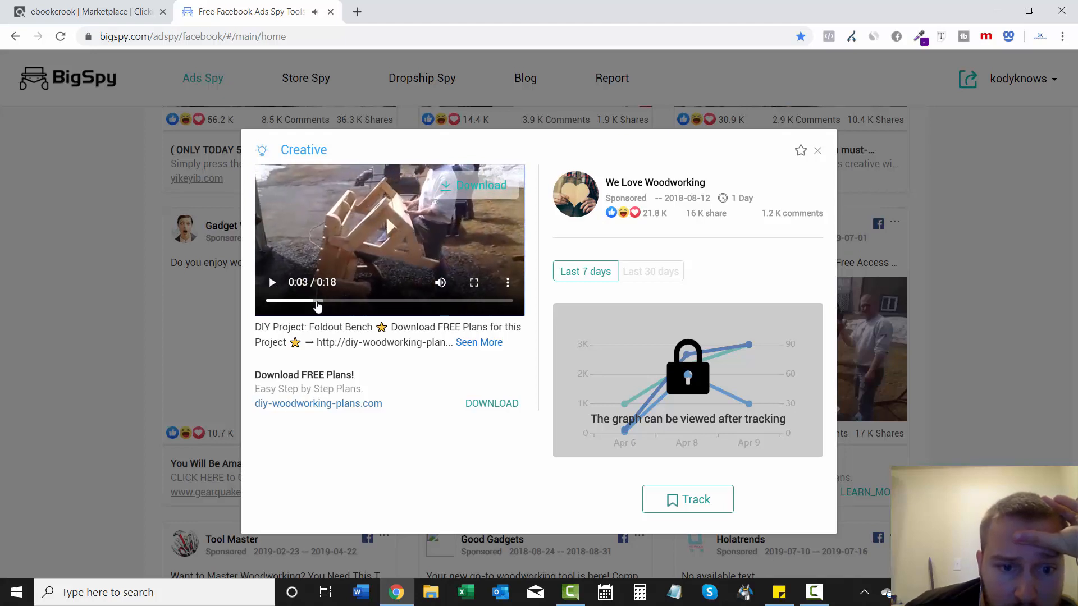
click(271, 283)
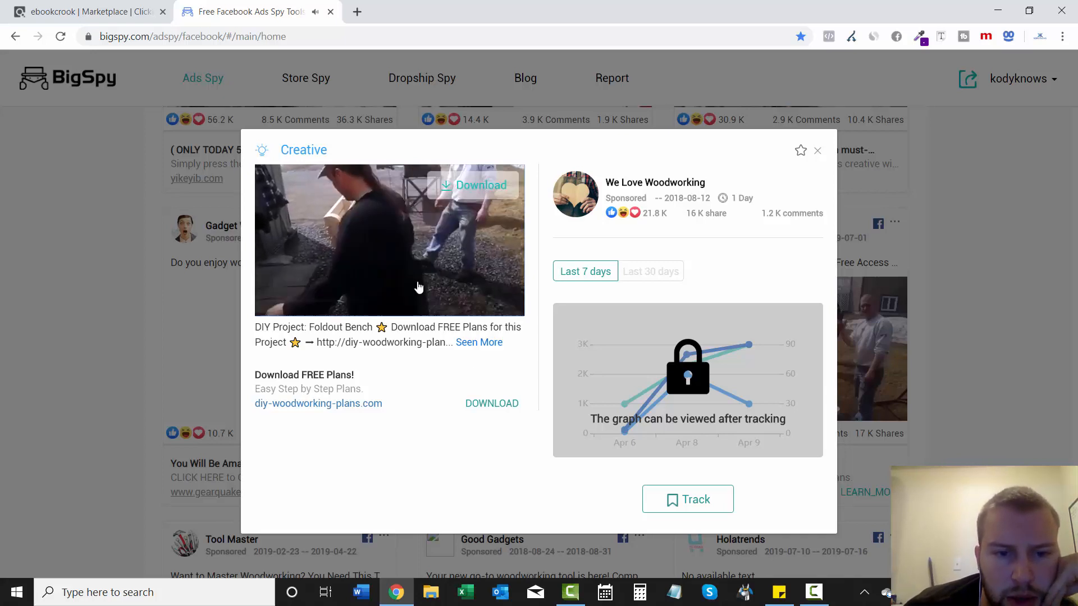
click(418, 287)
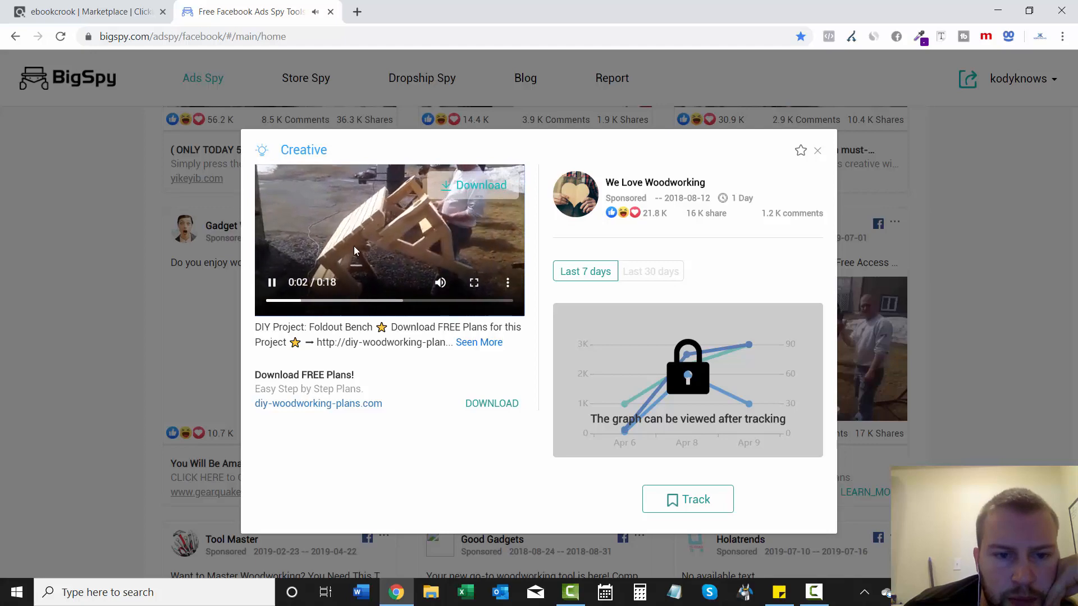
click(817, 150)
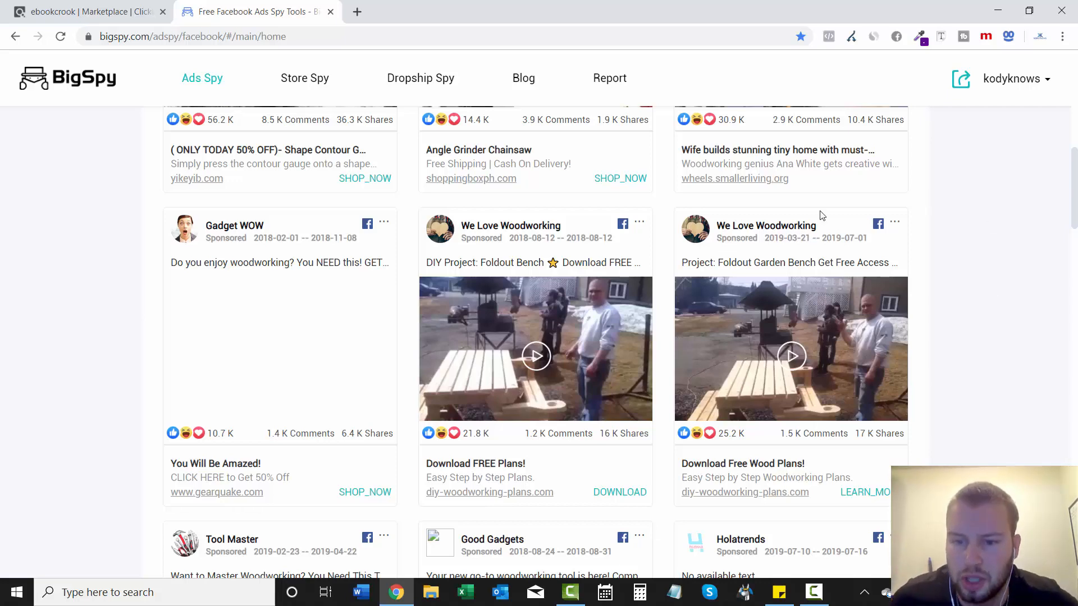
scroll(down, 3)
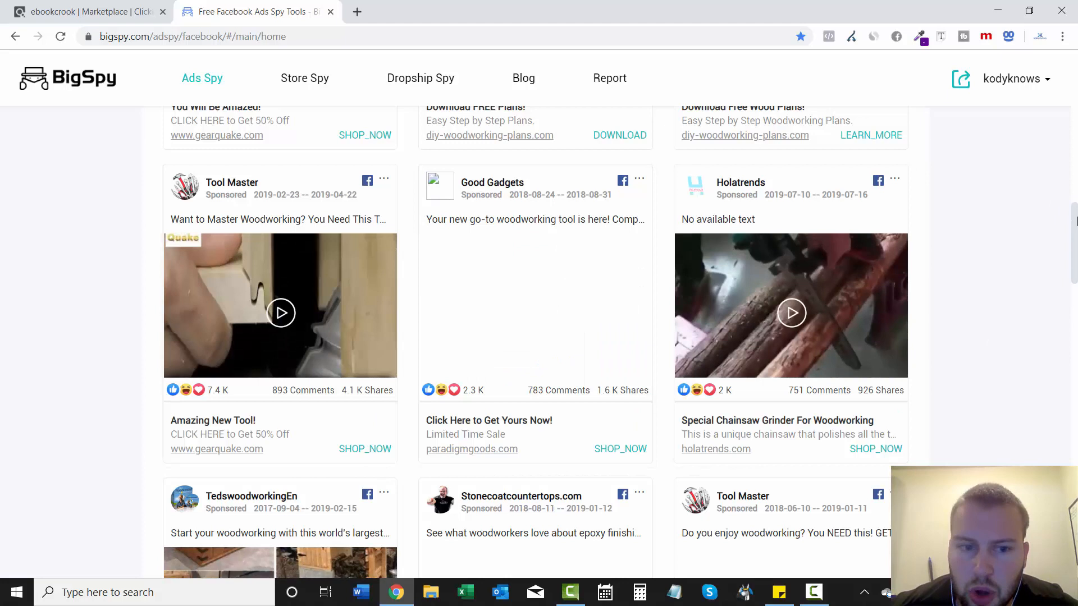
scroll(down, 3)
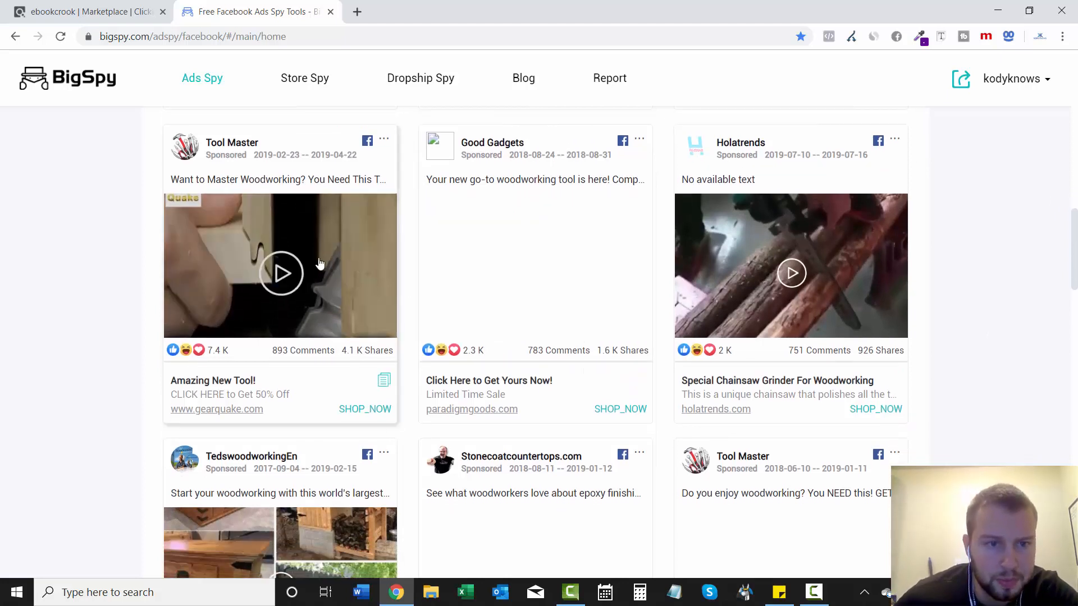
click(282, 273)
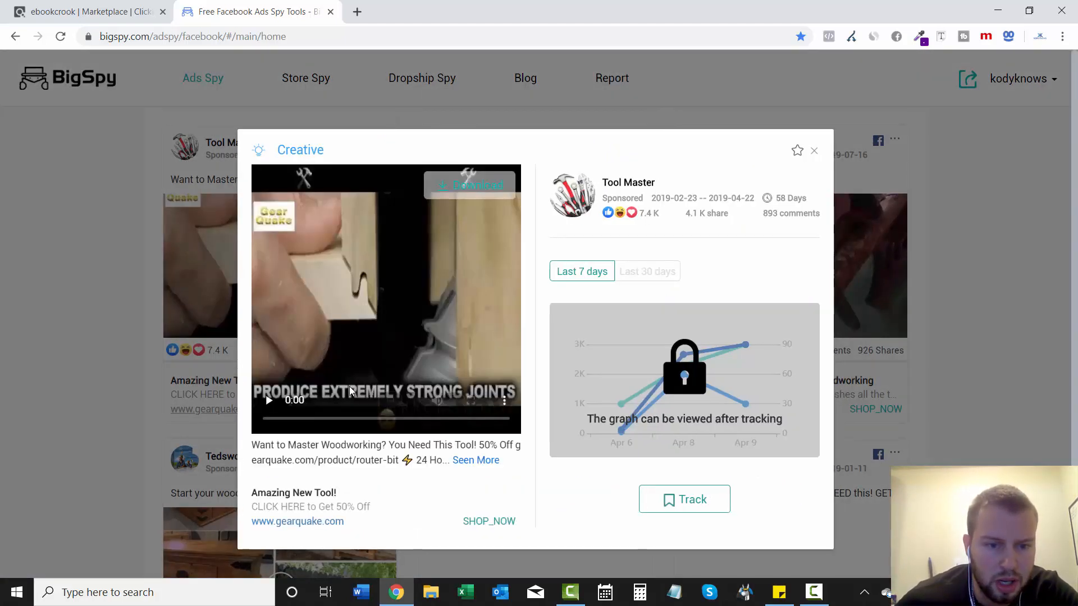
click(268, 400)
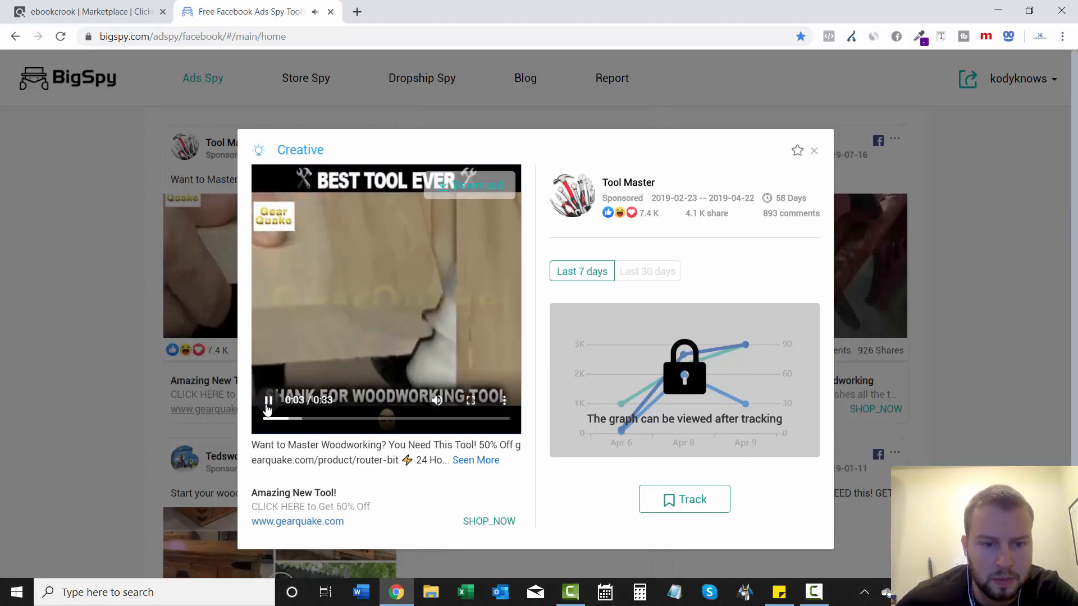
click(814, 151)
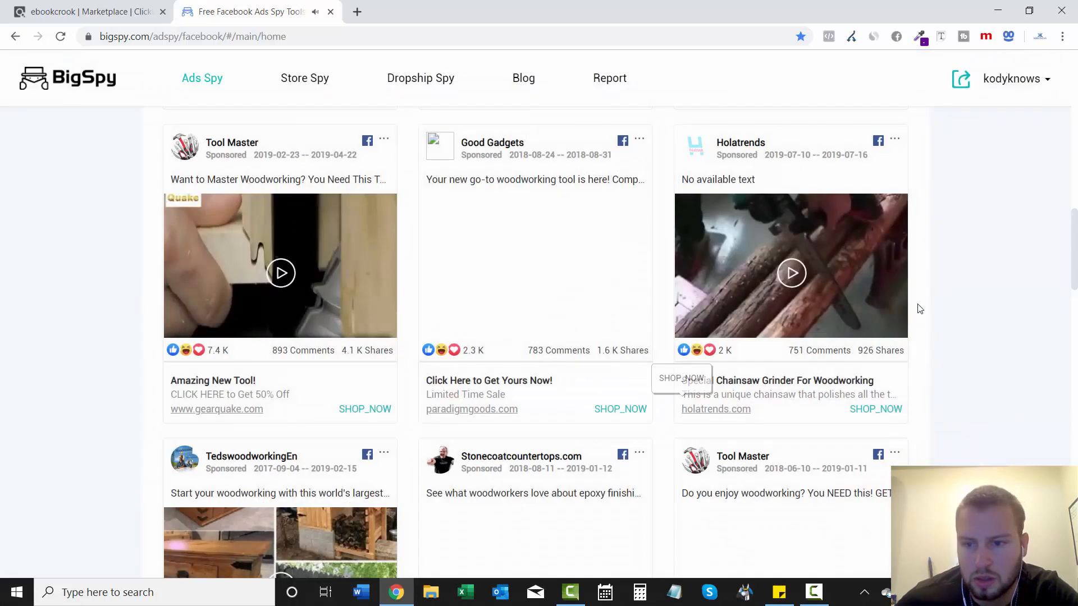
scroll(down, 3)
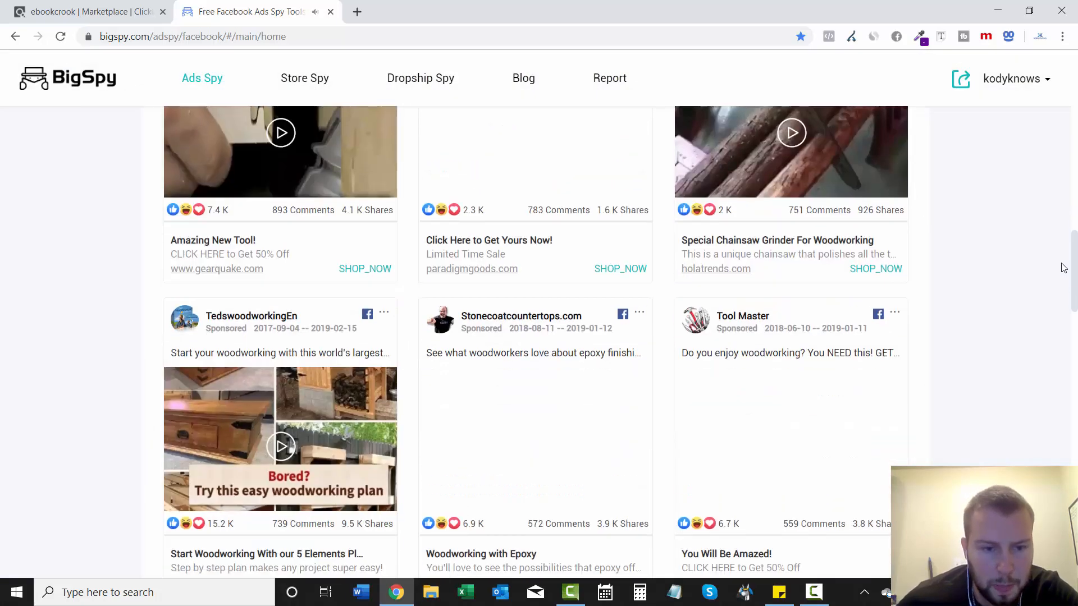
scroll(down, 3)
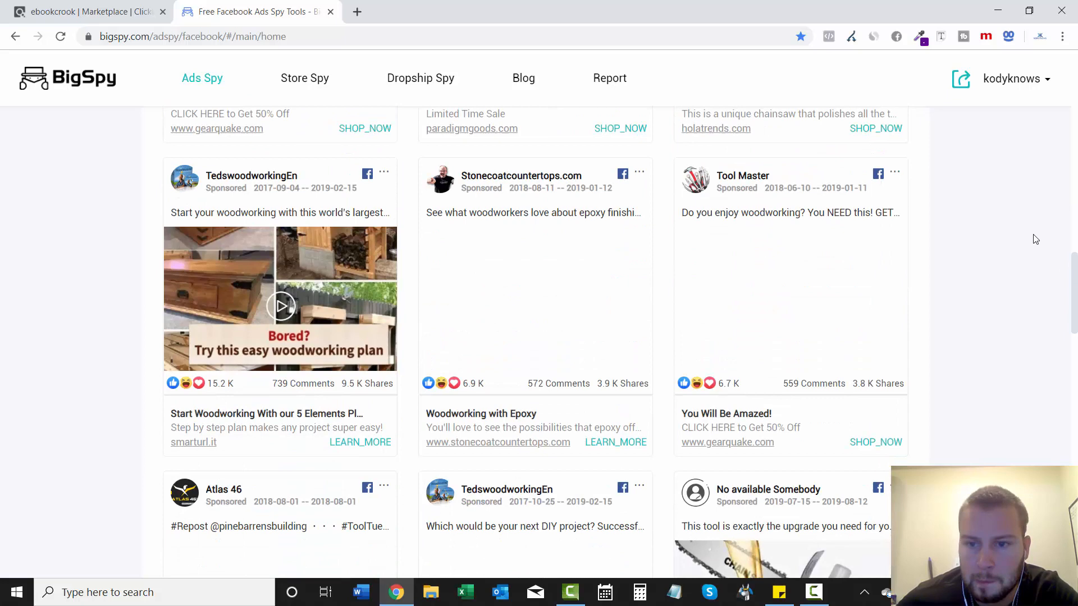
scroll(down, 3)
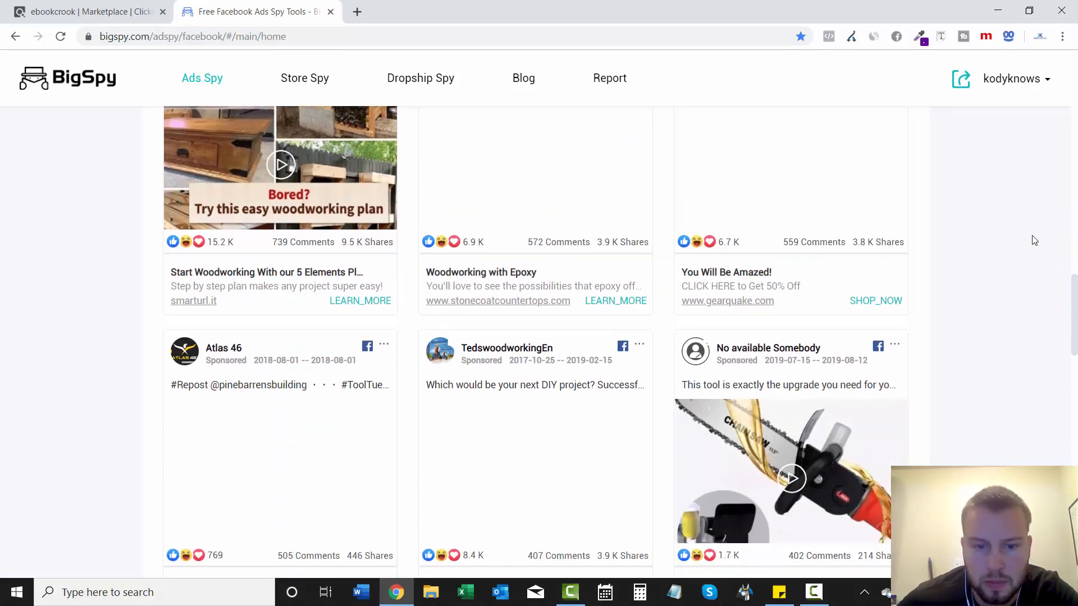
scroll(down, 3)
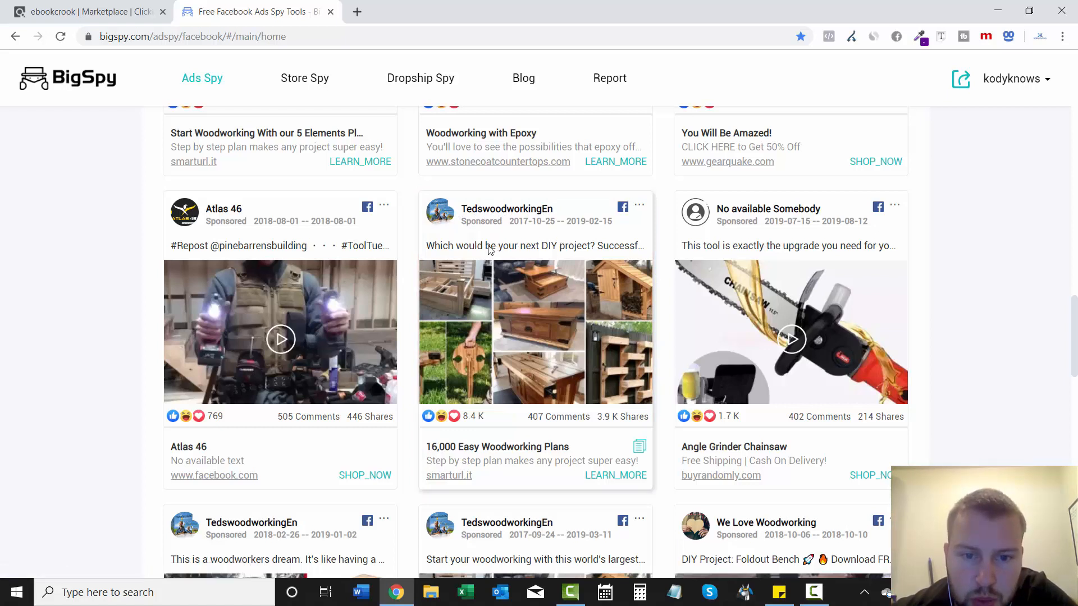
mouse_move(535, 255)
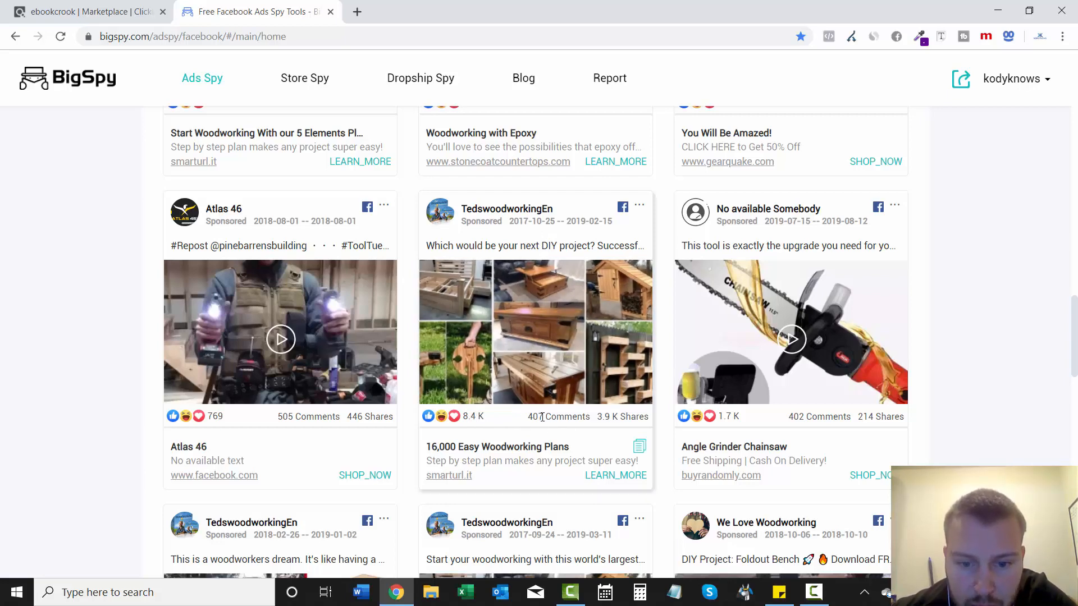
Step: Open the TedswoodworkingEn plans ad and download its woodworking collage image
click(536, 332)
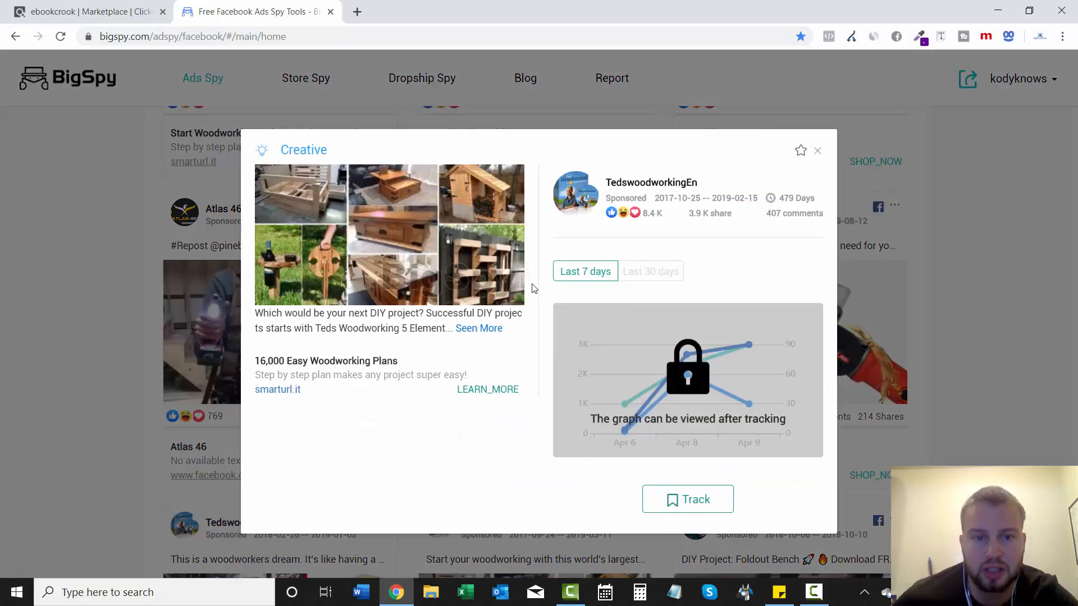
mouse_move(433, 191)
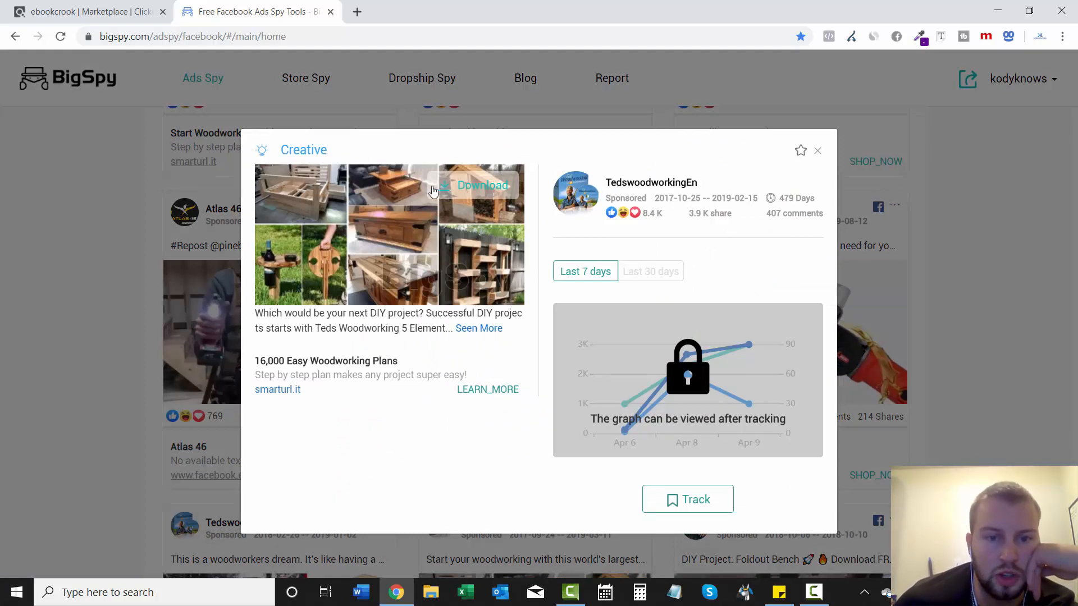
mouse_move(440, 191)
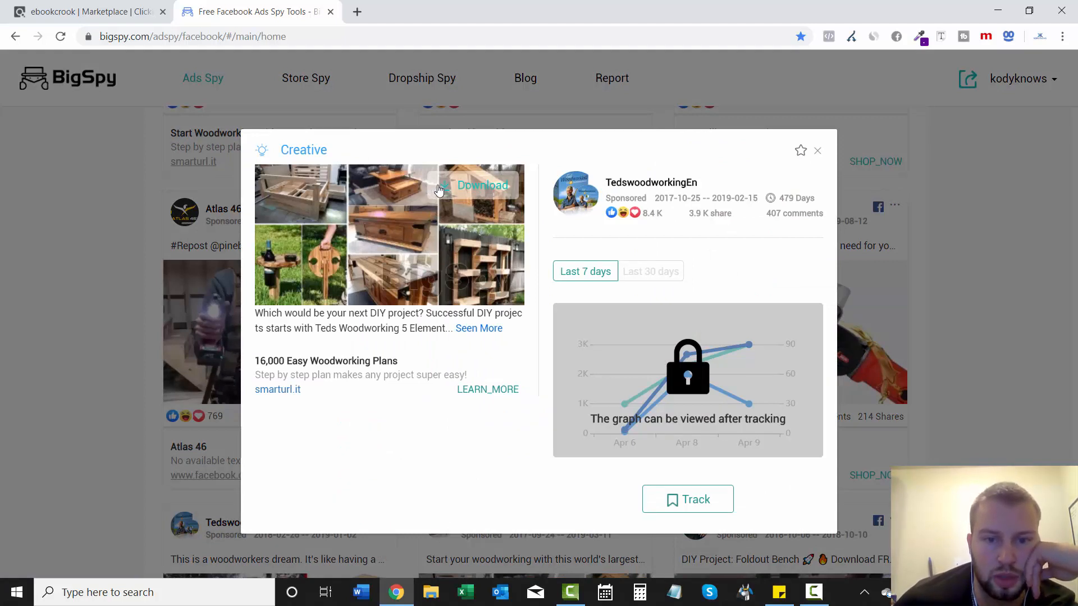
click(481, 185)
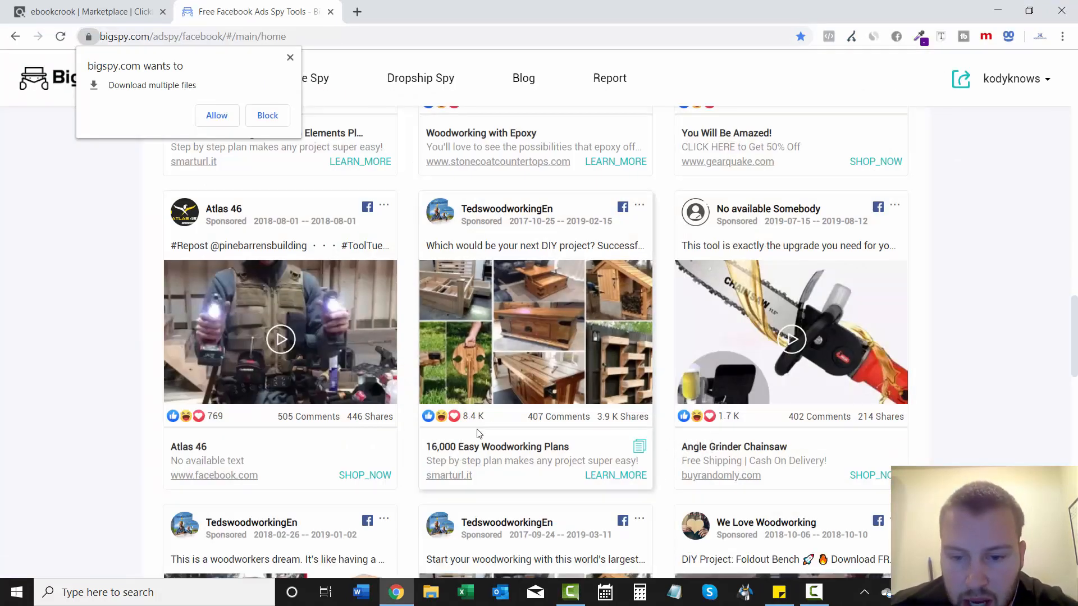
mouse_move(591, 435)
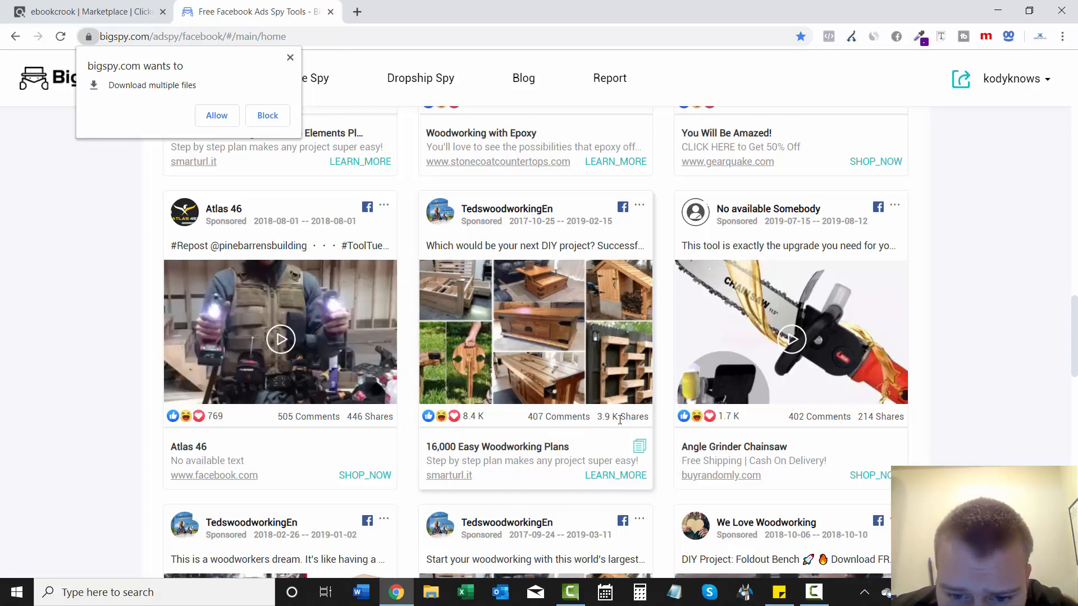
Step: Select the TedswoodworkingEn ad's full text and switch to the blank Word document
scroll(down, 3)
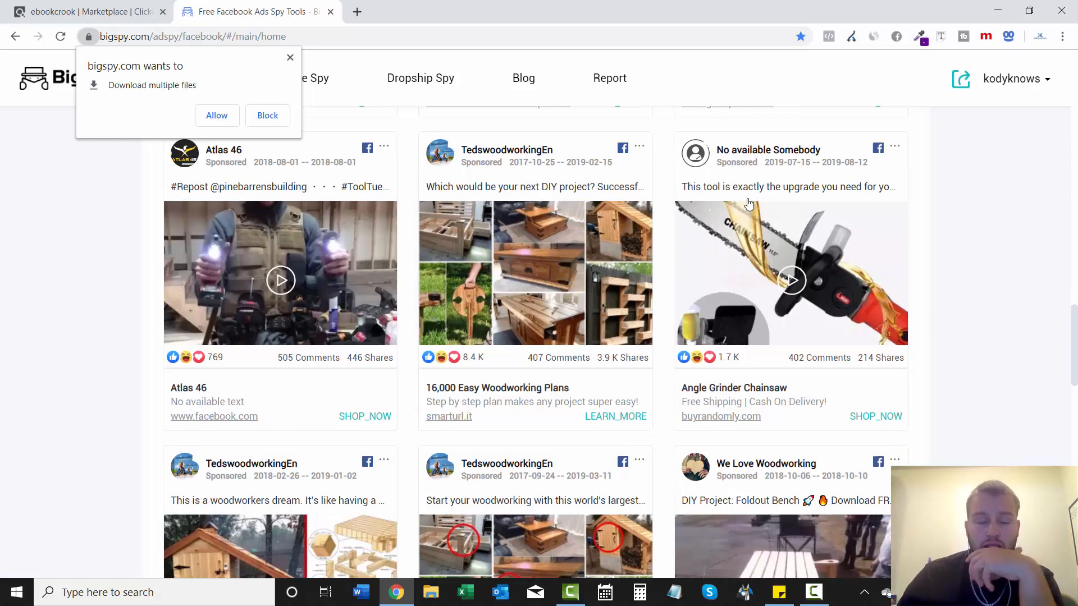
scroll(down, 3)
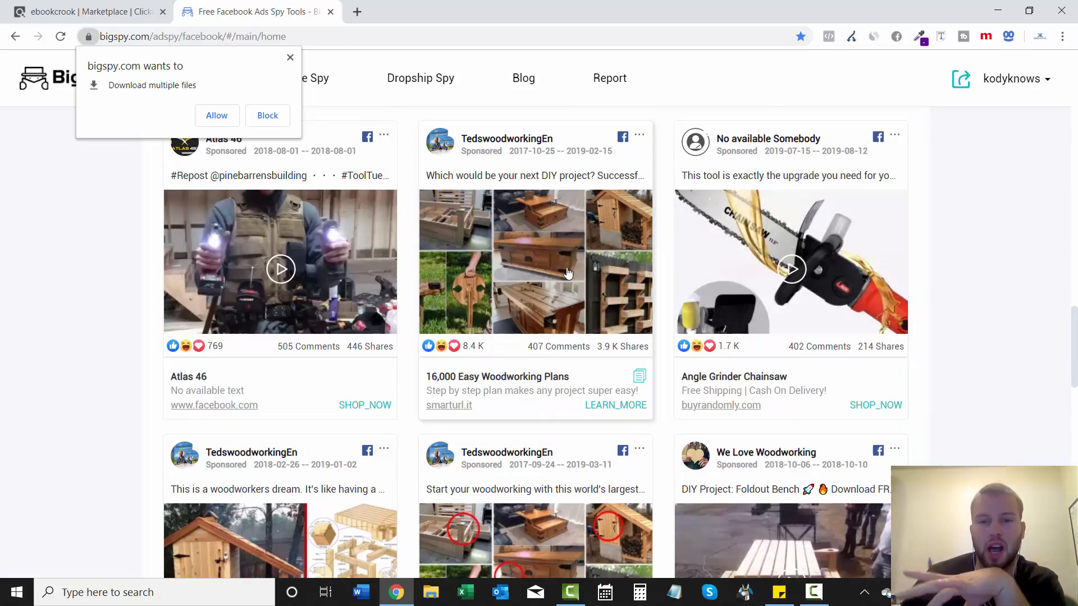
mouse_move(502, 229)
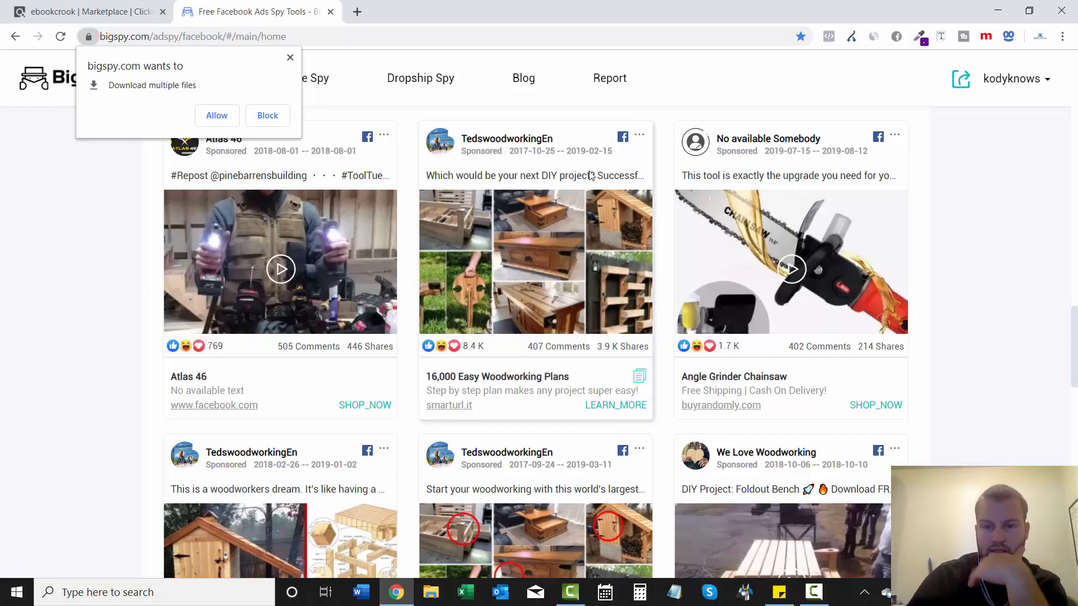
mouse_move(636, 159)
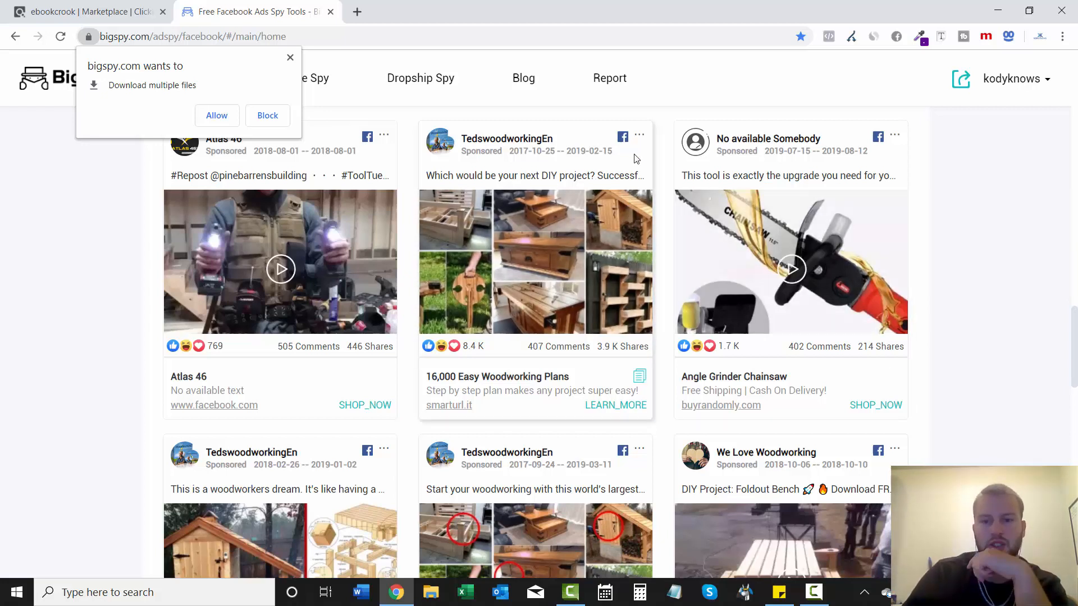
mouse_move(624, 142)
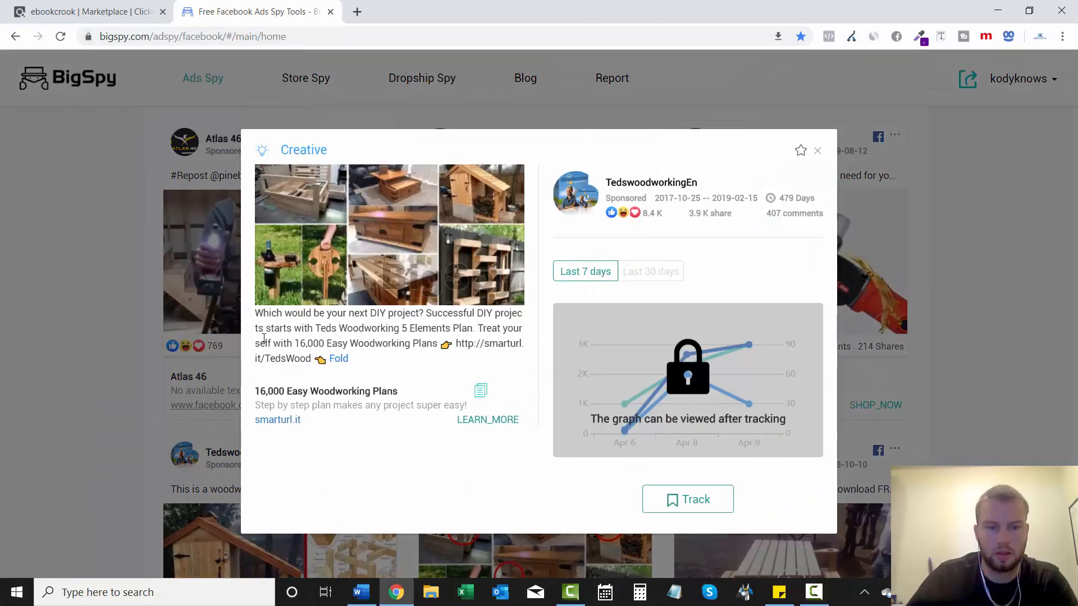
drag(255, 312, 309, 358)
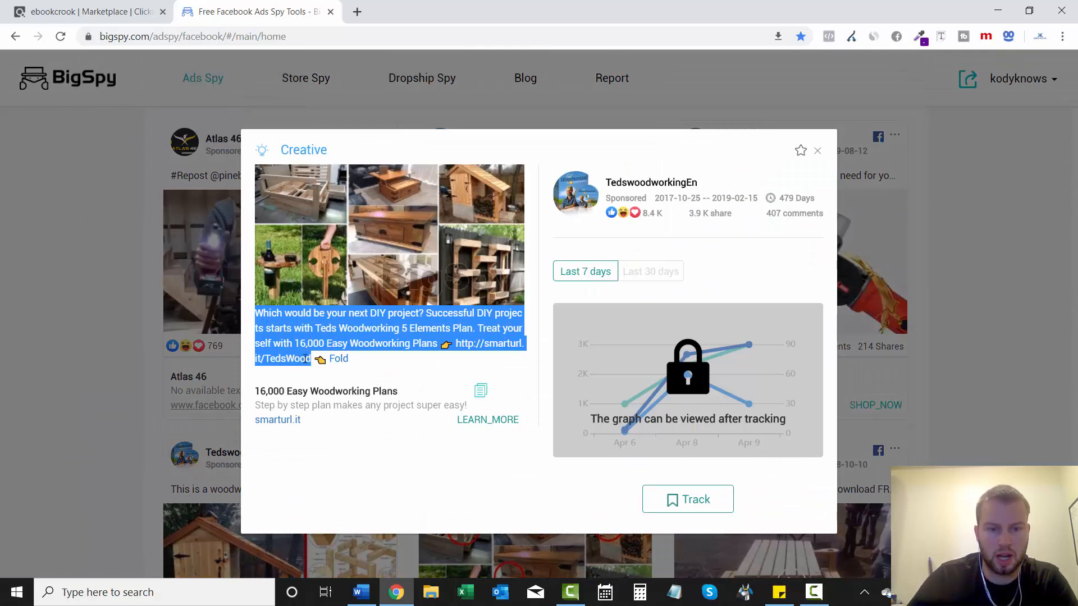
click(360, 592)
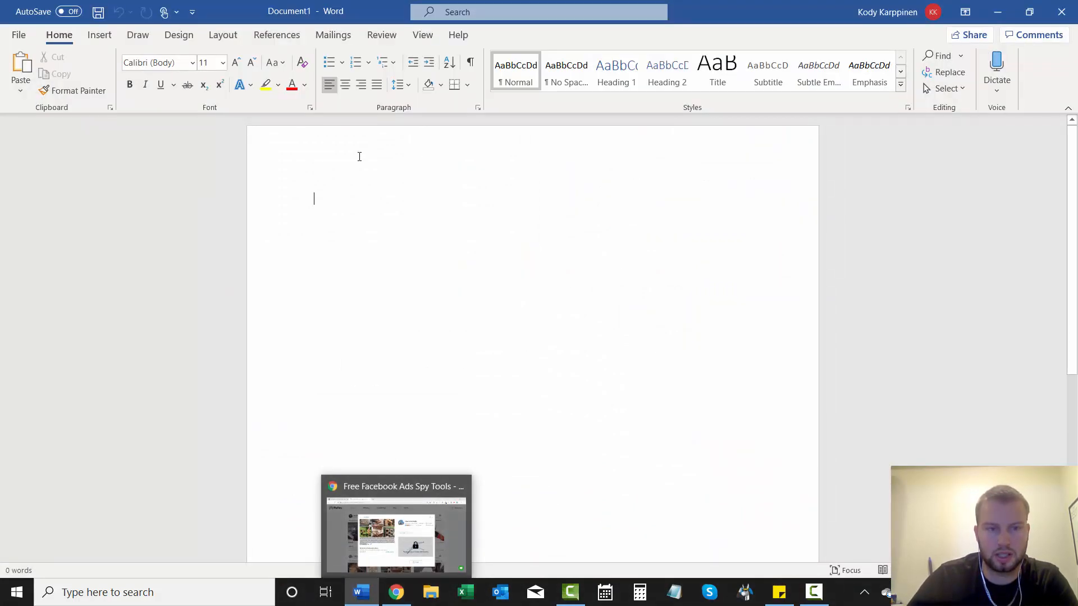
Step: Paste the ad text and type the heading 'Ad Copy 1 (Image)'
key(Ctrl+v)
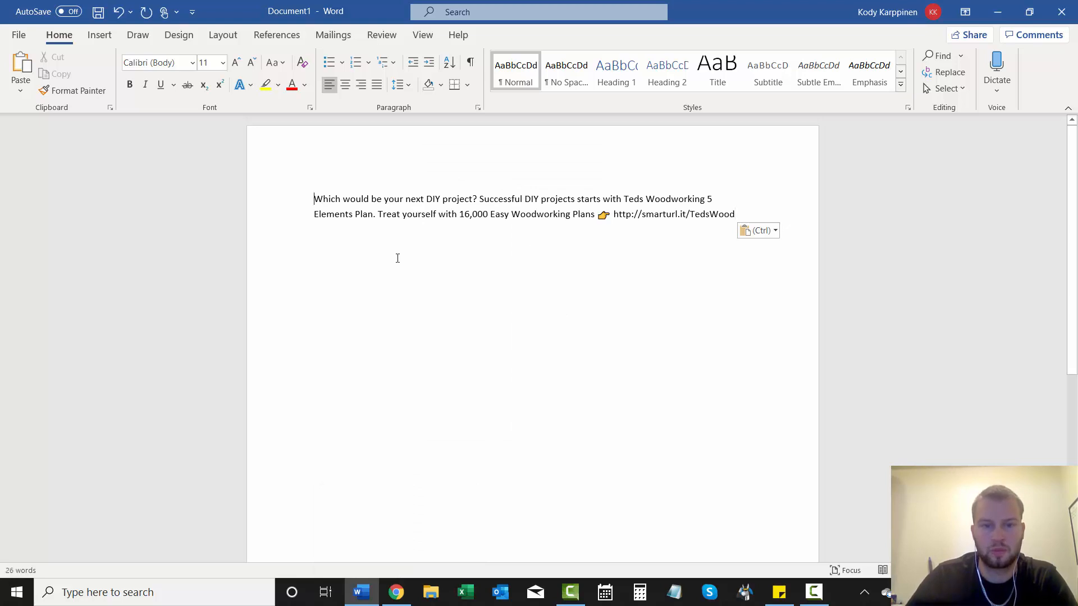
text(Ad)
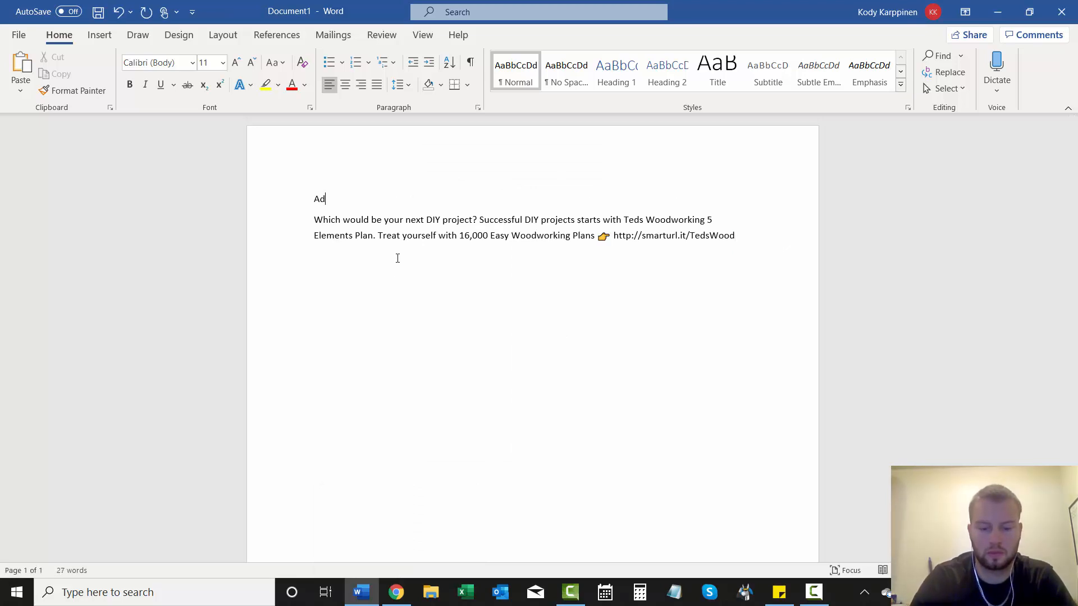
text(Copy)
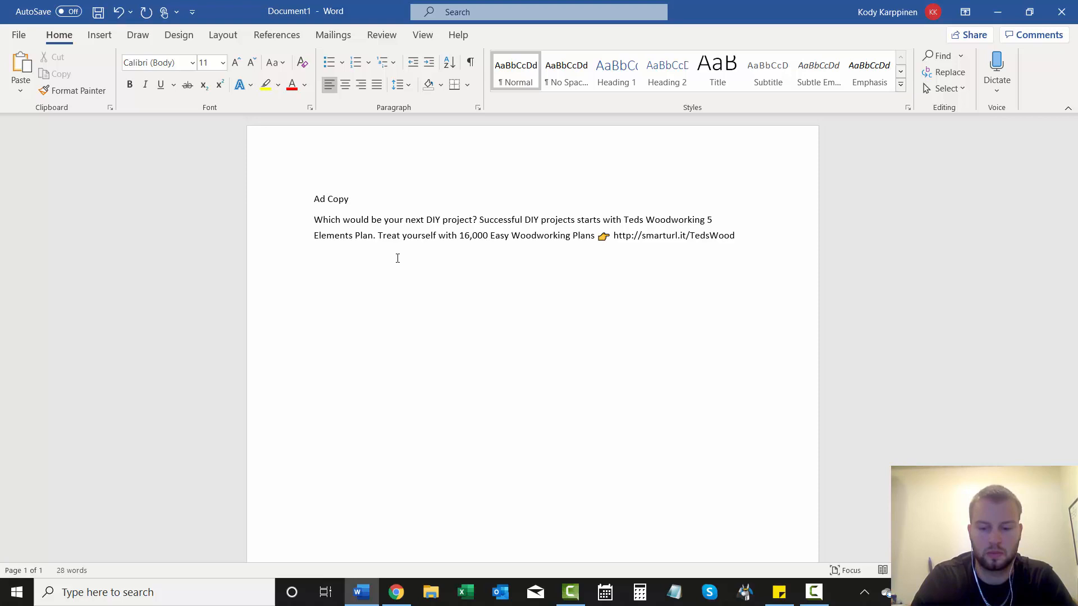
text(1 (Image)
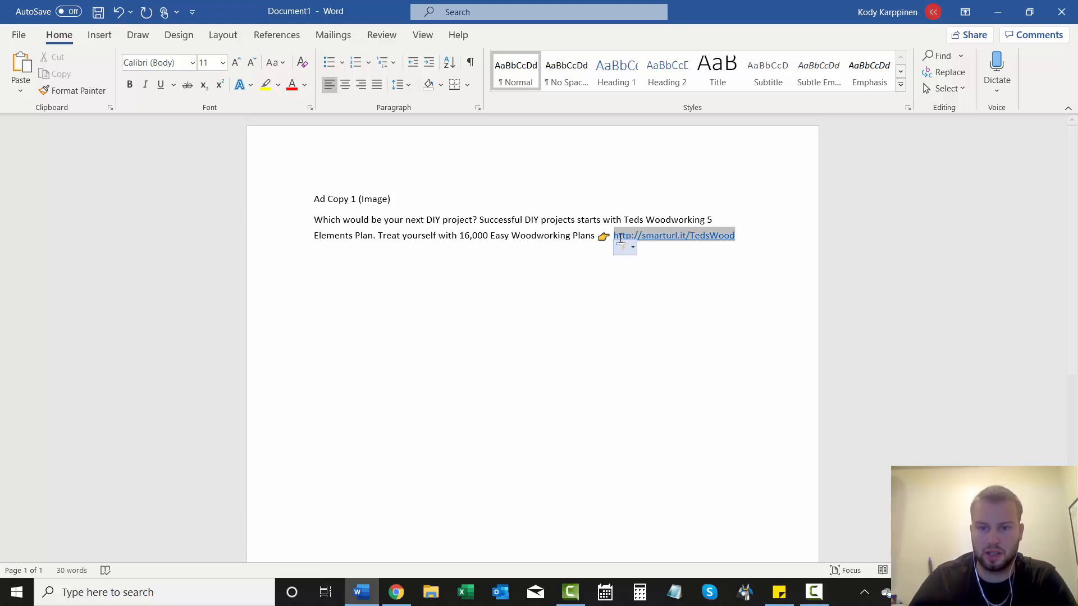
mouse_move(645, 222)
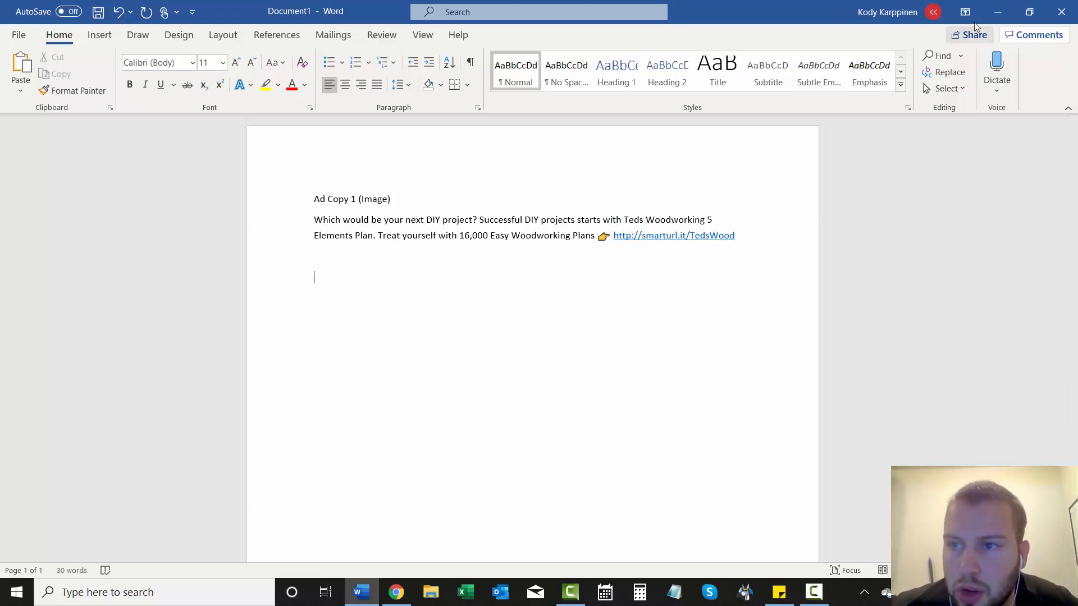
Step: Return to Chrome and scroll the BigSpy feed to a second TedswoodworkingEn plans ad
click(396, 593)
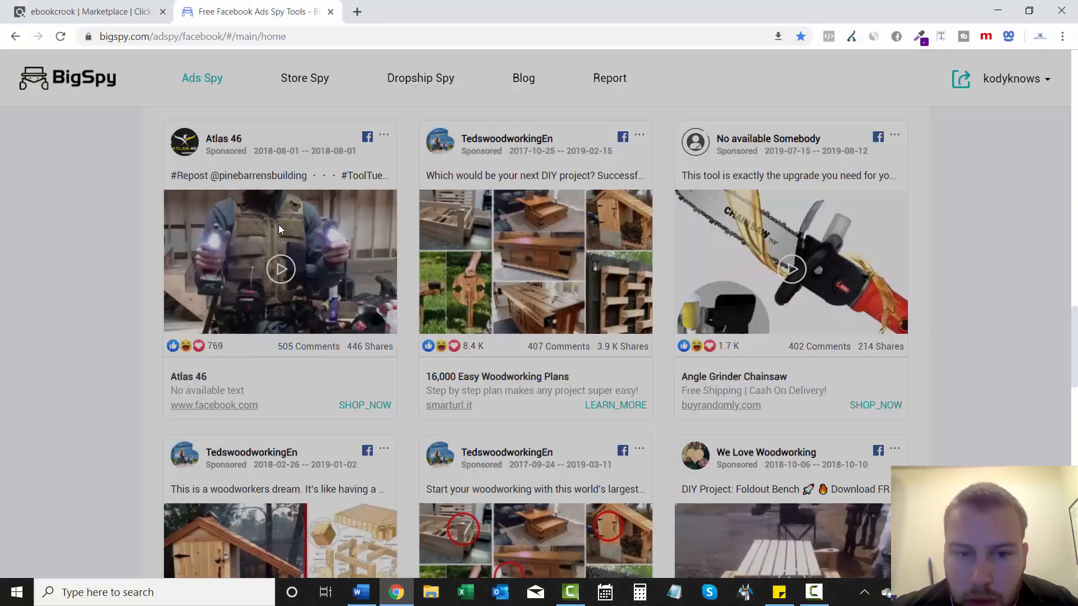
scroll(down, 3)
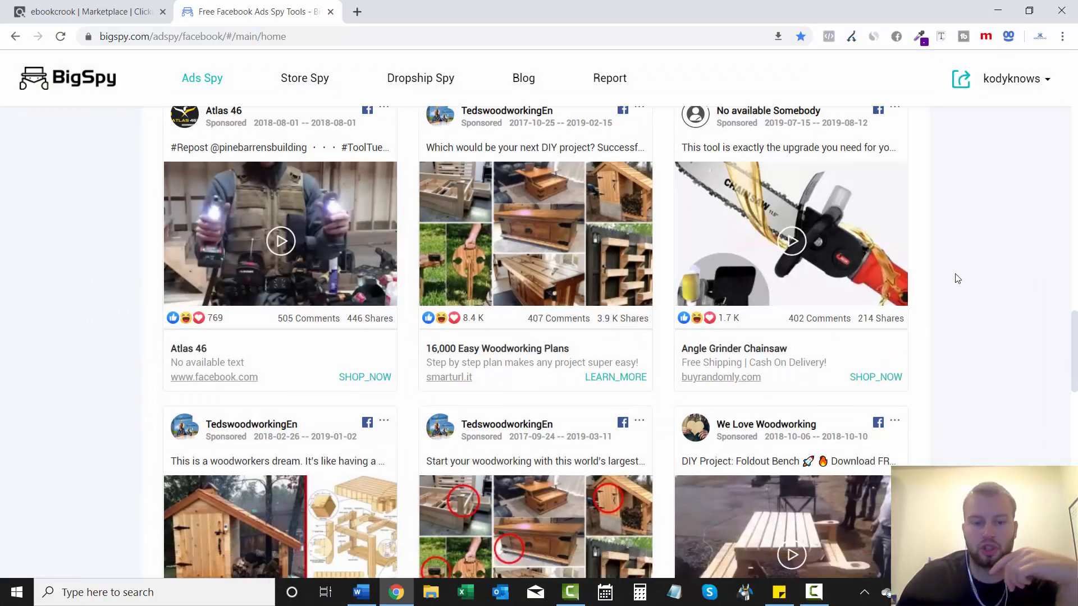
scroll(down, 3)
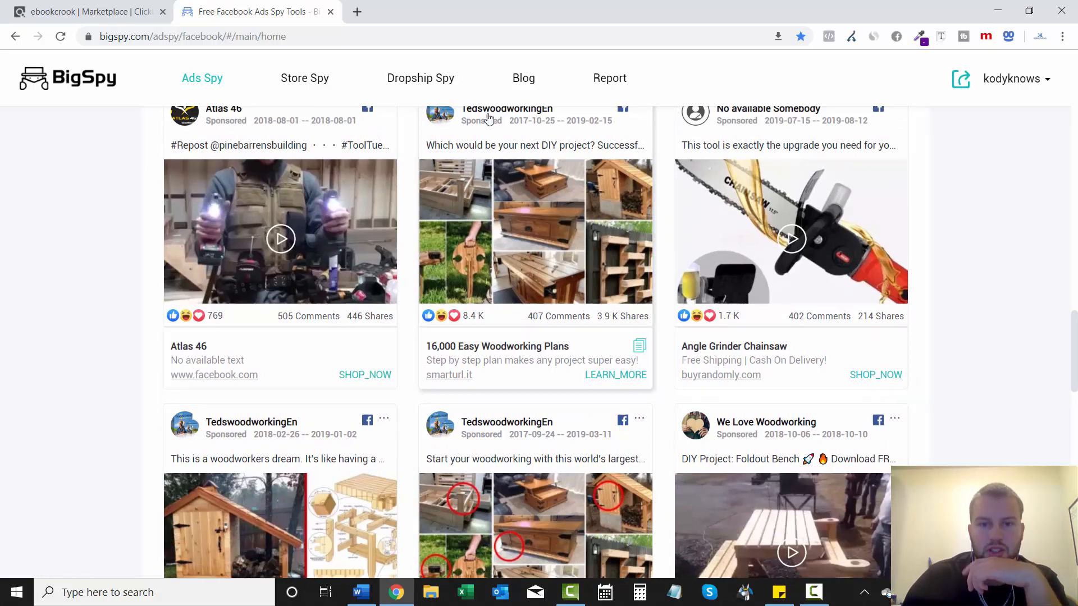
mouse_move(1075, 344)
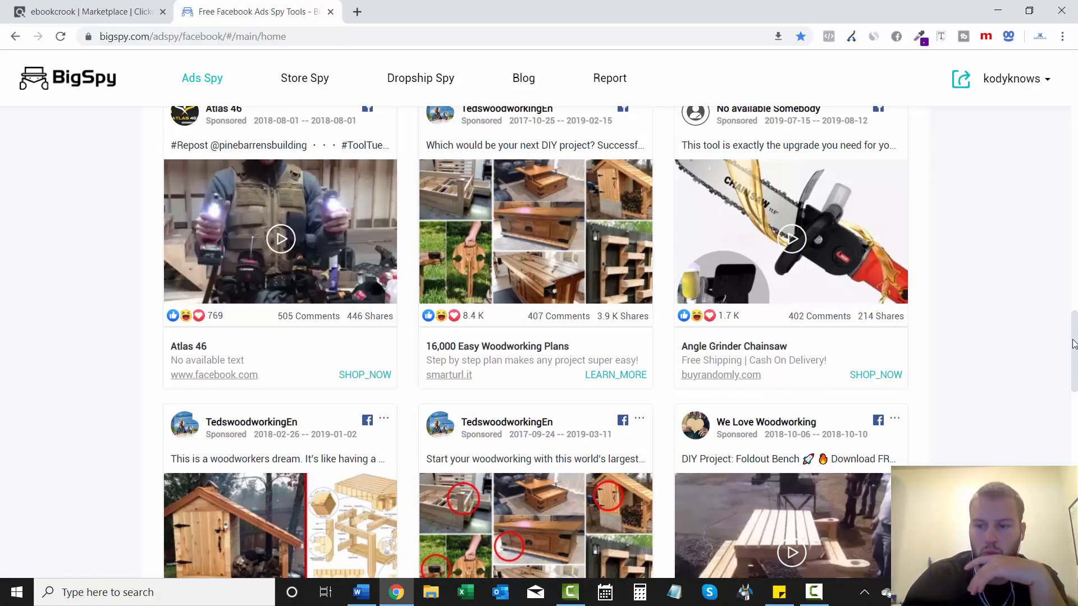
scroll(down, 3)
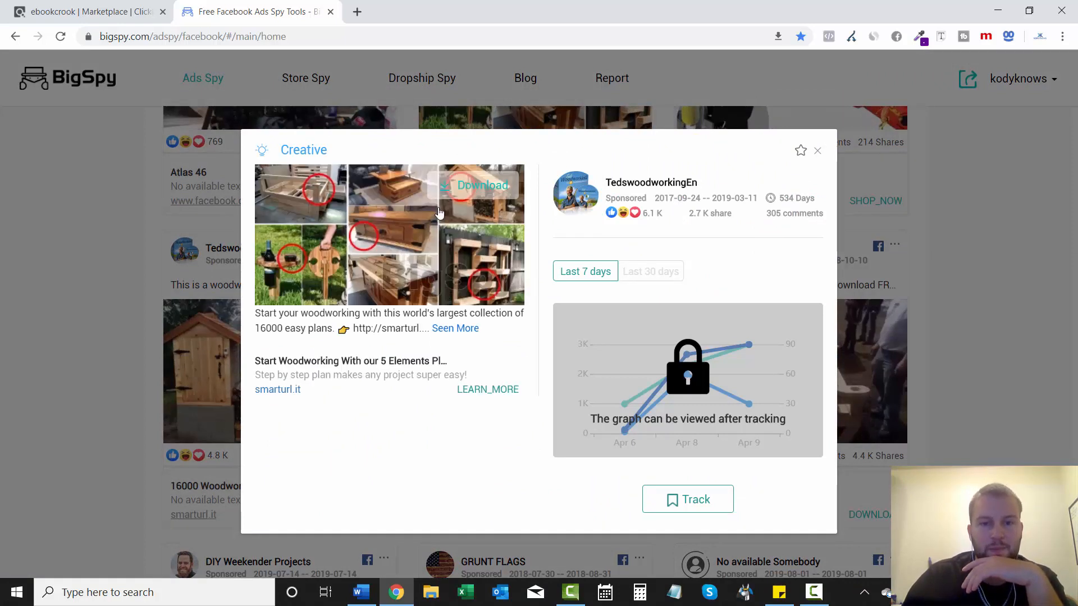
mouse_move(318, 188)
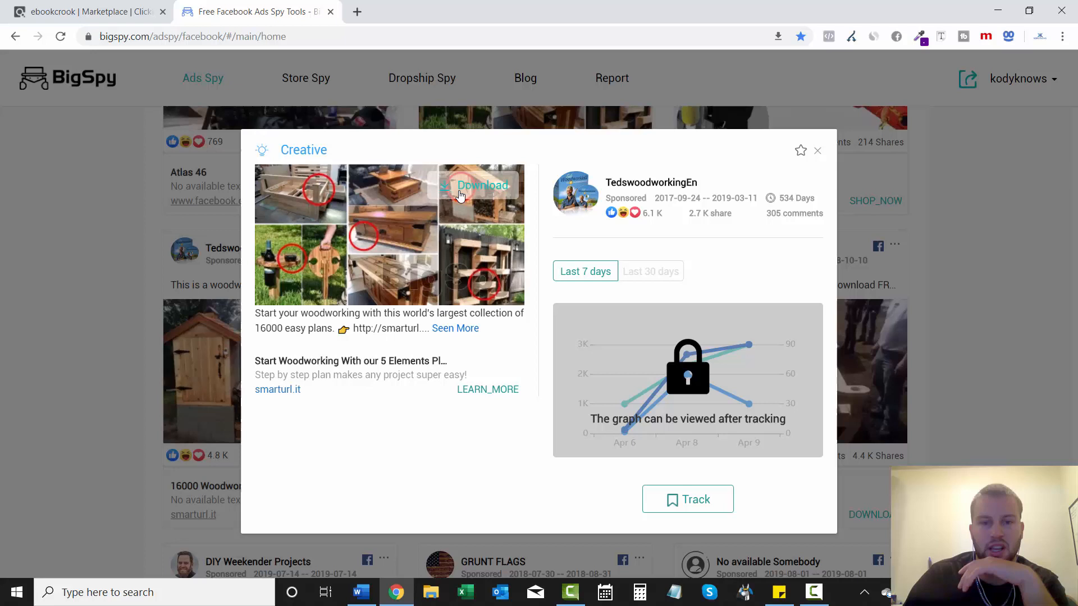
mouse_move(423, 191)
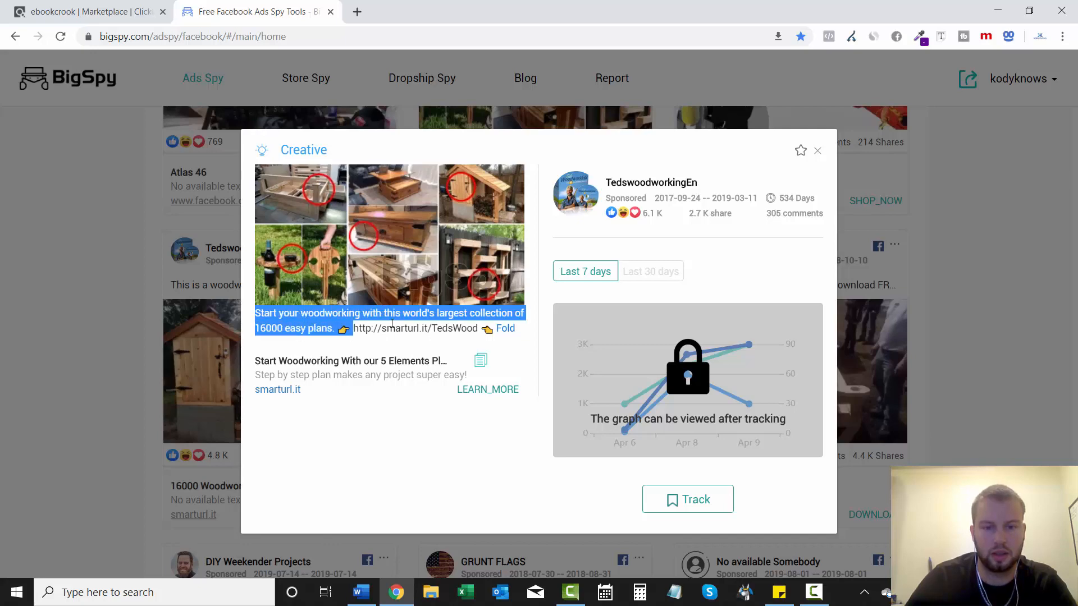
mouse_move(480, 331)
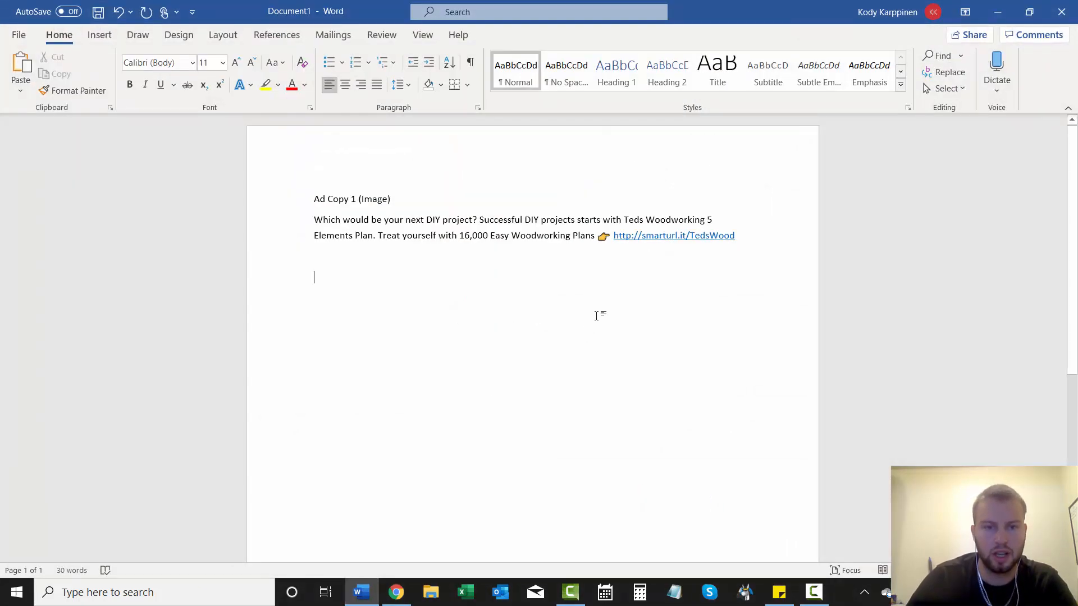
Step: Type the 'Ad Copy 2 (Image w/ Circles)' heading and paste the second ad's text below
text(Ad)
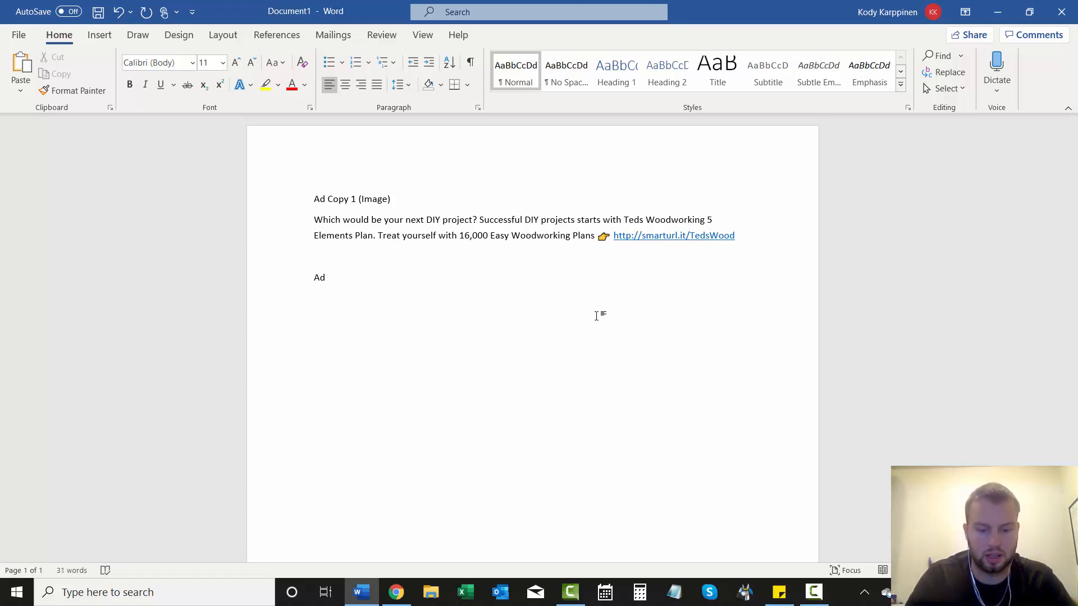
text(Copy 2 (Image w/ Circ)
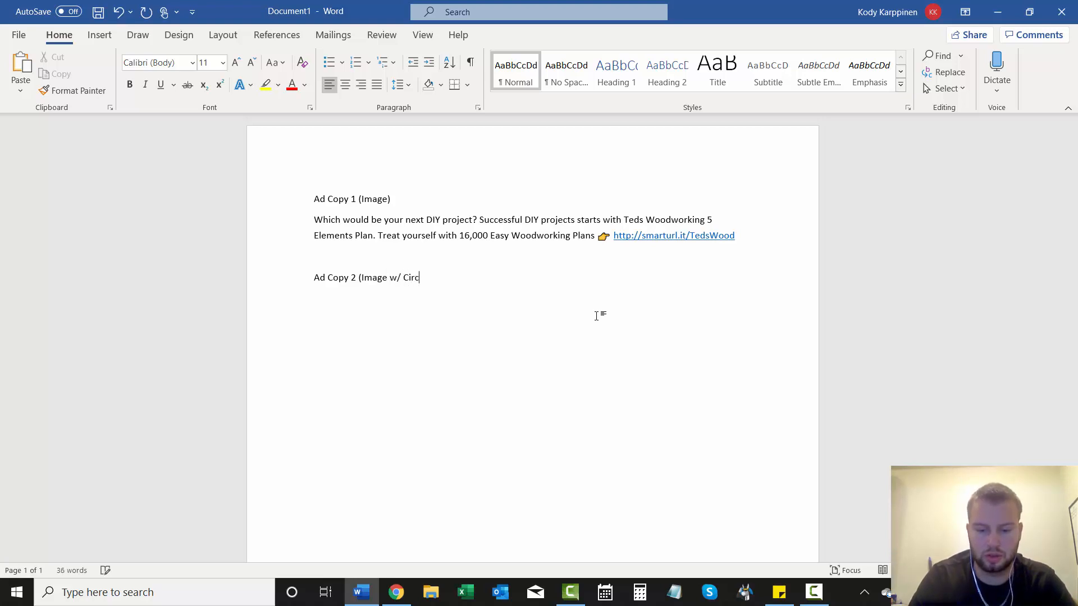
text(les))
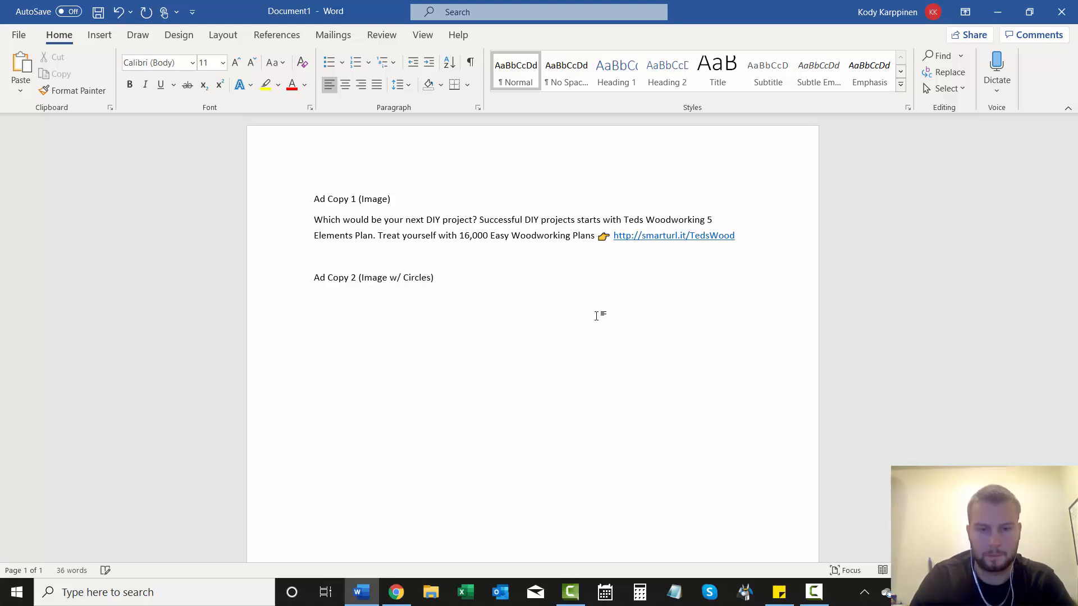
key(ctrl+v)
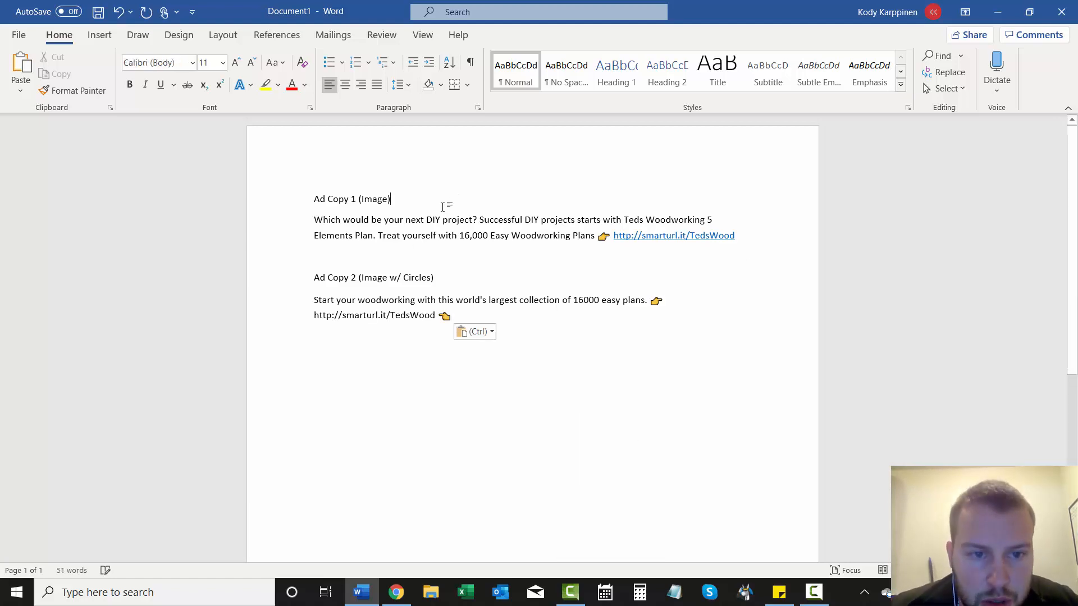
mouse_move(578, 210)
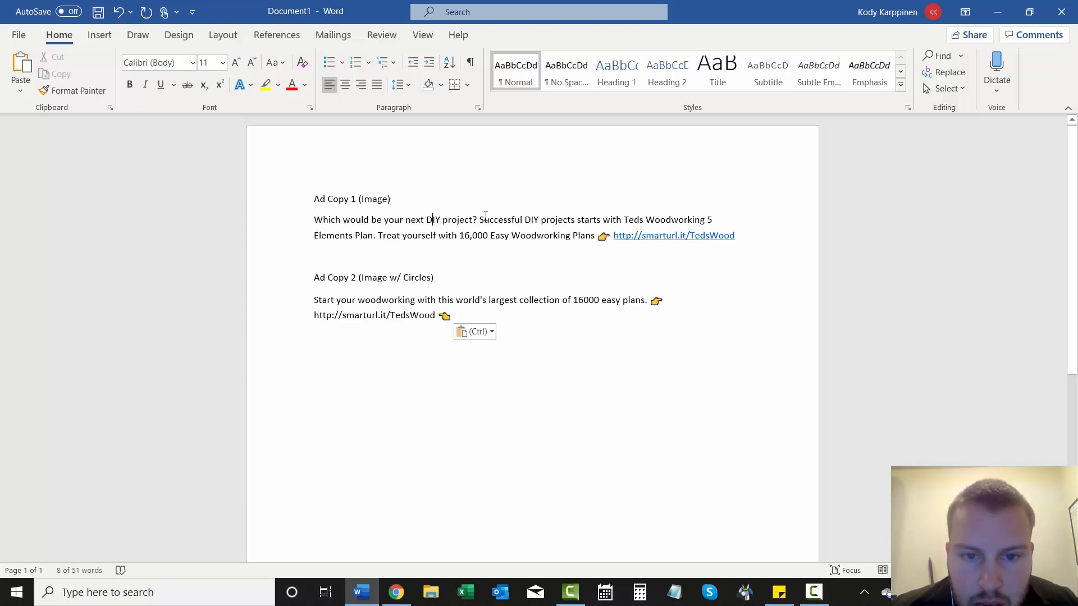
drag(479, 220, 574, 220)
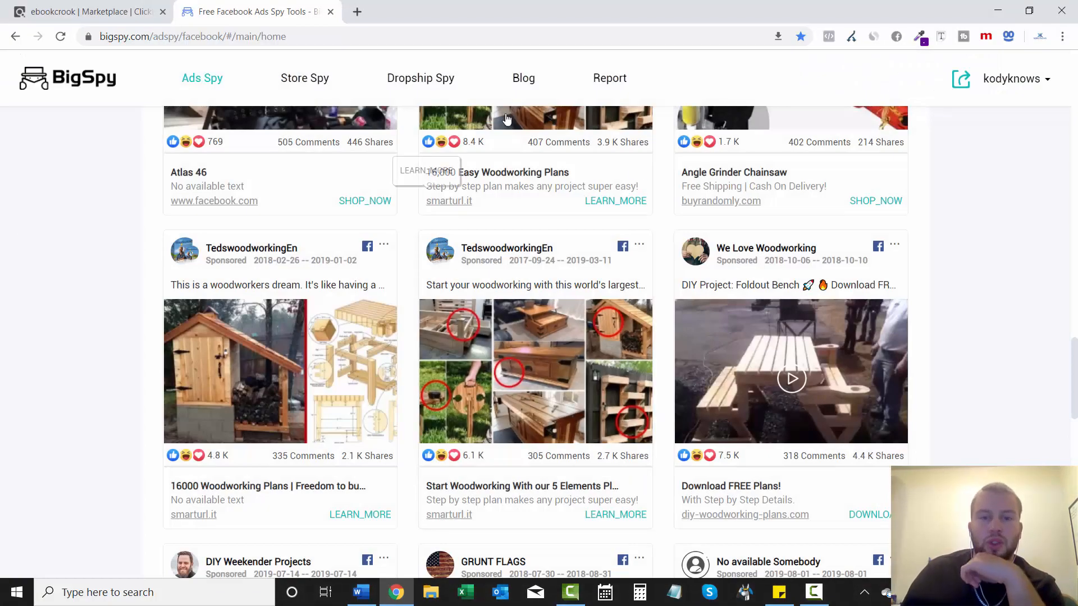
scroll(up, 3)
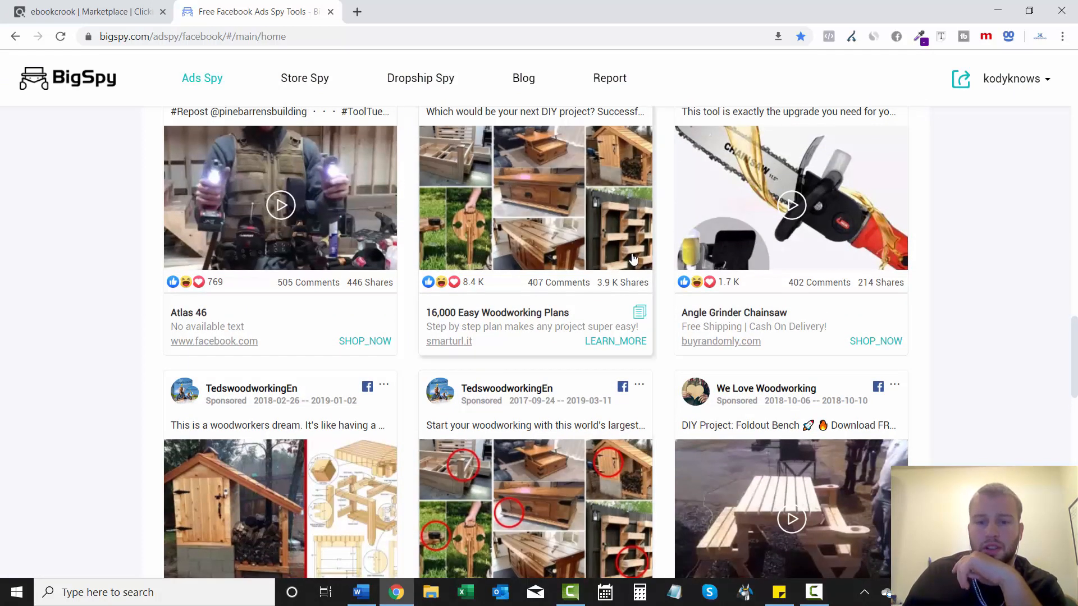
scroll(down, 3)
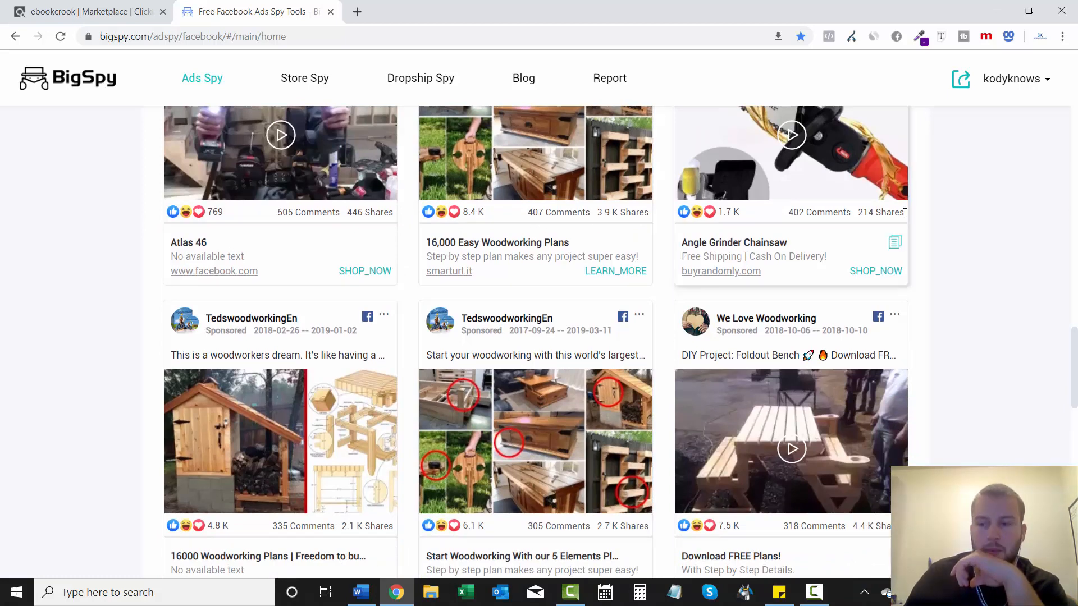
scroll(down, 3)
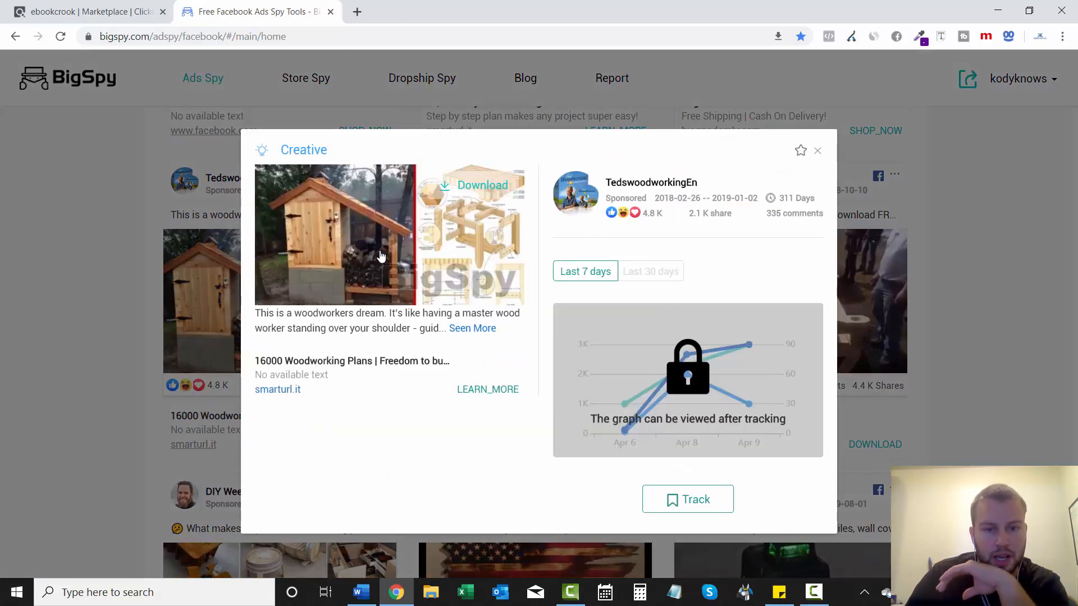
mouse_move(485, 186)
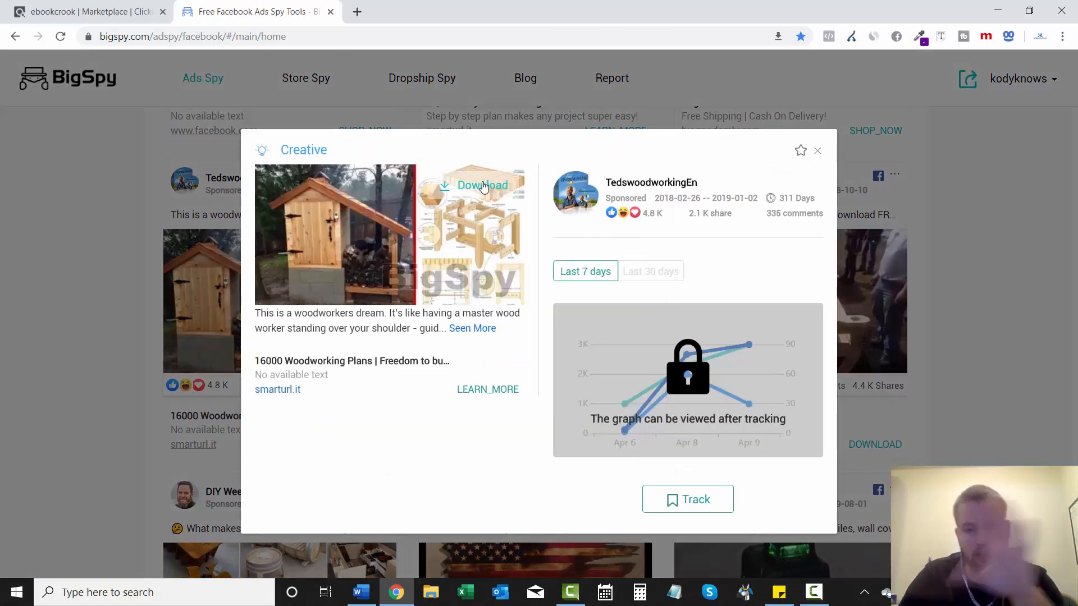
Step: Download the backyard smokehouse ad's image, expand its full text and select it for copying
click(481, 186)
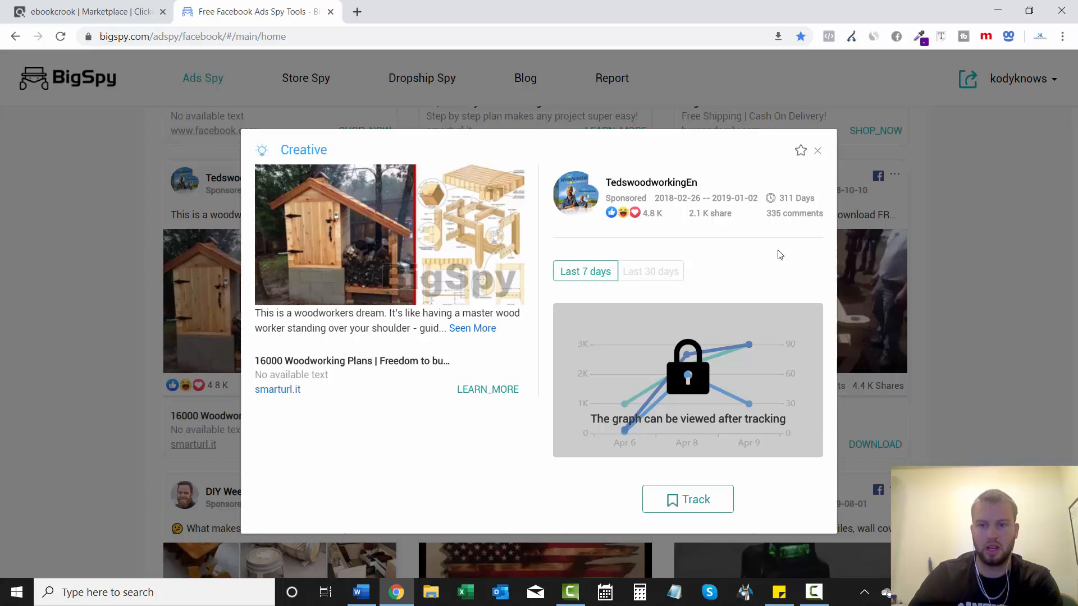
click(472, 328)
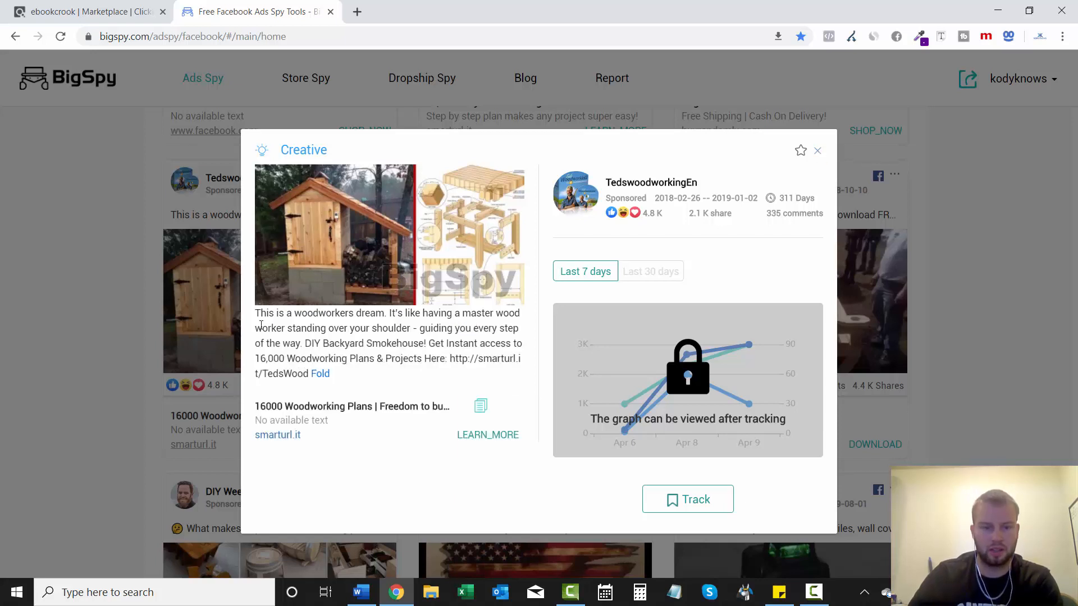
drag(254, 313, 307, 373)
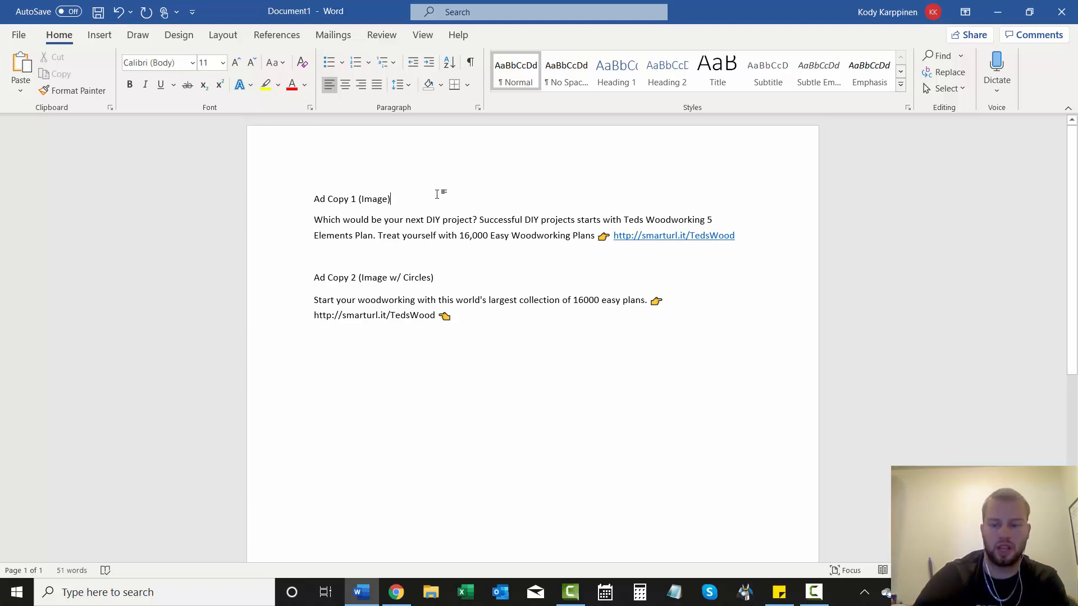
Step: Add a third entry labelled 'Ad Copy 3 (Image)' with the pasted 'woodworkers dream' smokehouse ad text
key(Enter)
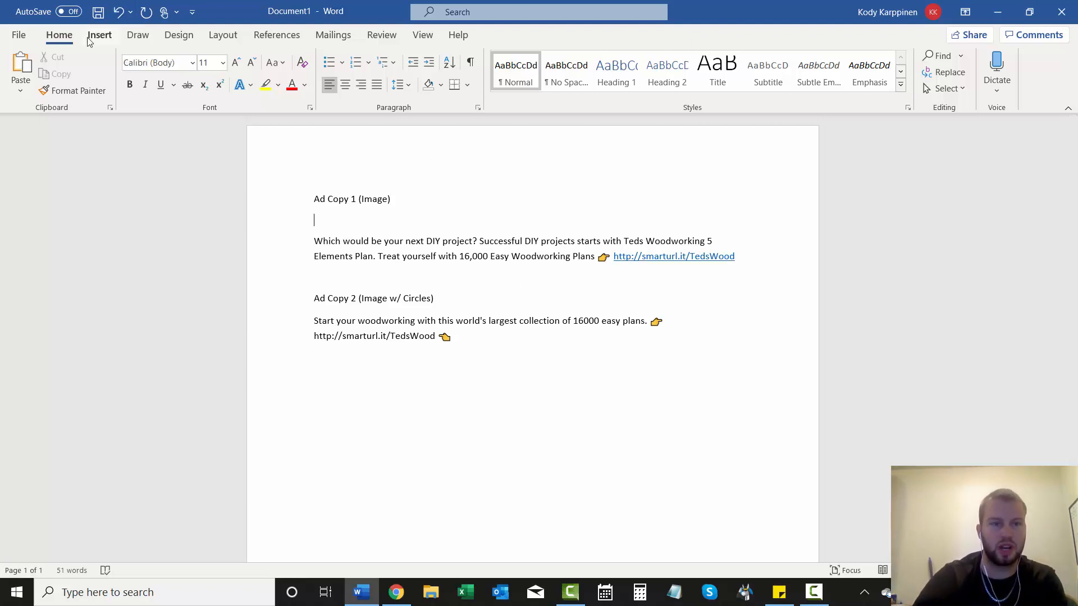
click(99, 35)
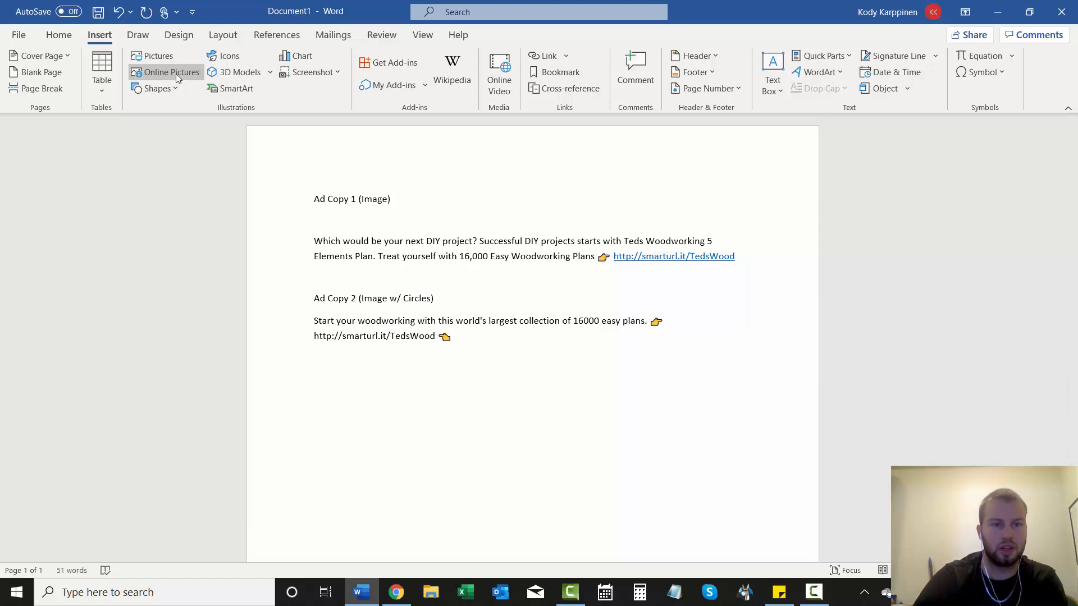
mouse_move(499, 394)
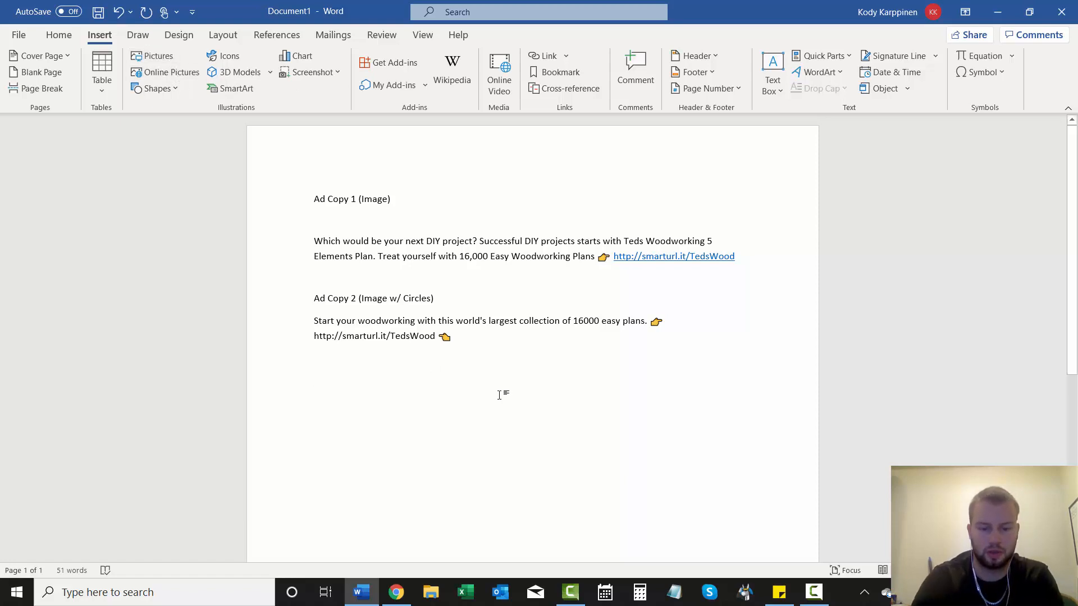
text(Ad)
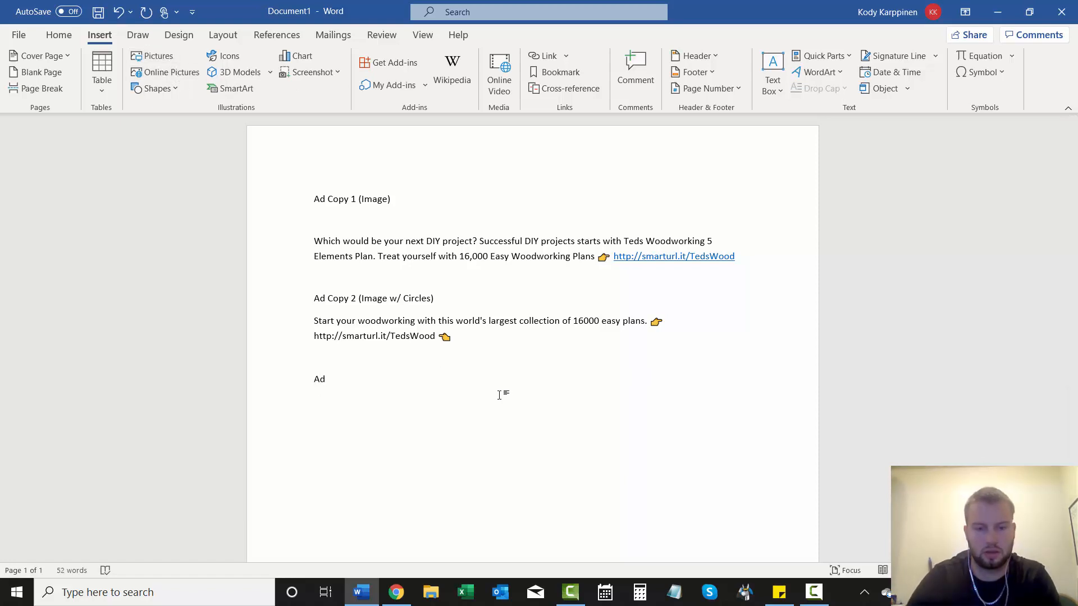
key(ctrl+v)
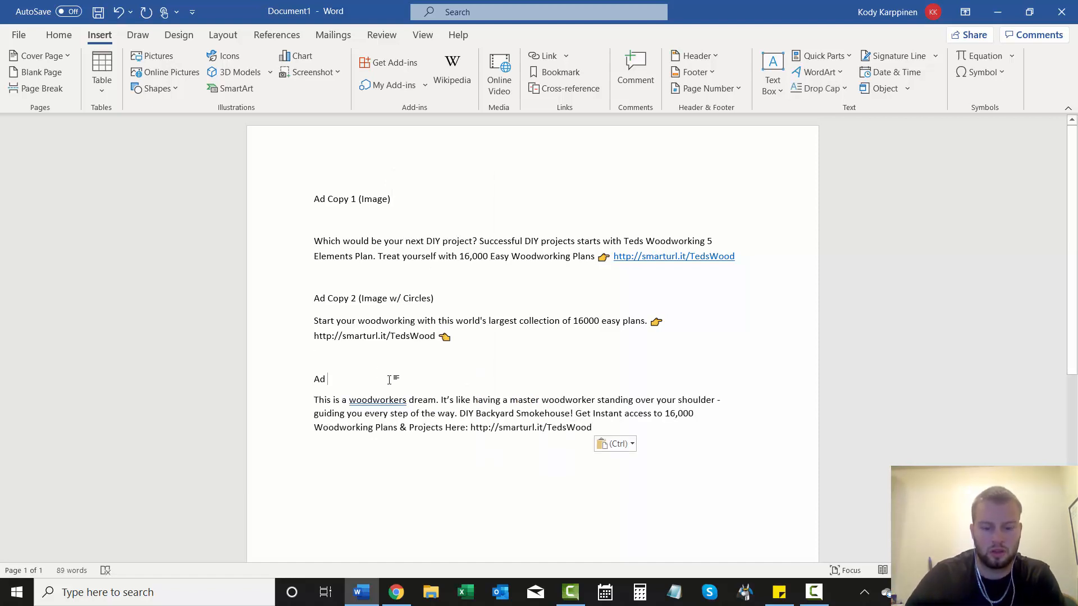
text(Copy 3)
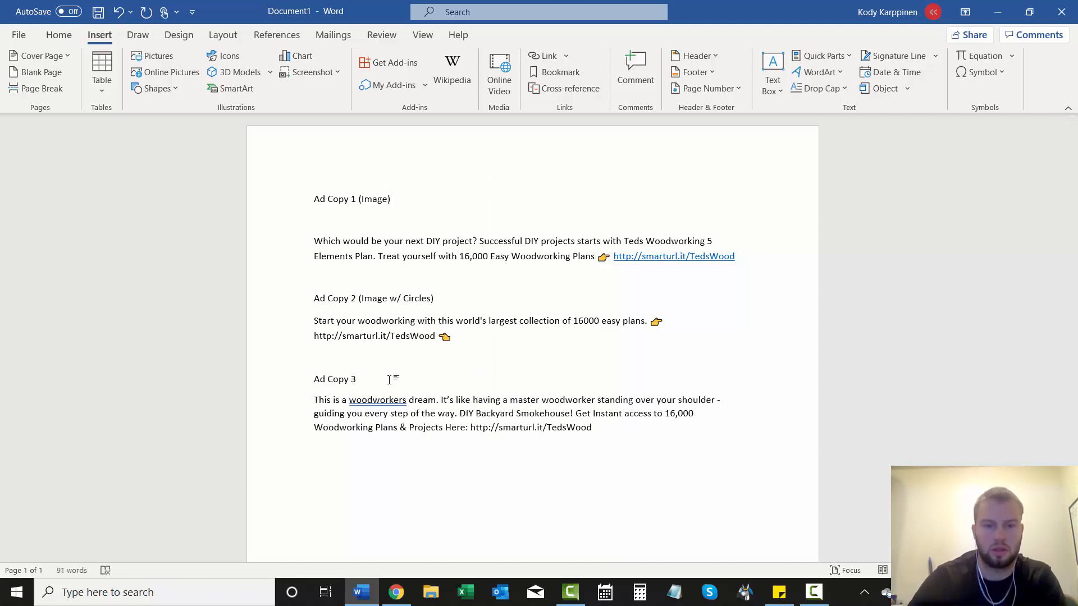
text(()
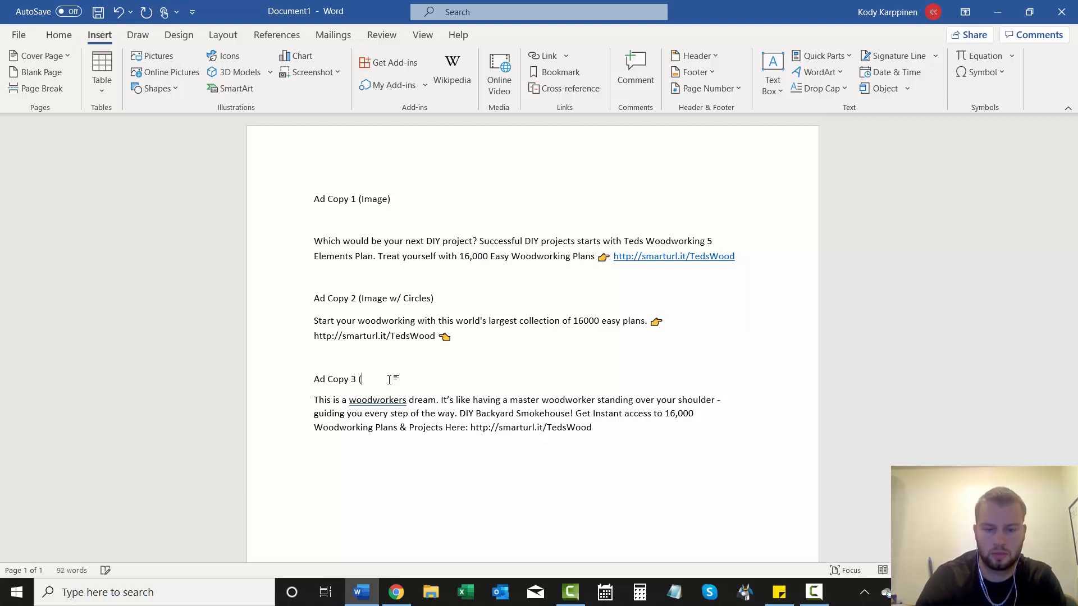
text(Image)
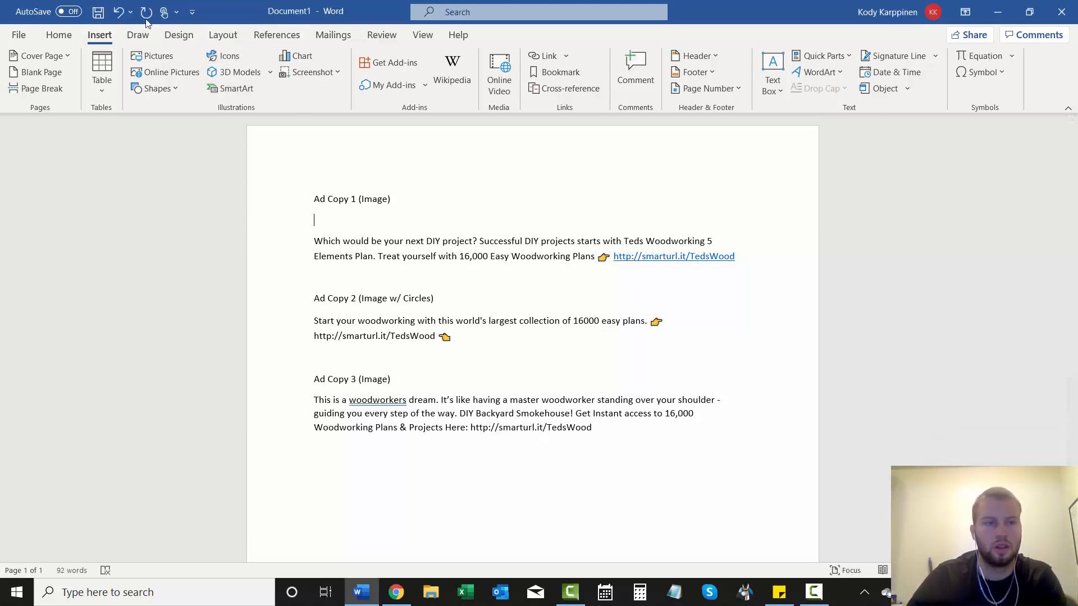
Step: Insert the ad collage images under their headings and shrink the circled collage under Ad Copy 2
click(157, 56)
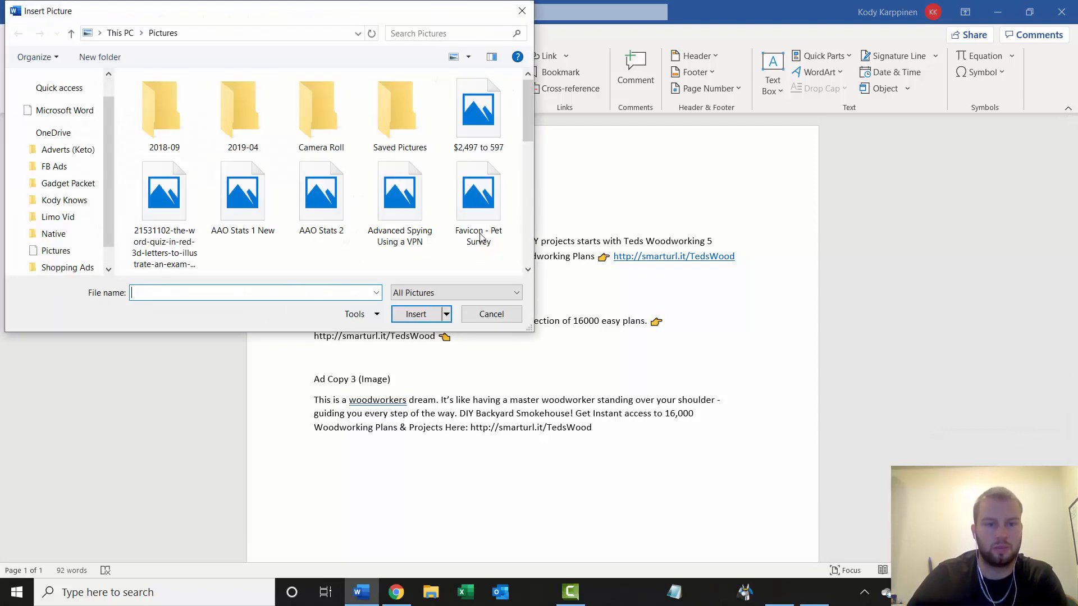
click(415, 314)
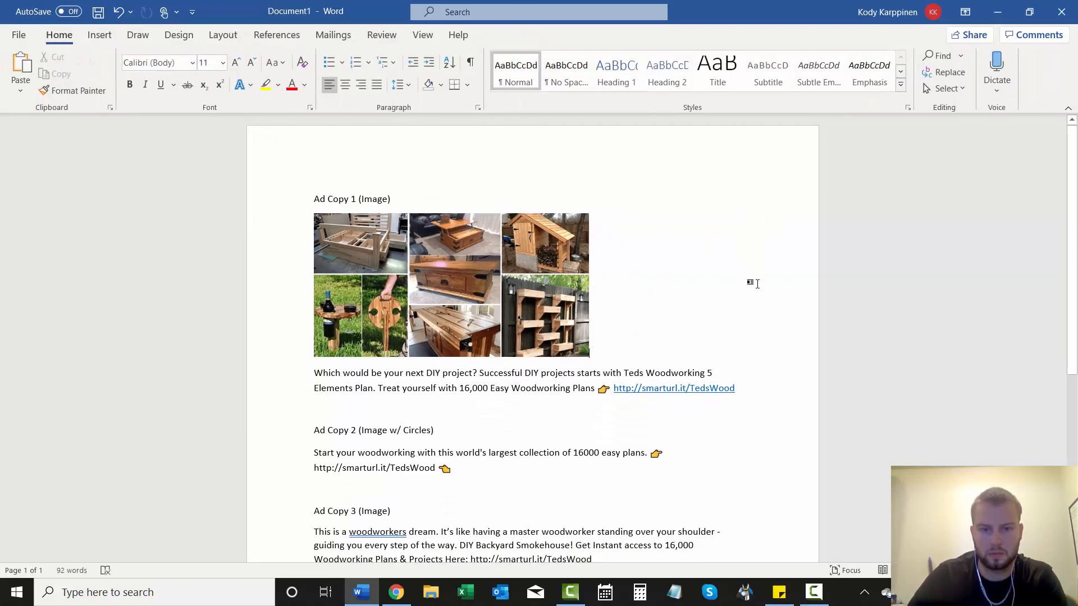
scroll(down, 3)
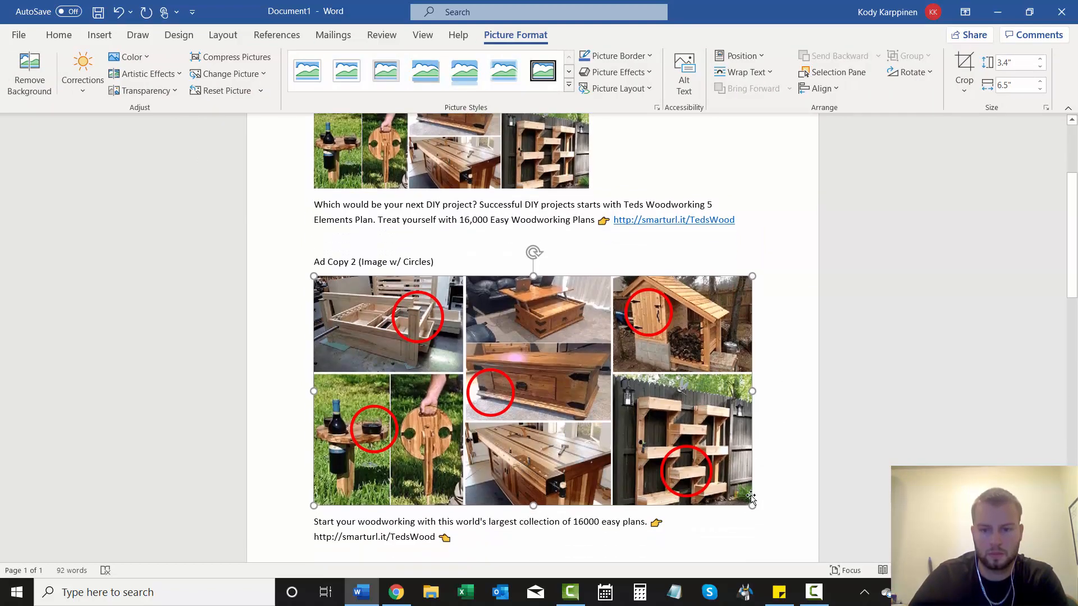
click(725, 372)
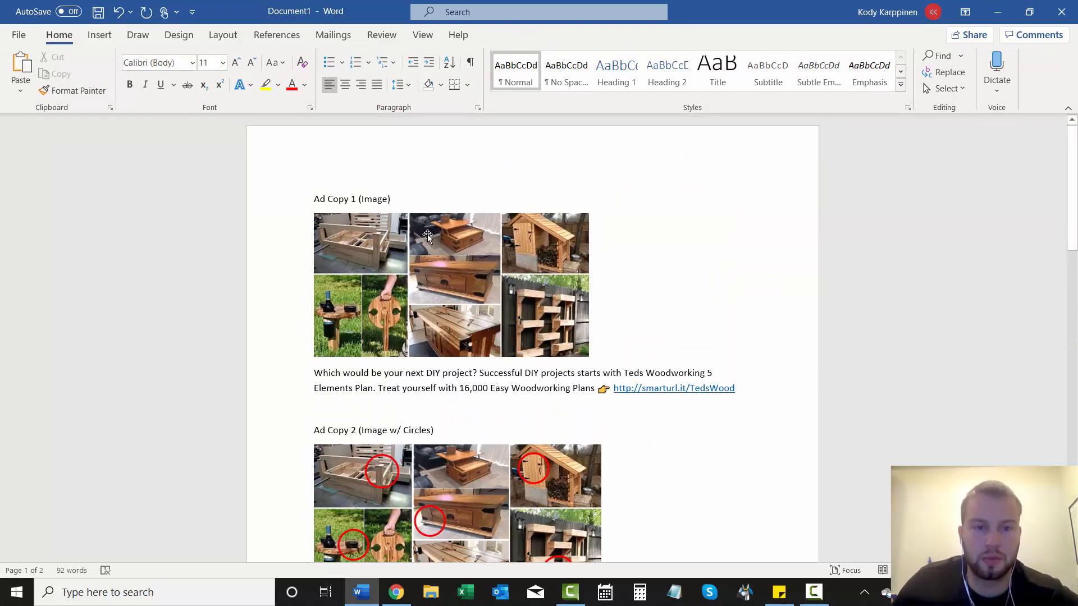
scroll(down, 3)
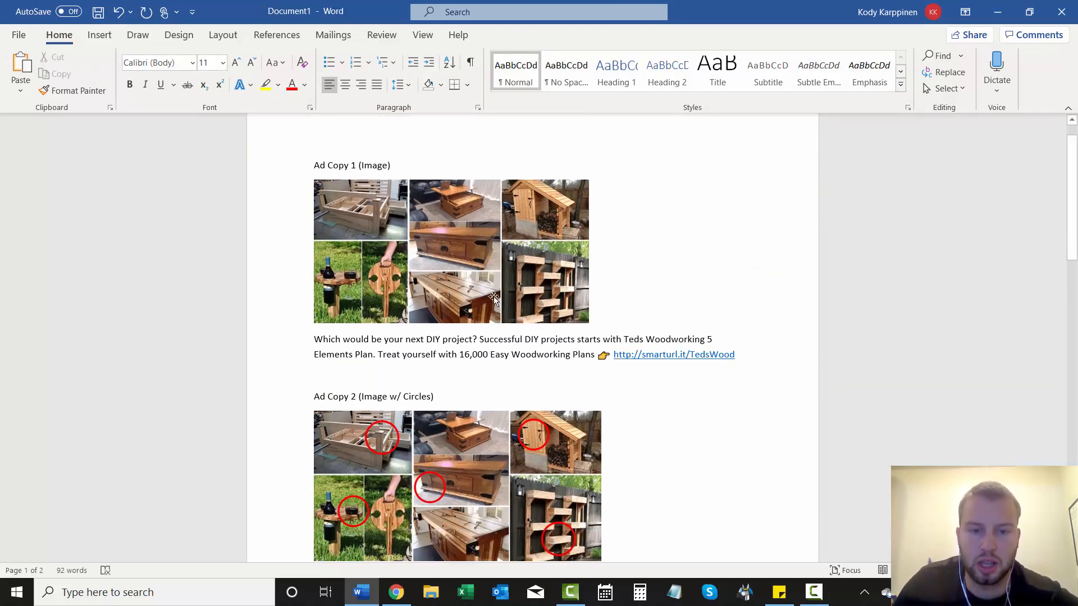
scroll(down, 3)
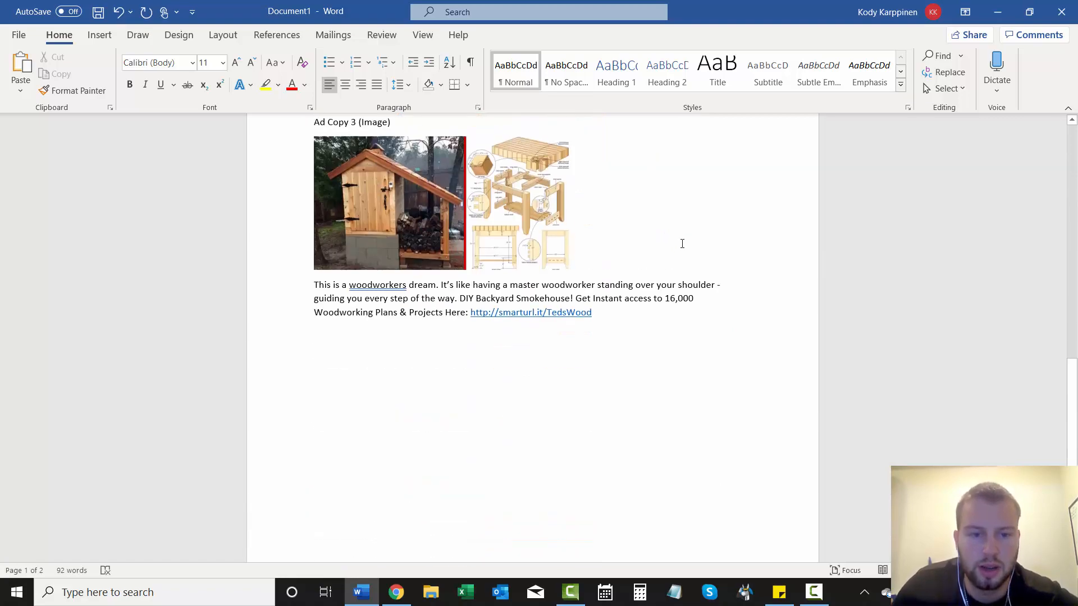
click(396, 592)
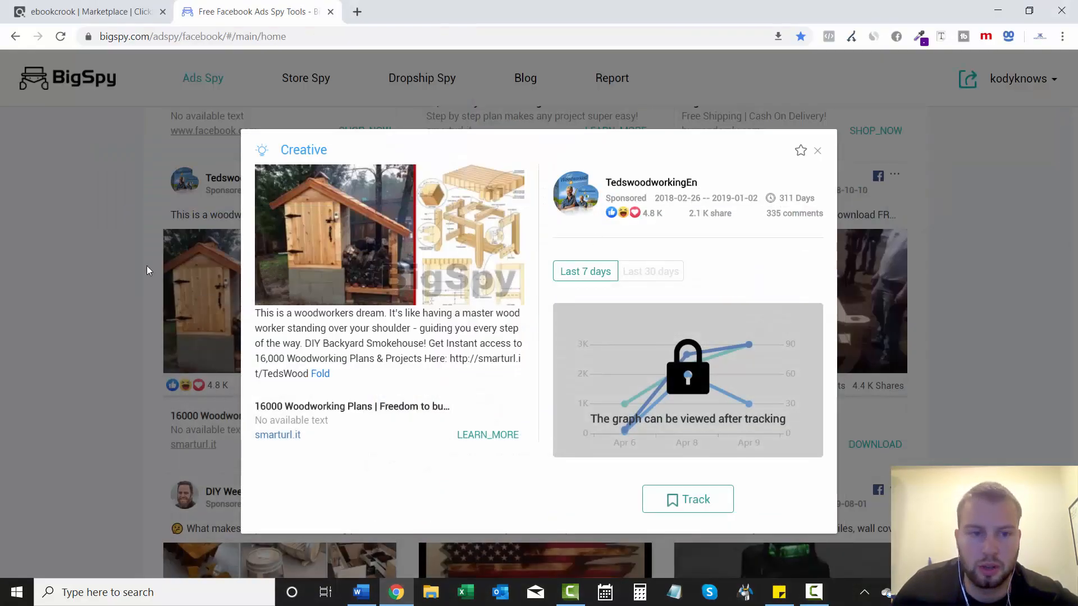
Step: Close the smokehouse ad details, then open, play and close the foldout bench video ad
click(817, 150)
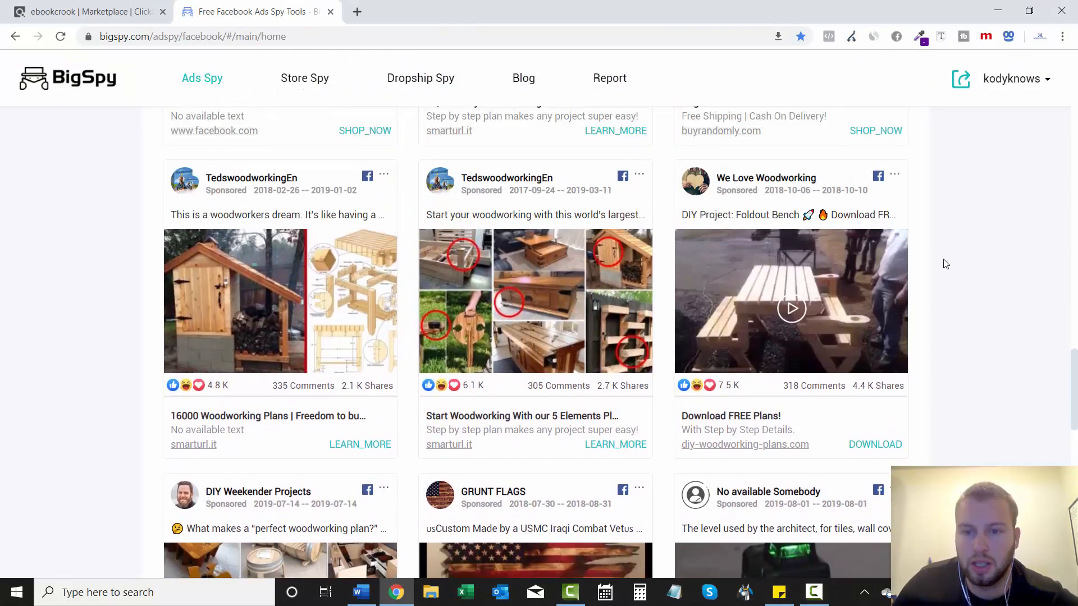
click(791, 309)
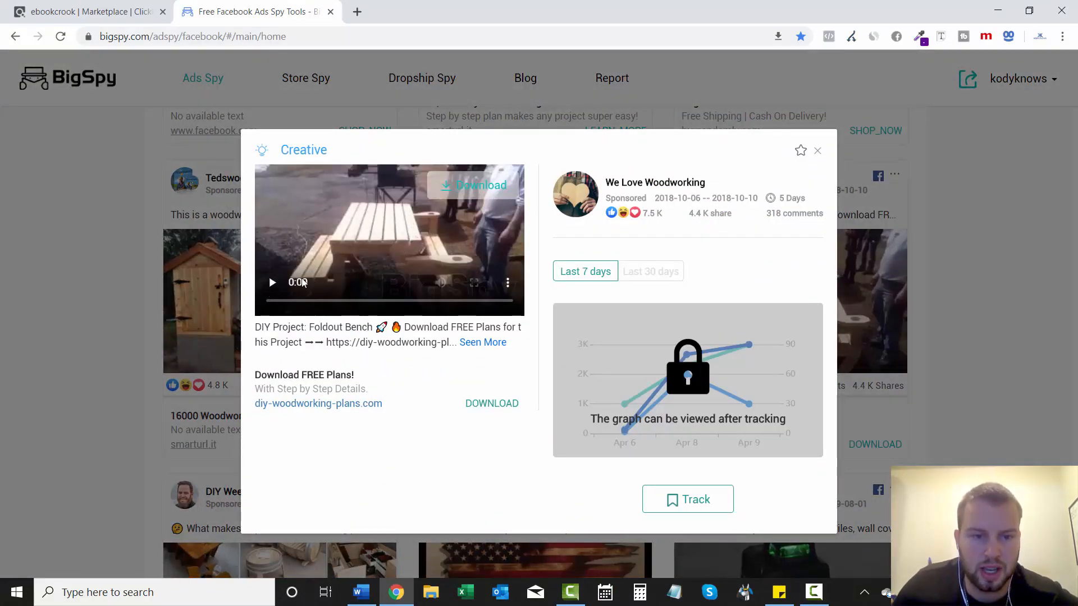
click(271, 282)
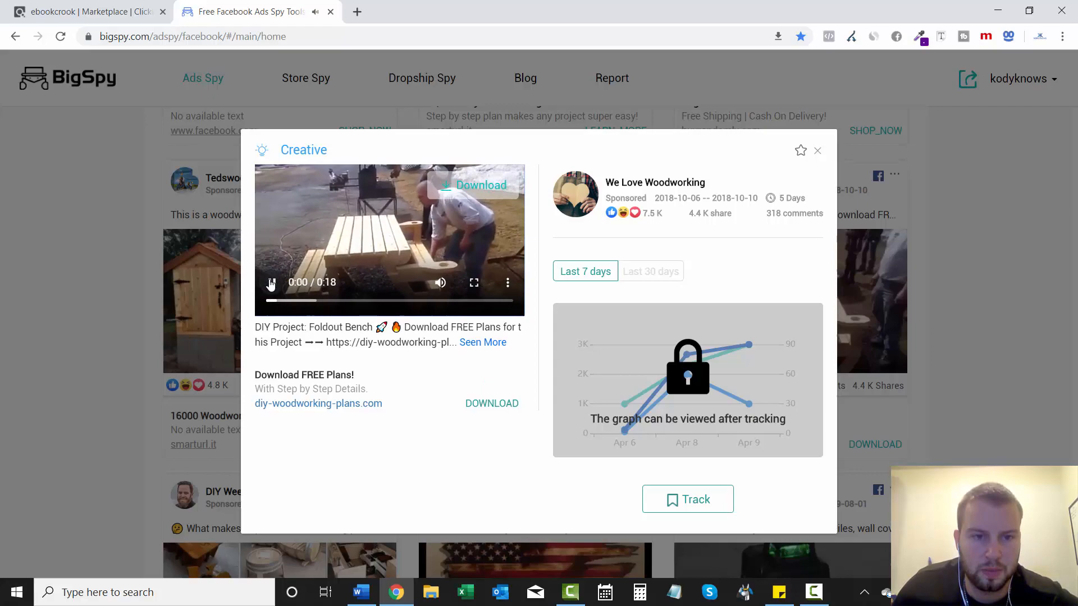
click(817, 151)
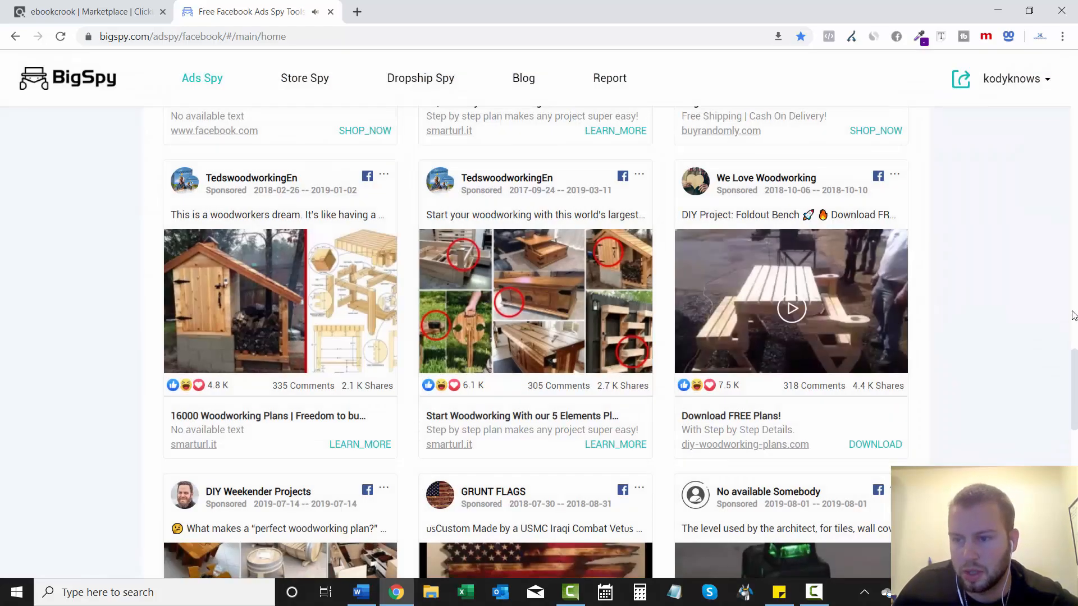
Step: Scroll through further results of the comment-sorted 'woodworking' ad search
scroll(down, 3)
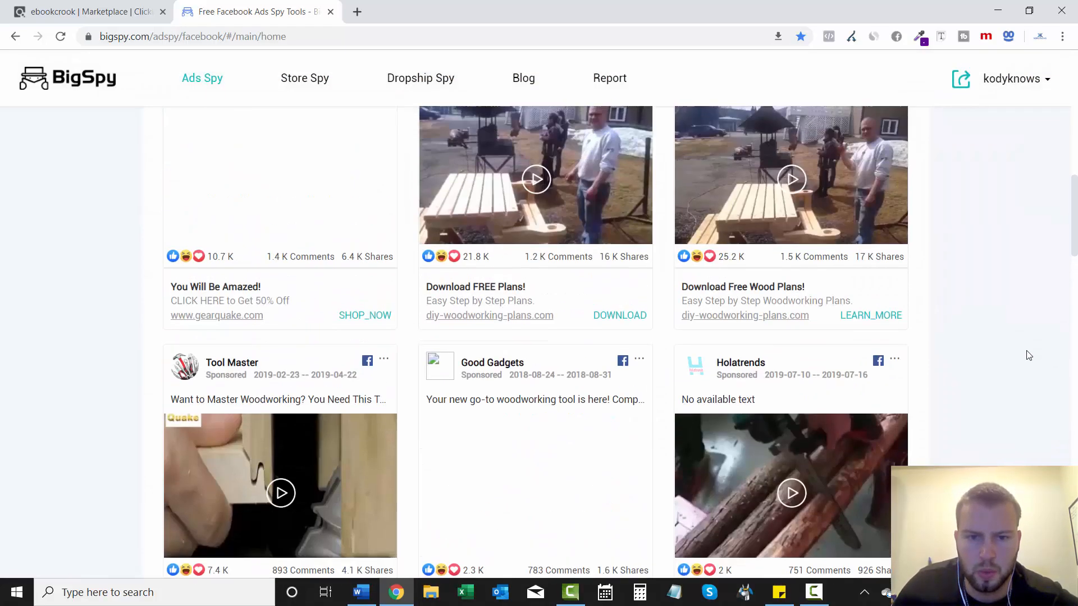
scroll(up, 3)
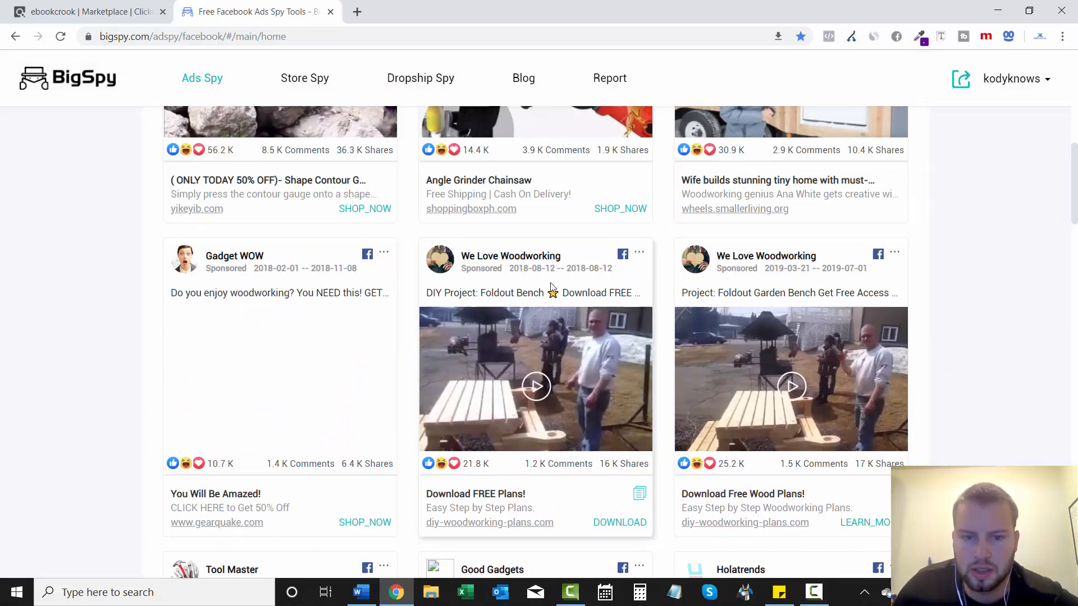
scroll(down, 3)
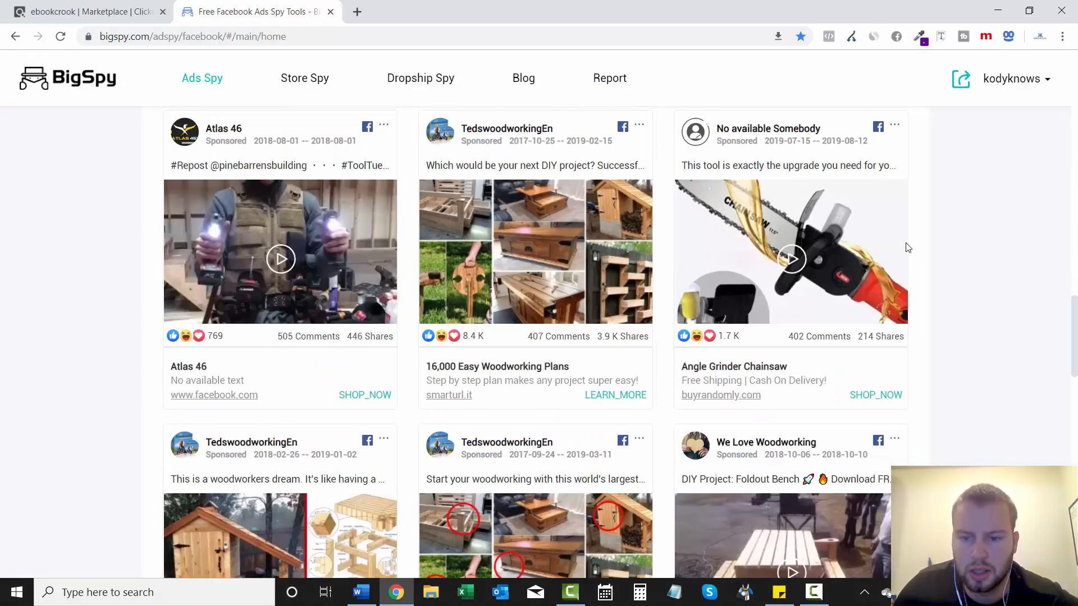
scroll(down, 3)
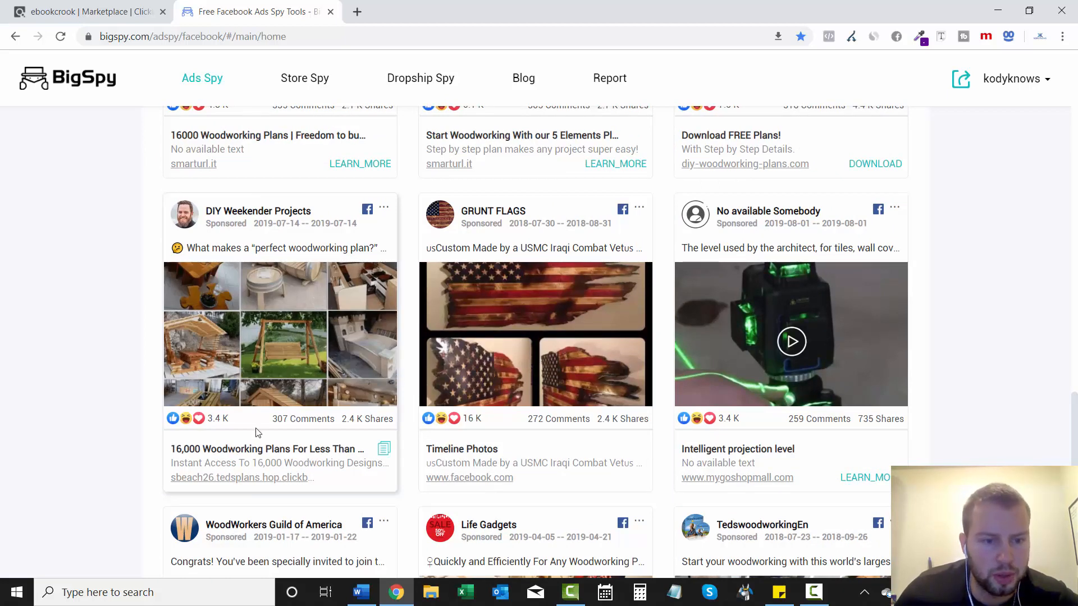
mouse_move(84, 395)
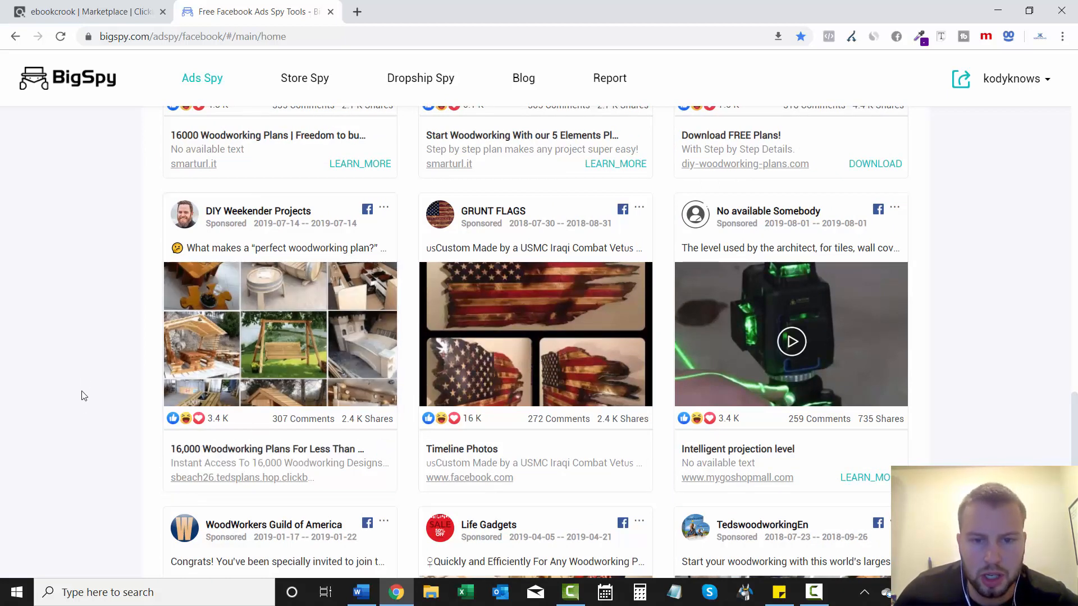
scroll(down, 3)
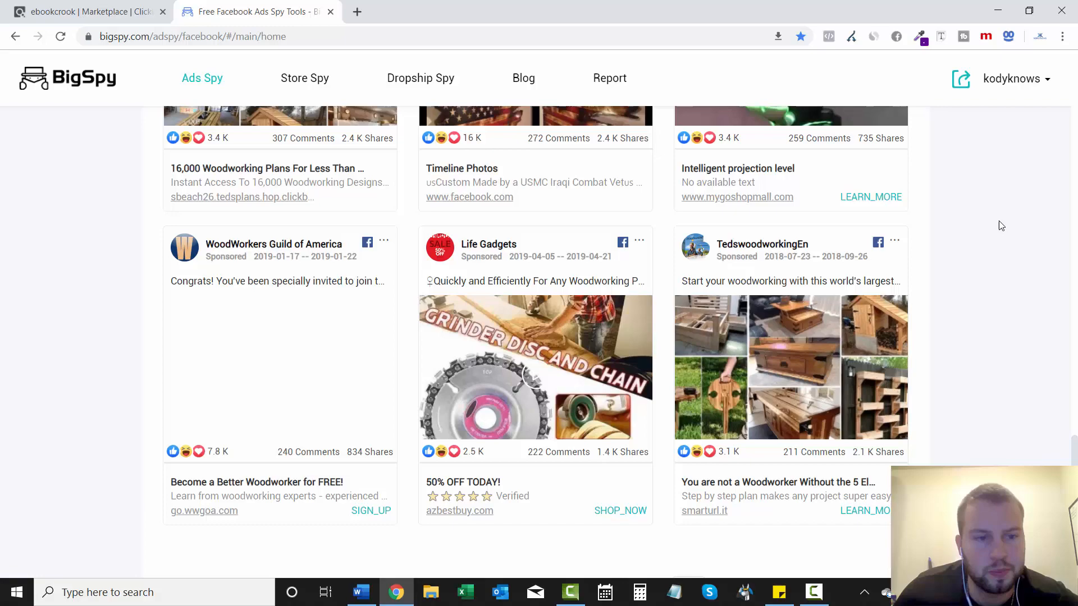
scroll(down, 3)
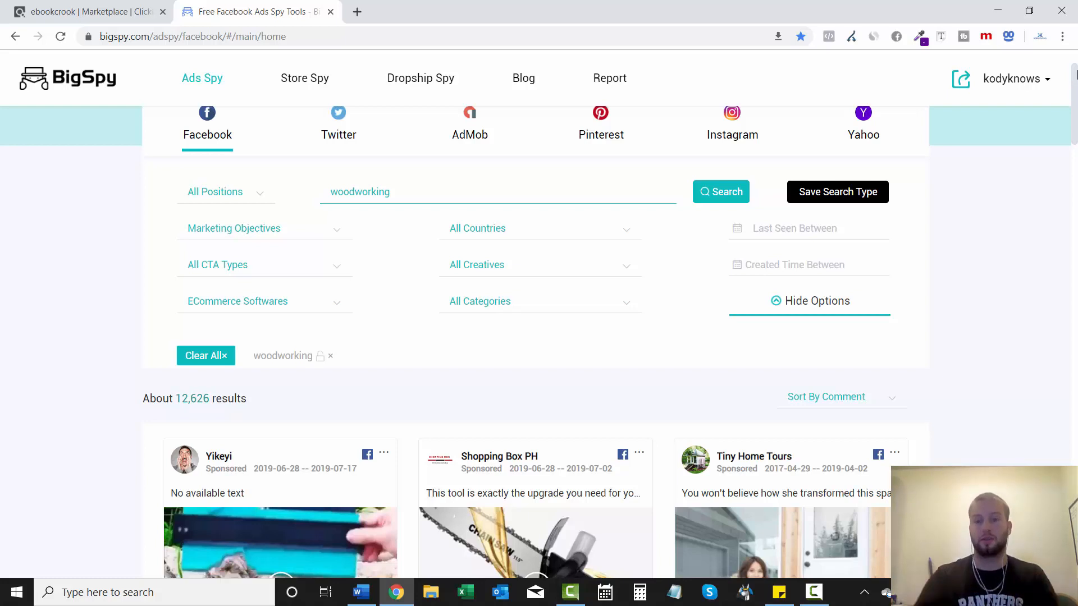
mouse_move(120, 189)
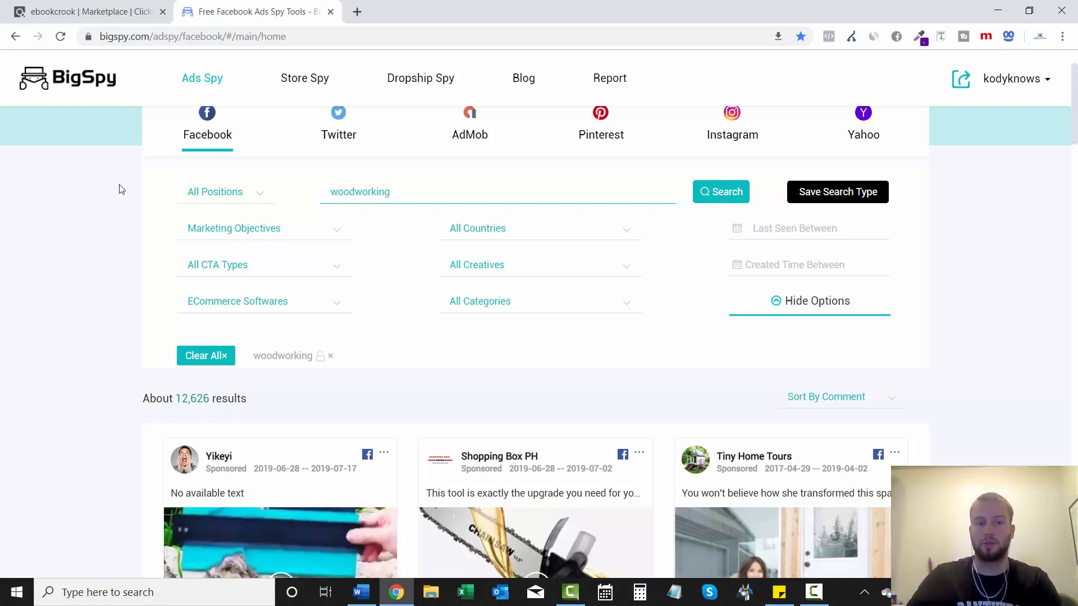
mouse_move(50, 124)
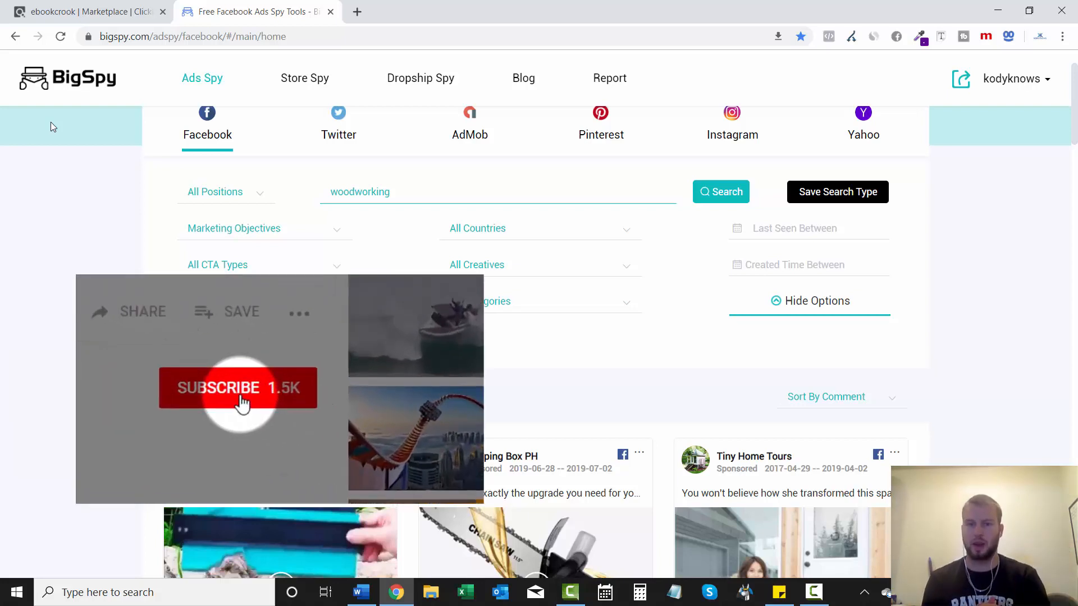
click(237, 388)
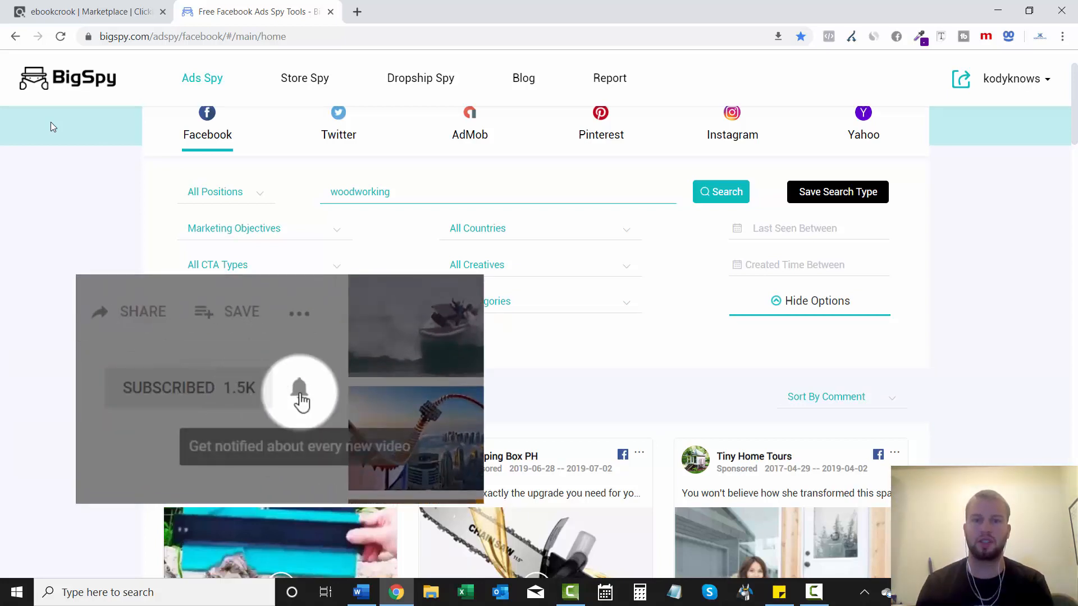